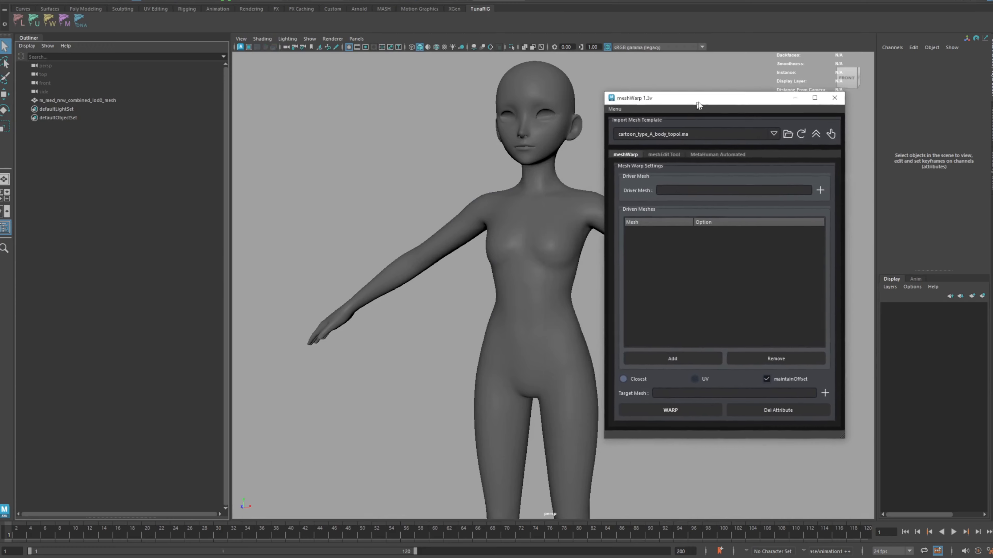
Choose metahuman_body_topol.ma as the meshWarp import mesh template.
{"action": "left_click", "coordinate": [77, 100]}
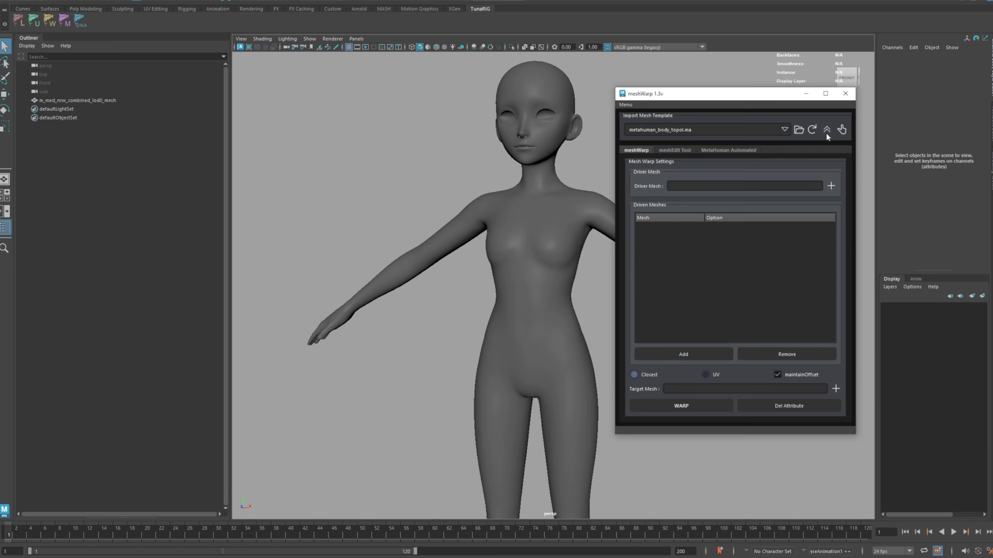
{"action": "mouse_move", "coordinate": [573, 282]}
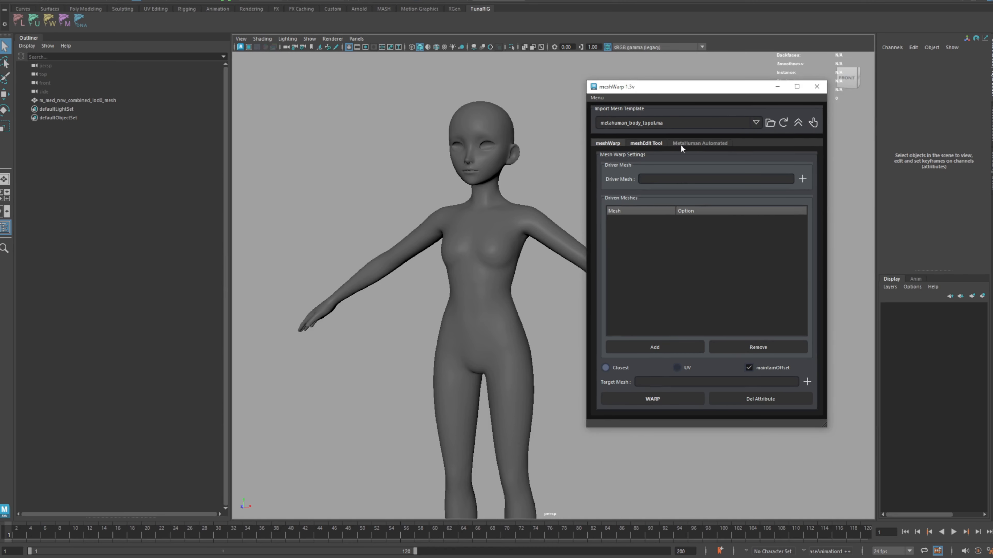
Show the meshWarp MetaHuman Automated page with body and head template options.
{"action": "left_click", "coordinate": [699, 142]}
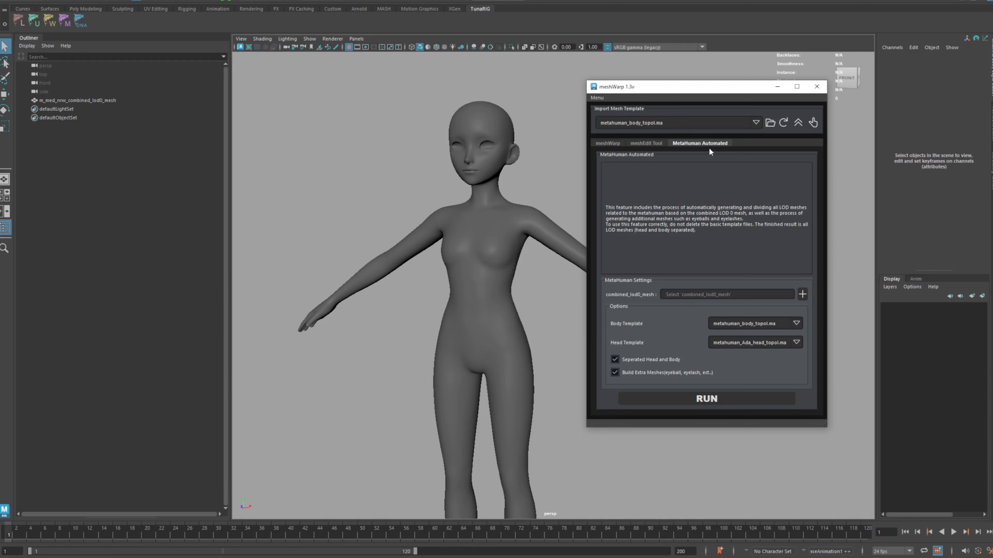
{"action": "mouse_move", "coordinate": [730, 146]}
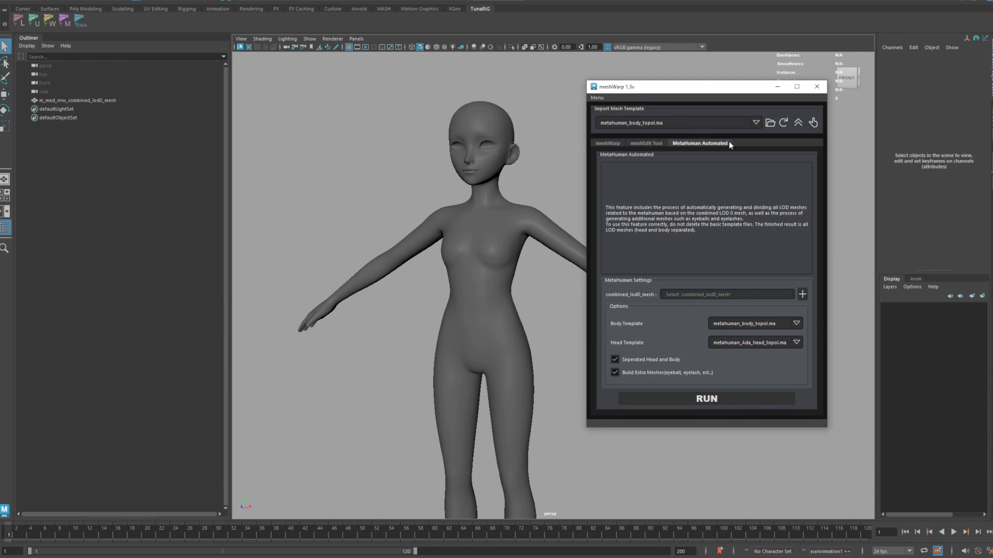
{"action": "mouse_move", "coordinate": [633, 225]}
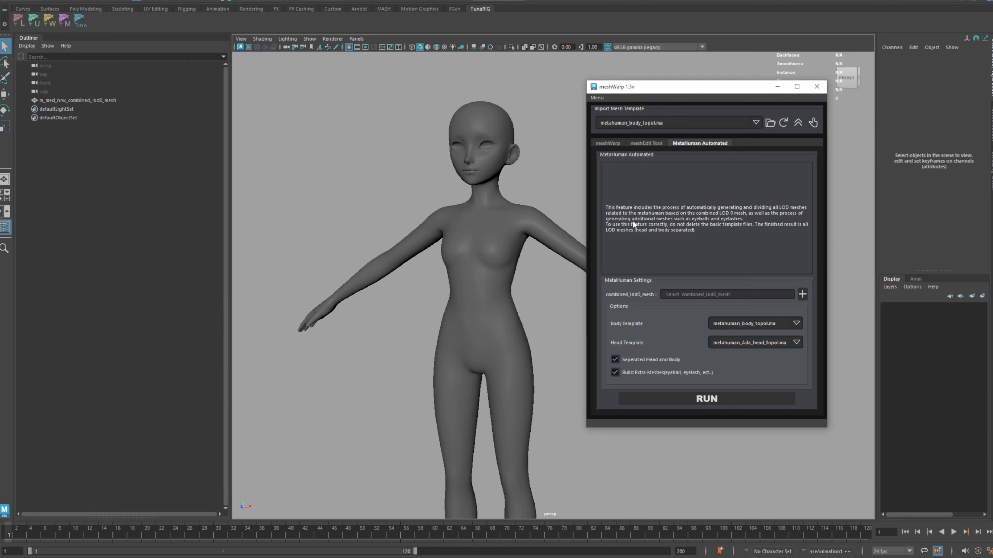
{"action": "mouse_move", "coordinate": [817, 430]}
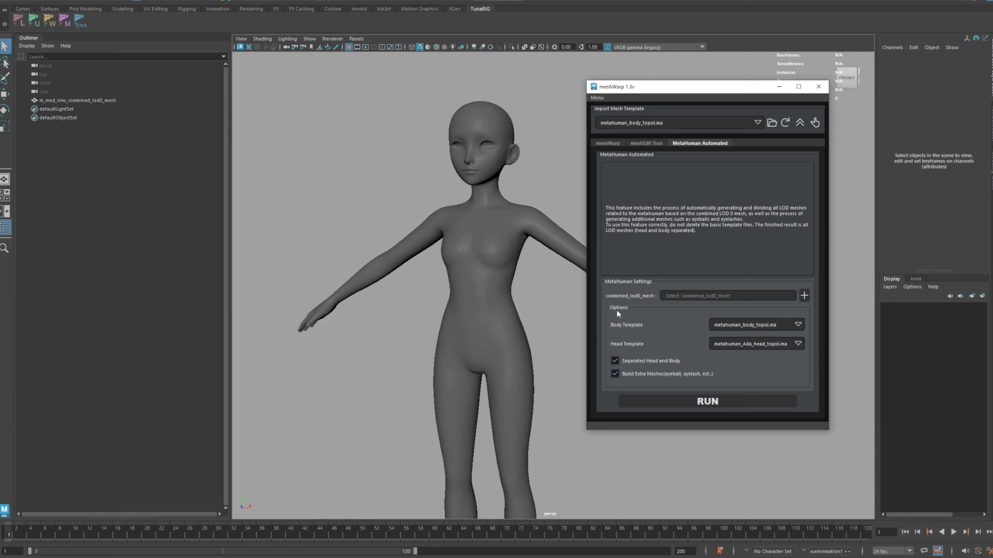
{"action": "mouse_move", "coordinate": [706, 96]}
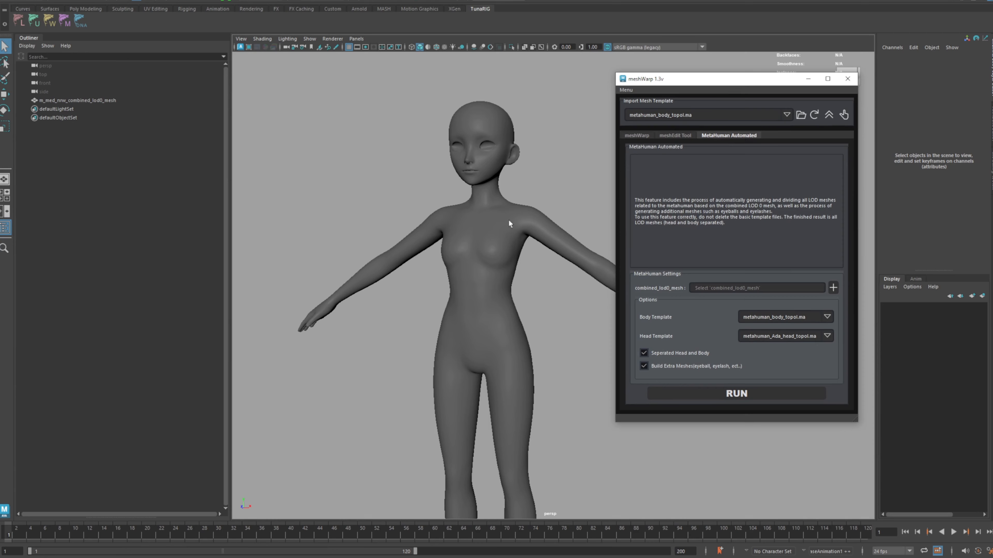
{"action": "mouse_move", "coordinate": [322, 158]}
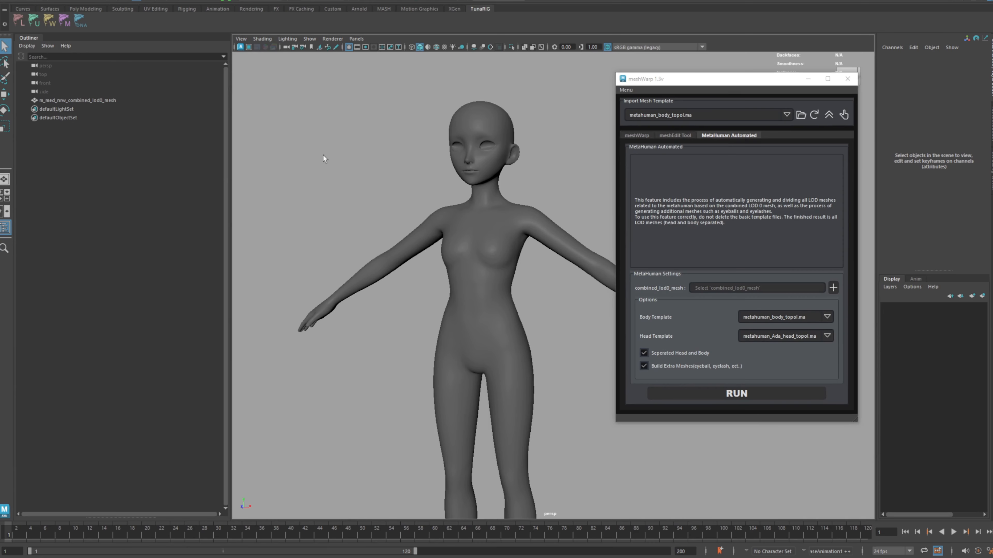
Rename the character mesh to combined_lod0_mesh and load it as the combined LOD0 input.
{"action": "left_click", "coordinate": [78, 100]}
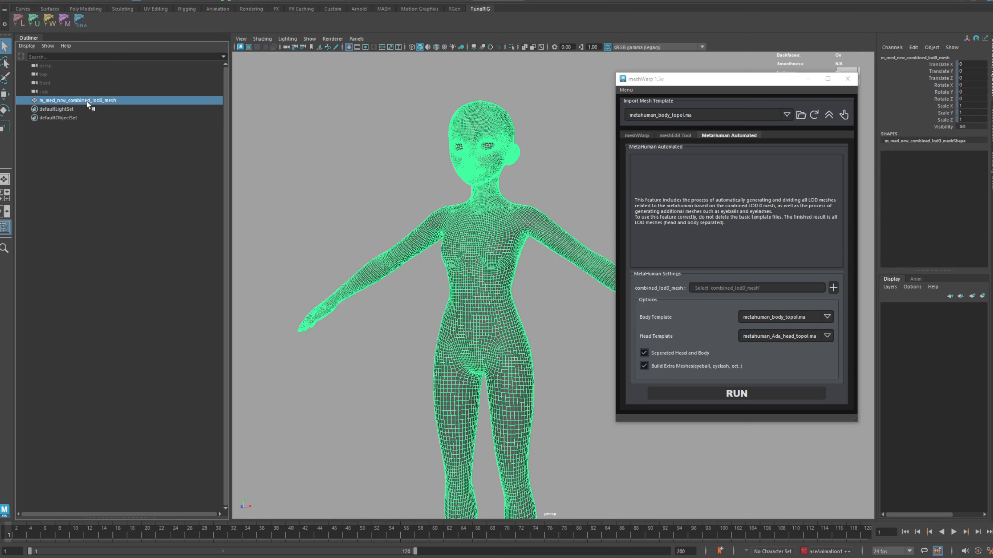
{"action": "double_click", "coordinate": [78, 100]}
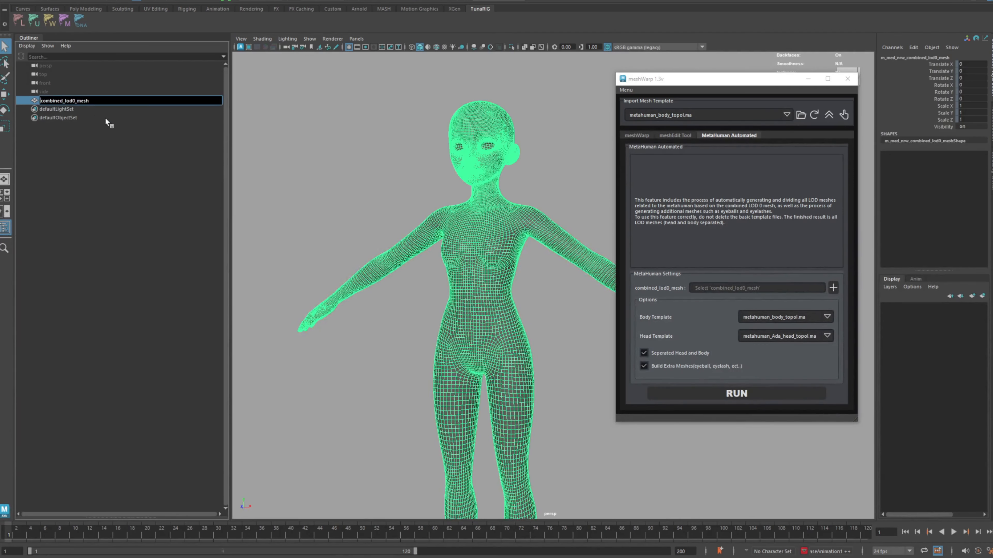
{"action": "left_click", "coordinate": [63, 100]}
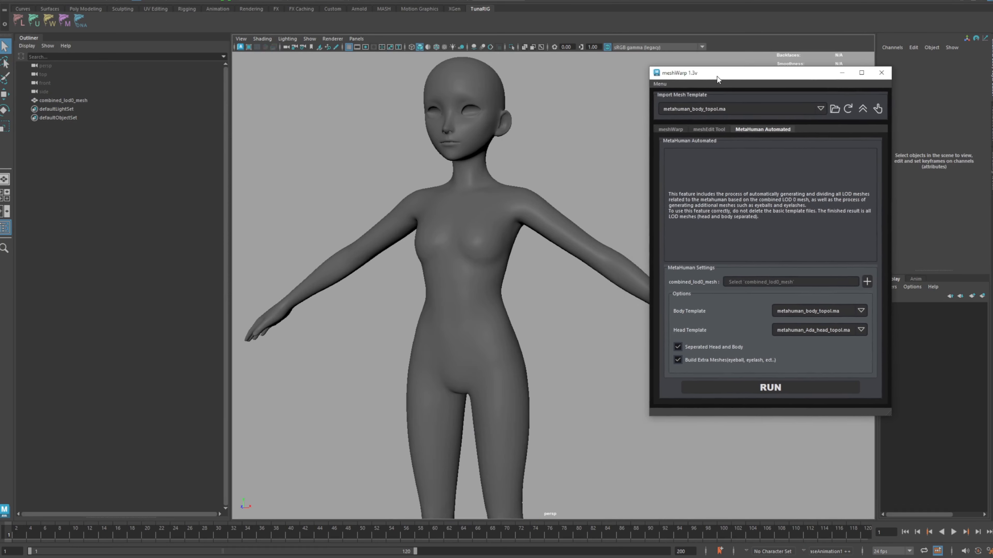
{"action": "left_click", "coordinate": [62, 100]}
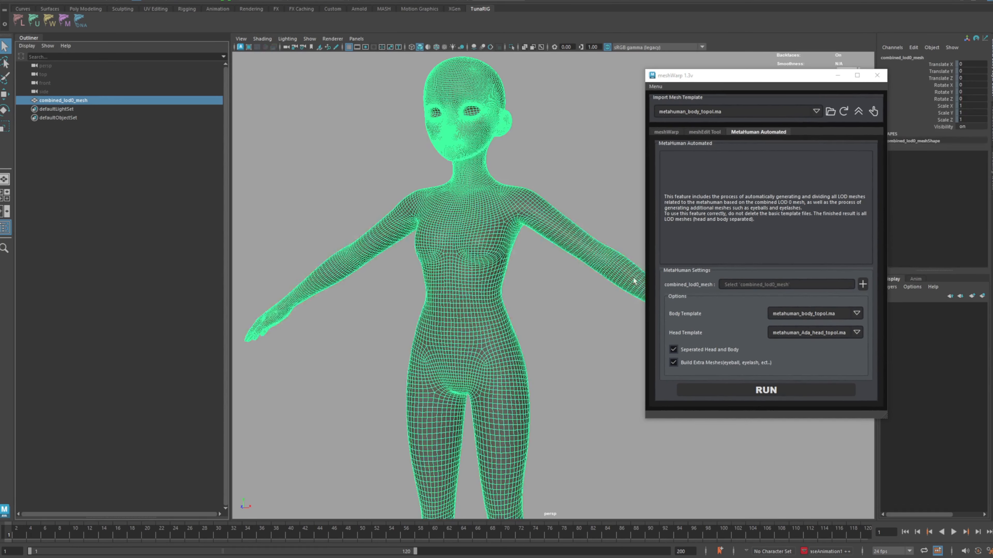
{"action": "left_click", "coordinate": [862, 284]}
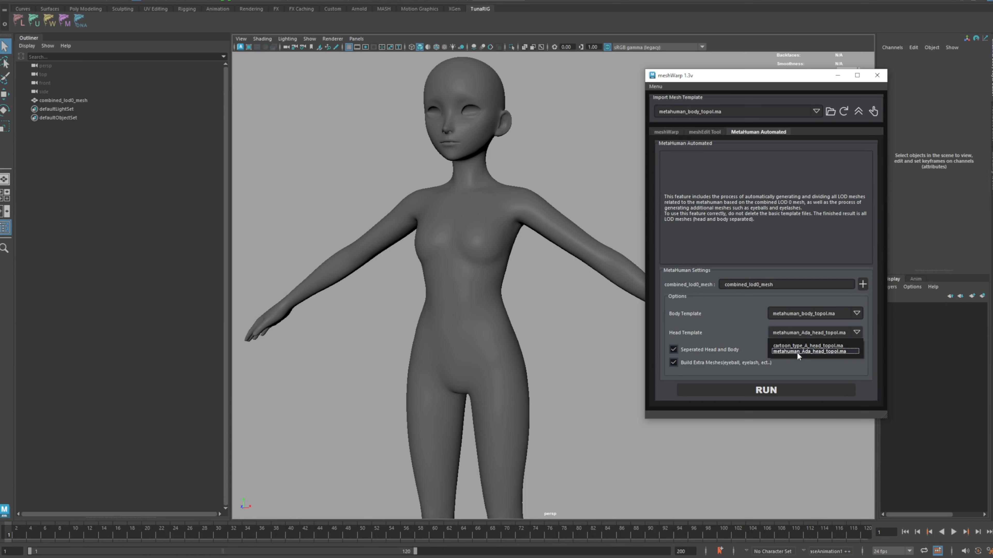
{"action": "left_click", "coordinate": [815, 350]}
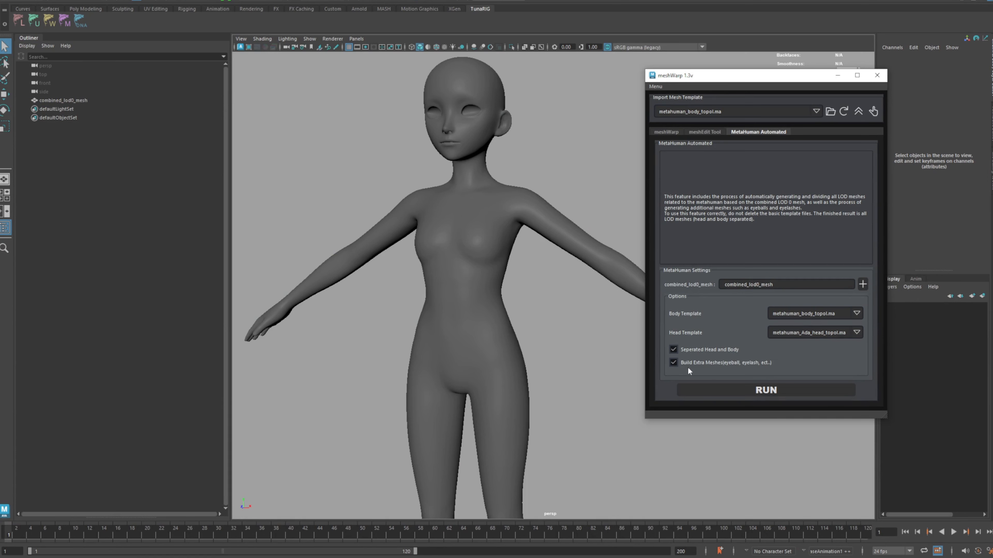
{"action": "left_click", "coordinate": [674, 362]}
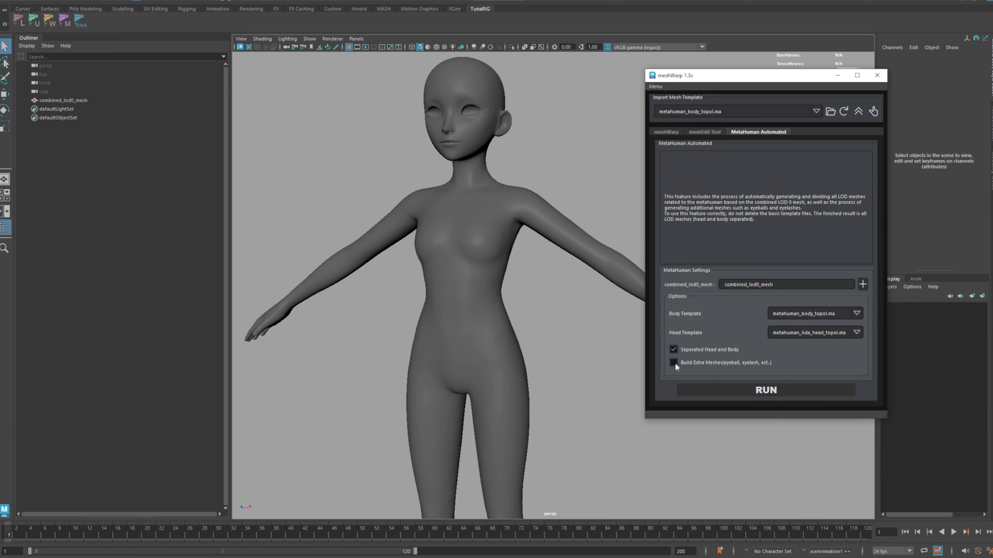
{"action": "left_click", "coordinate": [673, 349]}
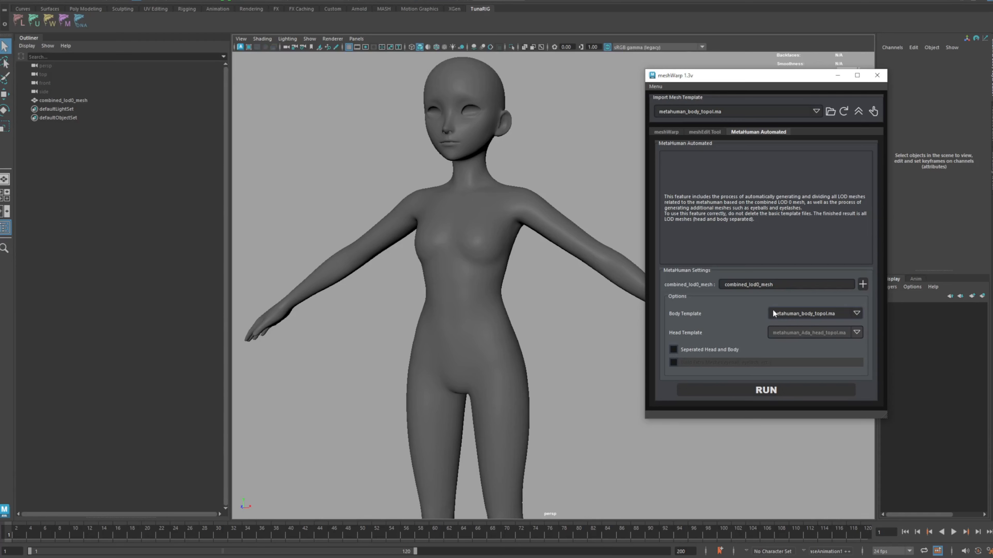
{"action": "mouse_move", "coordinate": [789, 319]}
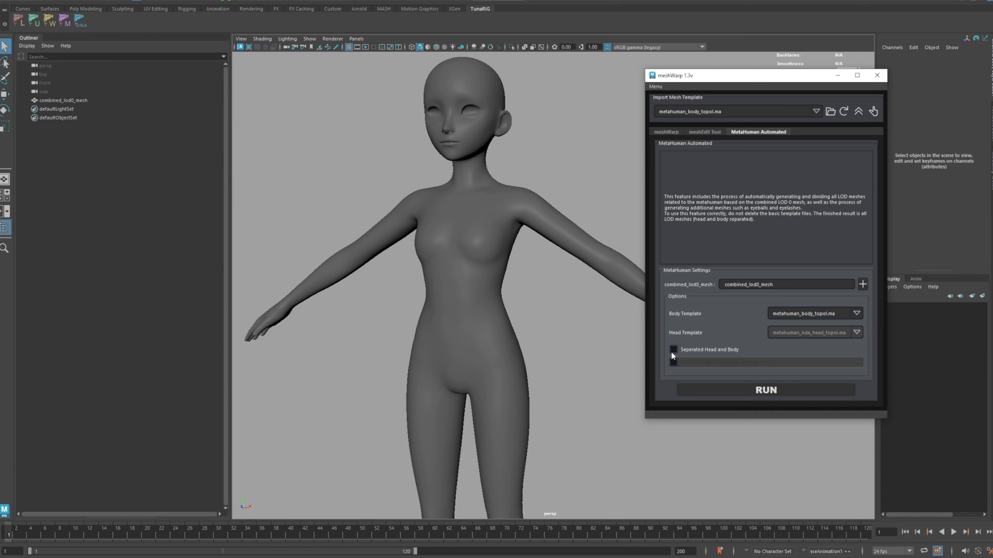
{"action": "left_click", "coordinate": [672, 349]}
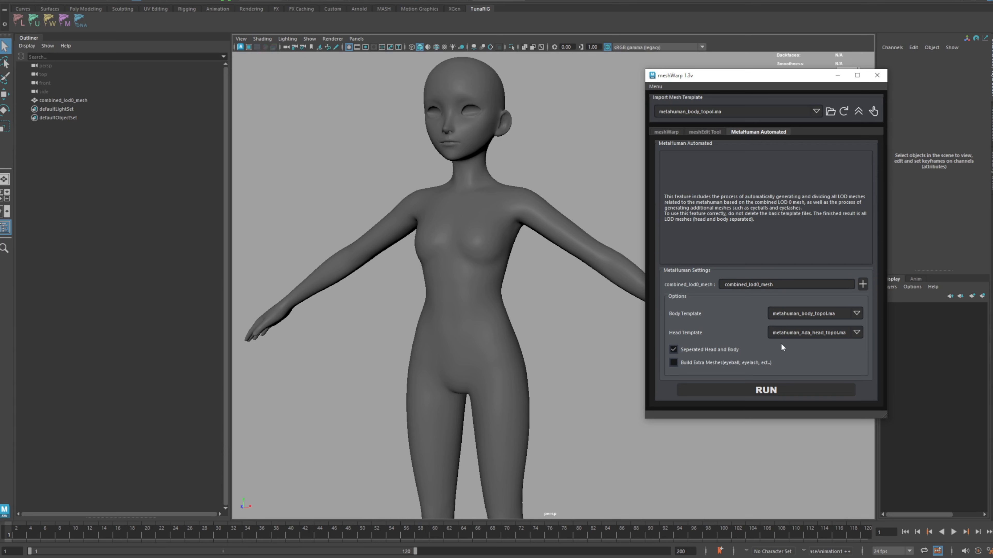
{"action": "left_click", "coordinate": [857, 332]}
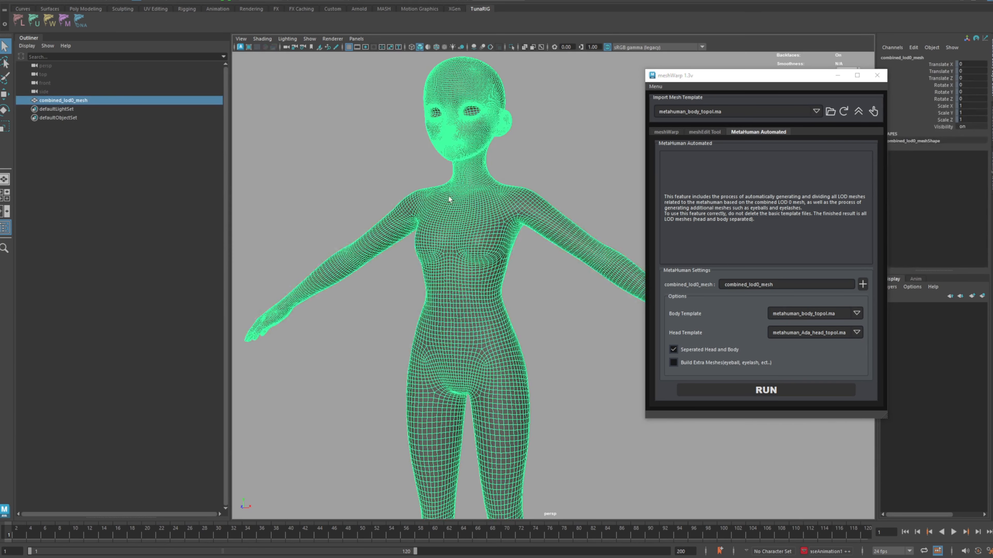
{"action": "left_click", "coordinate": [666, 132]}
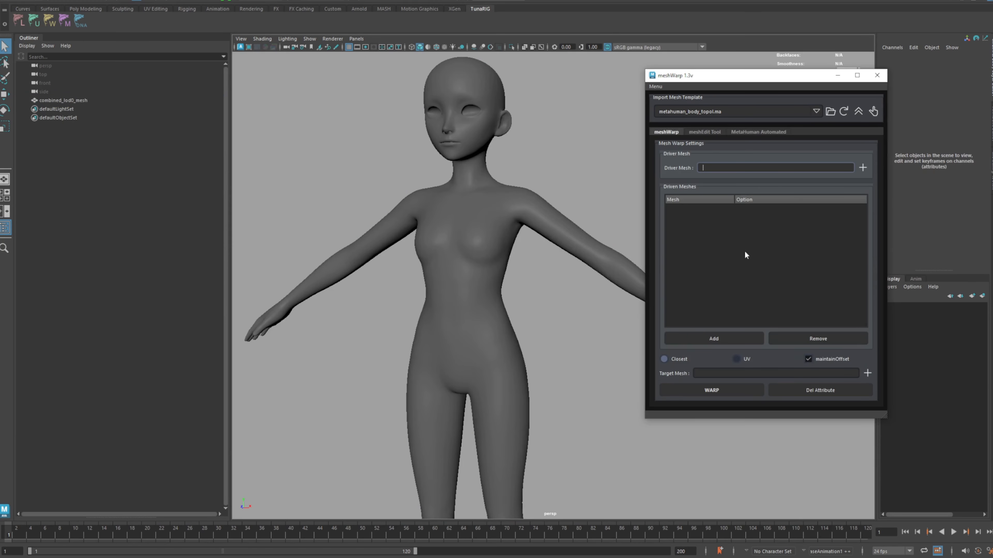
{"action": "mouse_move", "coordinate": [677, 367]}
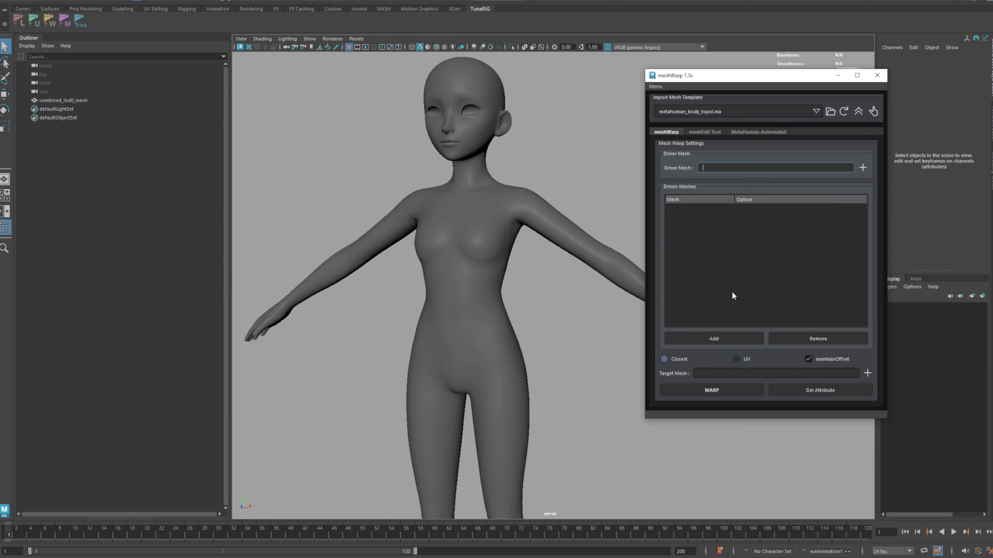
{"action": "left_click", "coordinate": [758, 132]}
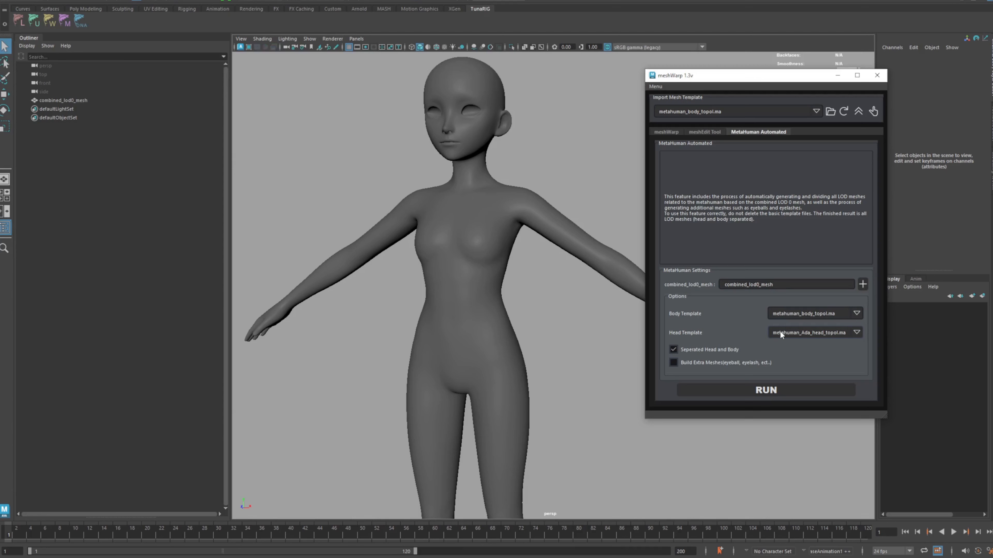
{"action": "left_click", "coordinate": [856, 333]}
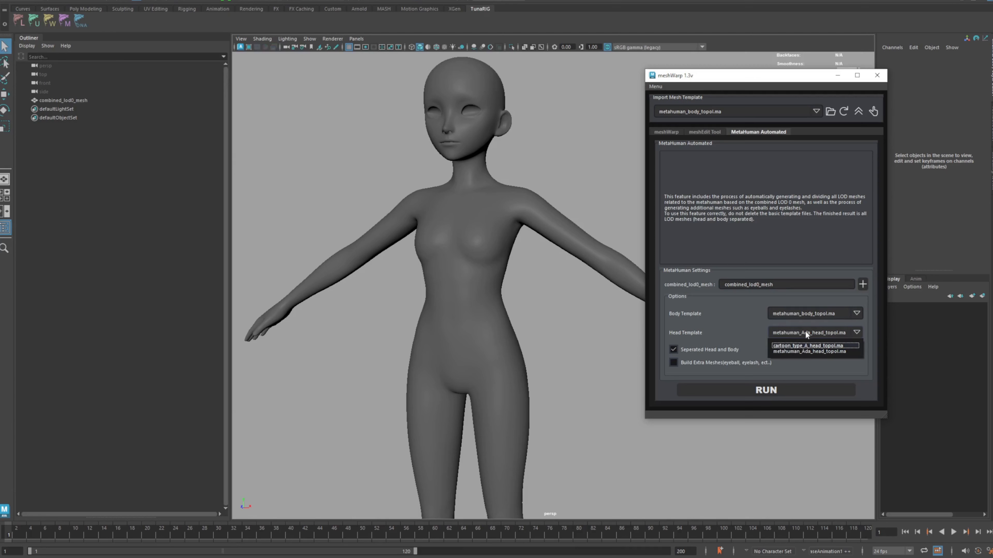
{"action": "left_click", "coordinate": [673, 362]}
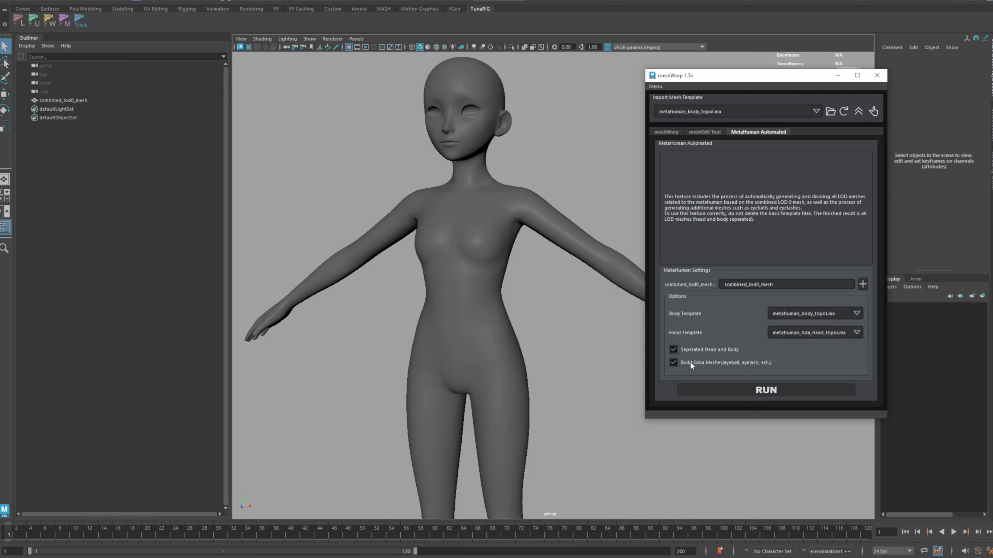
{"action": "mouse_move", "coordinate": [759, 366]}
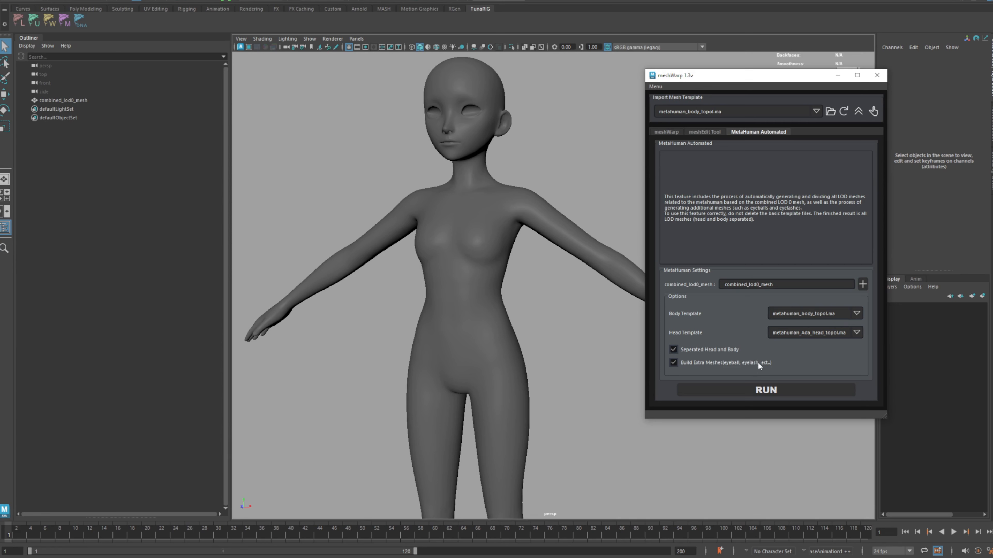
{"action": "mouse_move", "coordinate": [711, 397]}
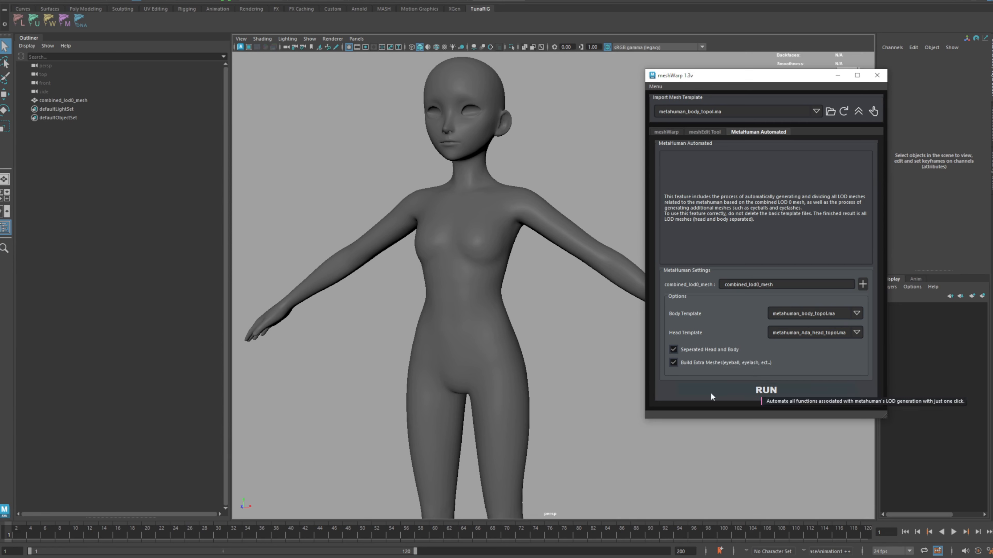
{"action": "mouse_move", "coordinate": [727, 396]}
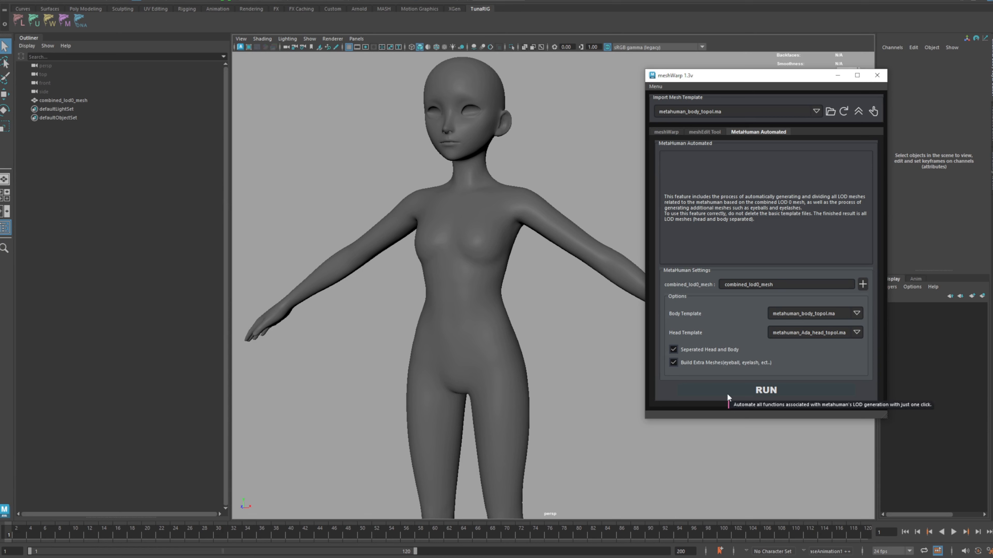
Run the MetaHuman automation to build head, body and combined groups plus eye, teeth and lash meshes.
{"action": "left_click", "coordinate": [765, 390]}
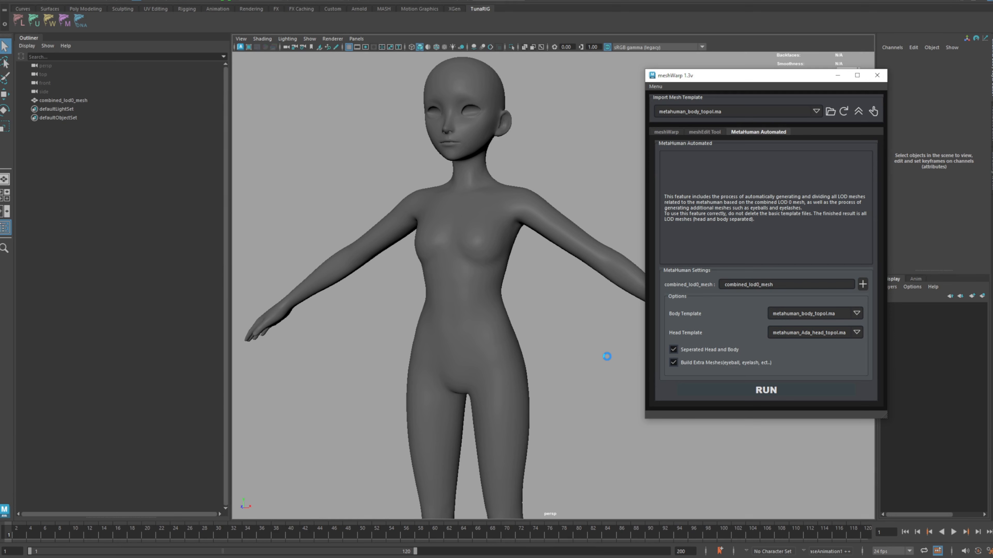
{"action": "left_click", "coordinate": [764, 390]}
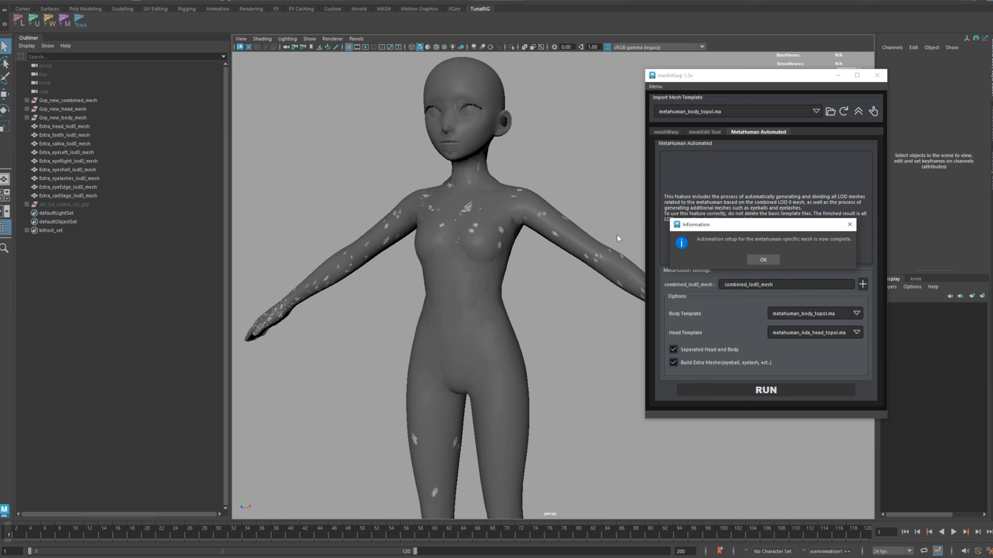
{"action": "left_click", "coordinate": [762, 260]}
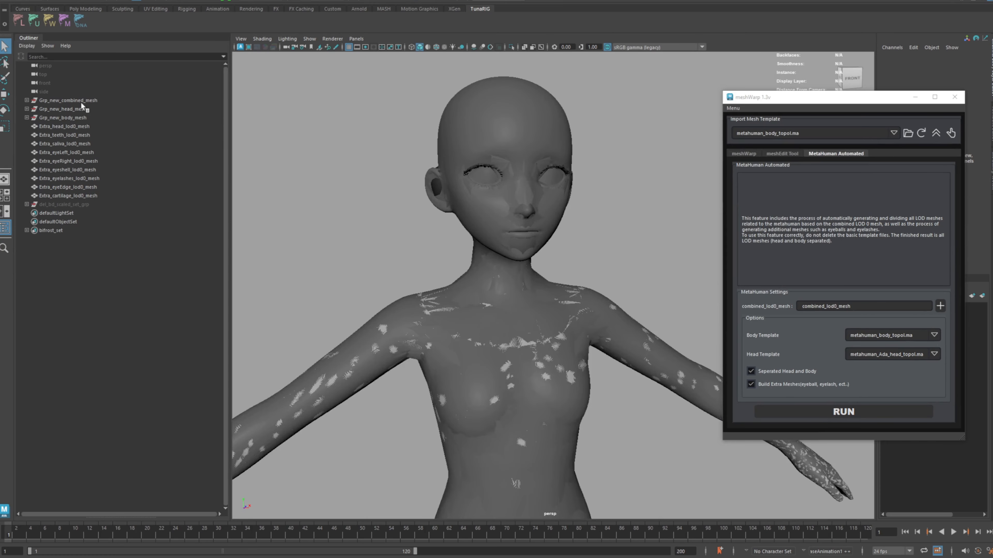
Inspect the combined and head groups' LOD0–LOD7 meshes and the body group's LOD0–LOD3.
{"action": "left_click", "coordinate": [62, 109]}
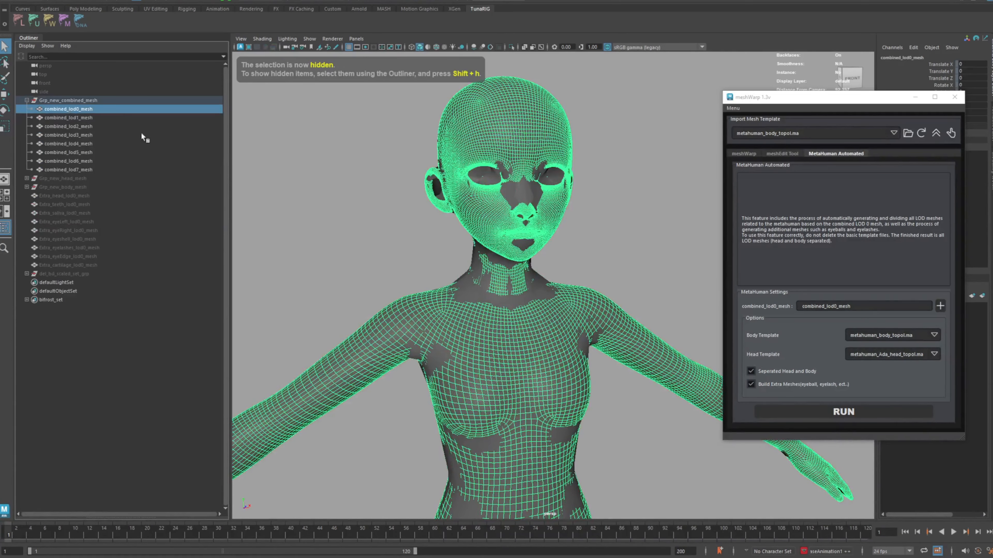
{"action": "left_click", "coordinate": [68, 143]}
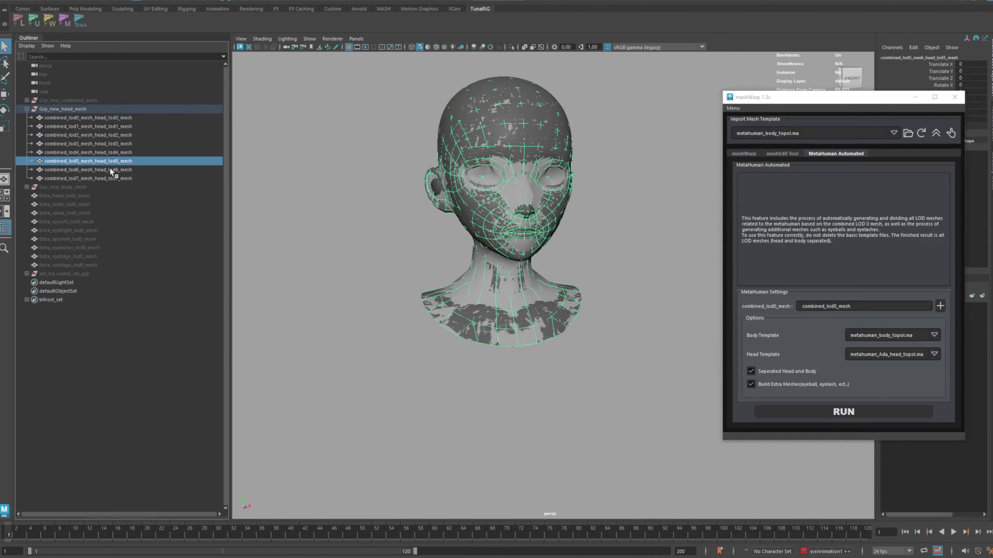
{"action": "left_click", "coordinate": [88, 178]}
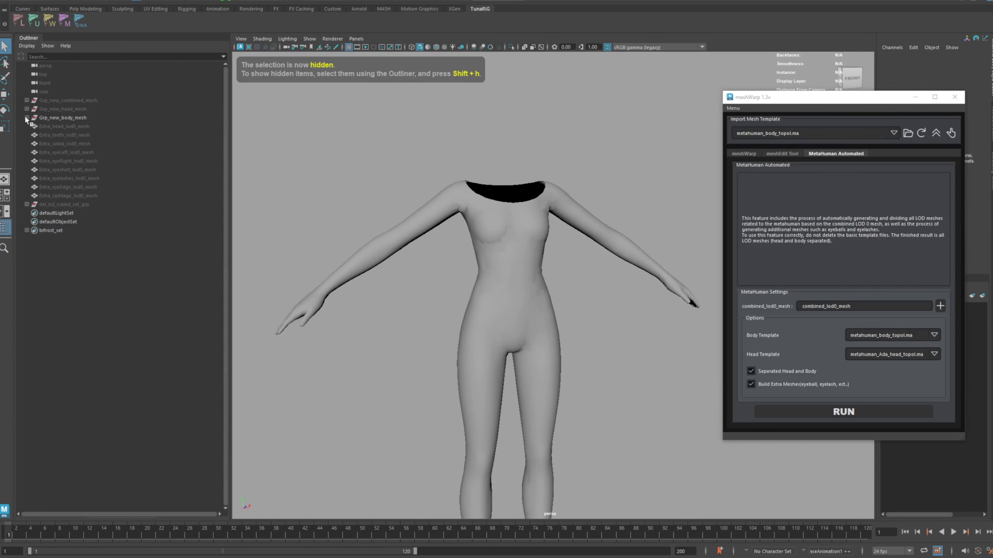
{"action": "left_click", "coordinate": [63, 126]}
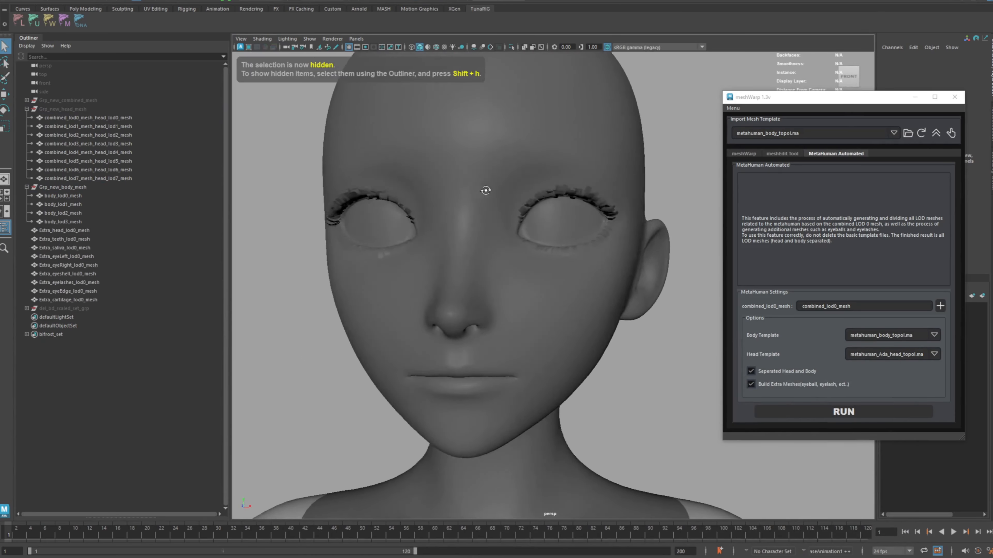
Hide Extra_head_lod0_mesh to expose eyes, teeth and lashes and show the meshWarp driven-mesh list.
{"action": "left_click", "coordinate": [69, 282]}
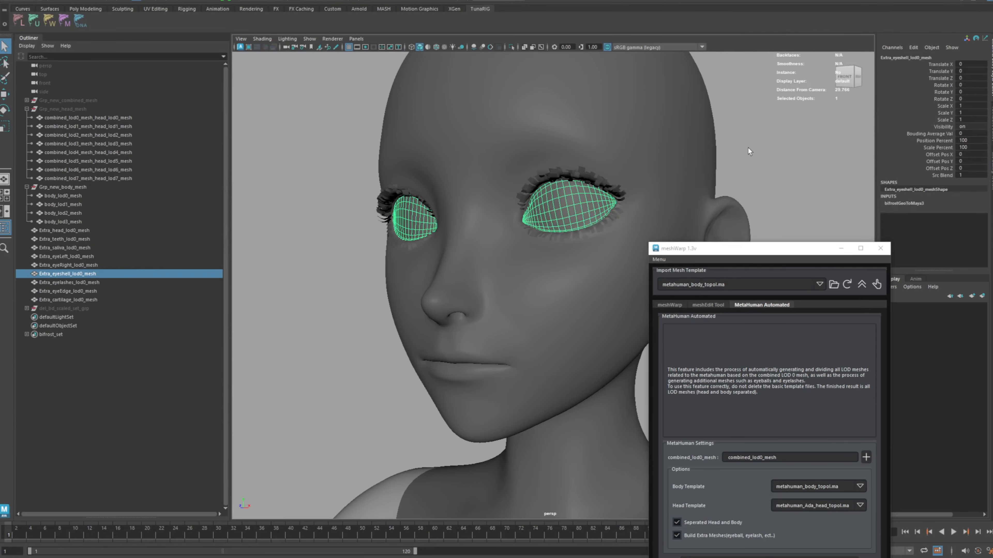
{"action": "key", "text": "ctrl+h"}
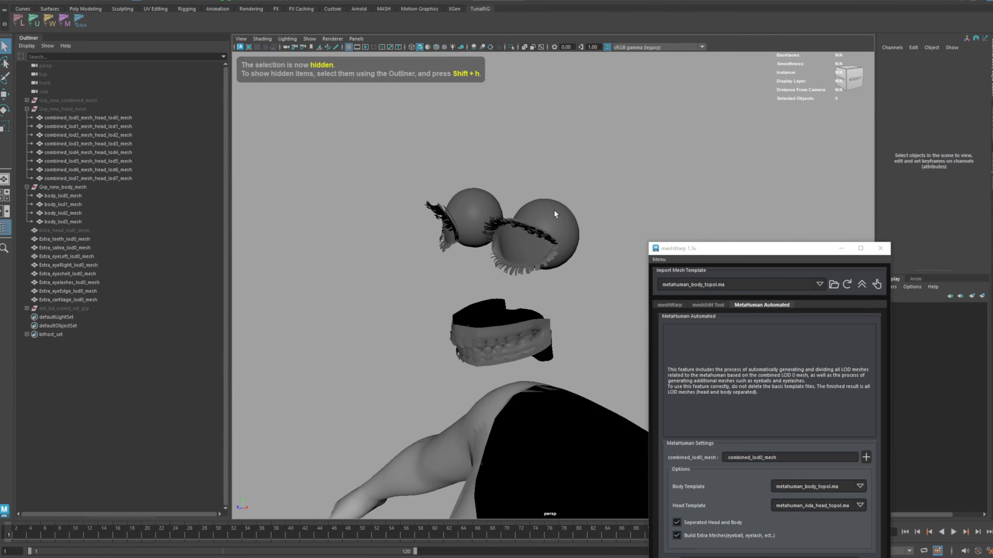
{"action": "left_click", "coordinate": [66, 256]}
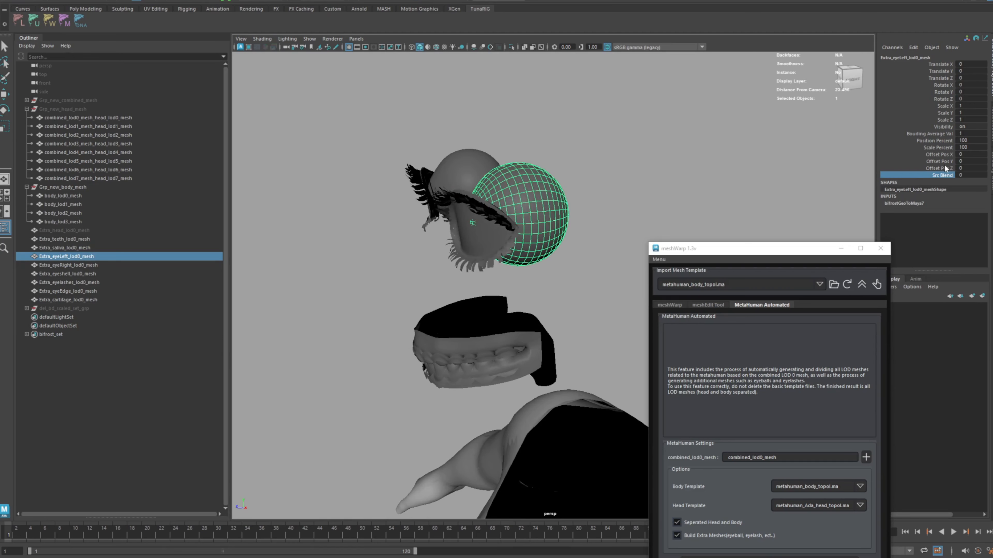
{"action": "left_click_drag", "start_coordinate": [960, 169], "coordinate": [934, 168]}
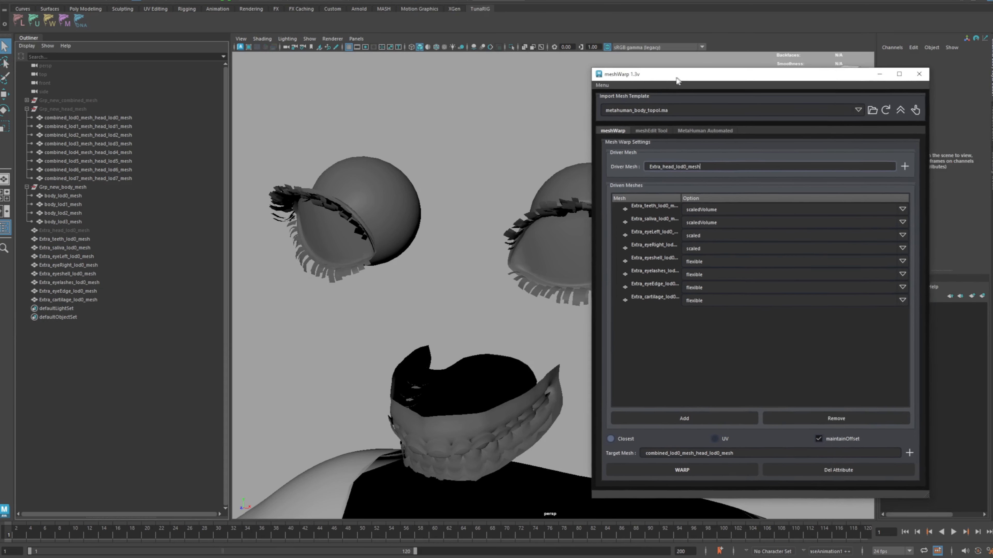
Delete the meshWarp-related attributes from the extra meshes and clear the selection.
{"action": "left_click", "coordinate": [831, 470]}
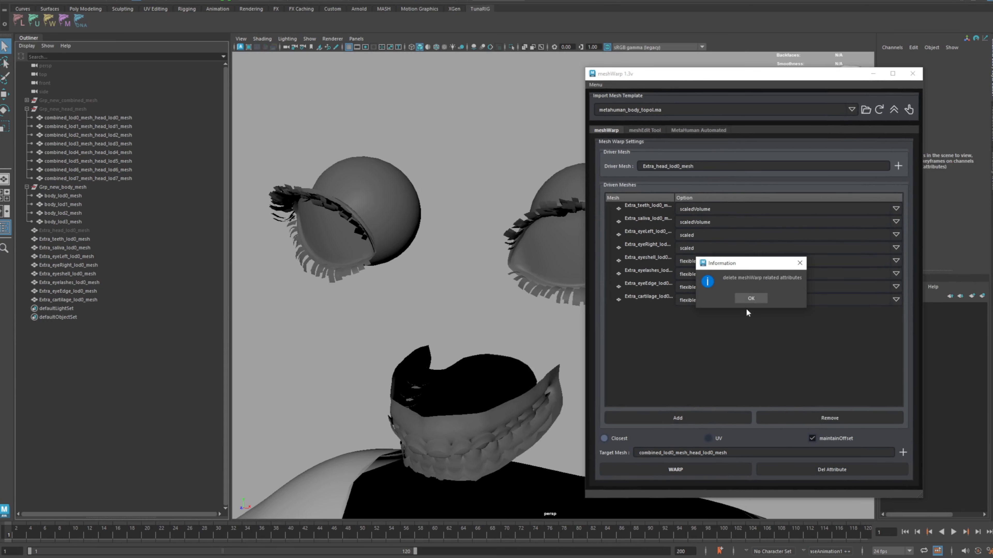
{"action": "left_click", "coordinate": [750, 298]}
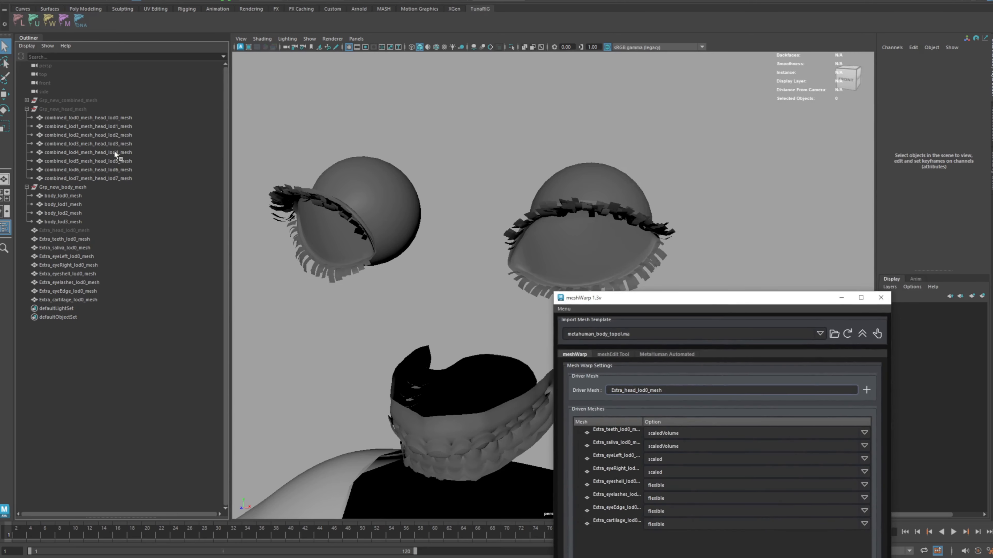
{"action": "left_click", "coordinate": [68, 265]}
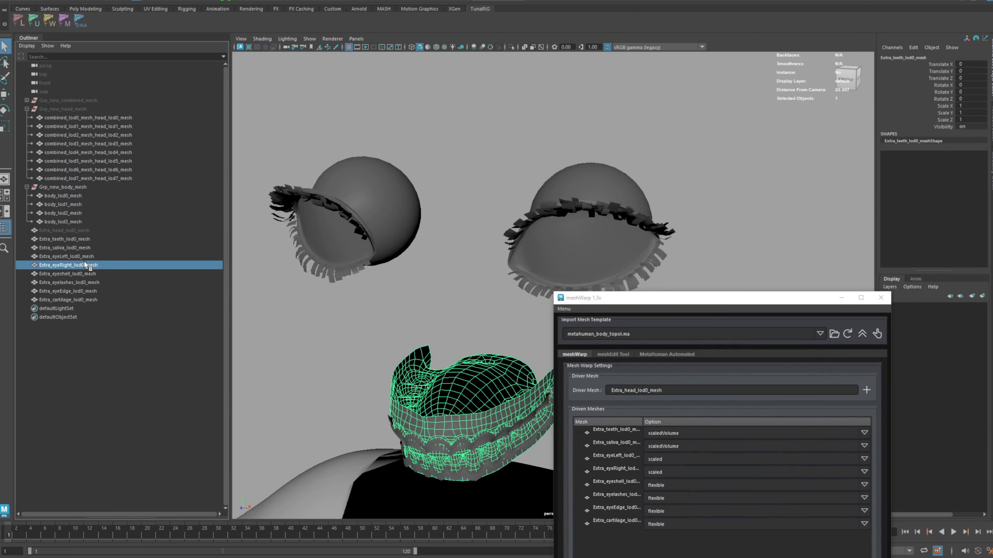
{"action": "left_click", "coordinate": [63, 256]}
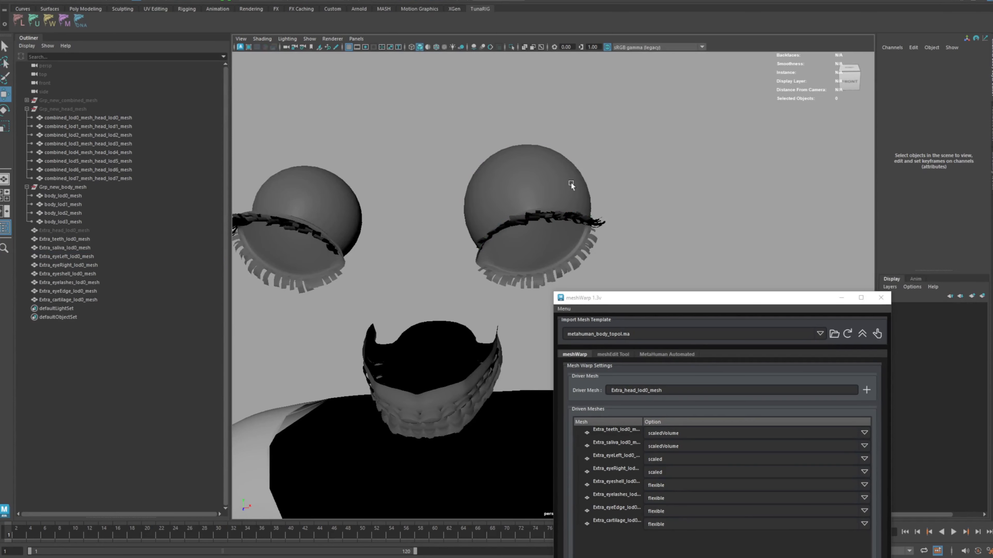
Make and discard a mirrored copy of Extra_eyeLeft_lod0_mesh, then bring up tunaUtils.
{"action": "left_click", "coordinate": [64, 256]}
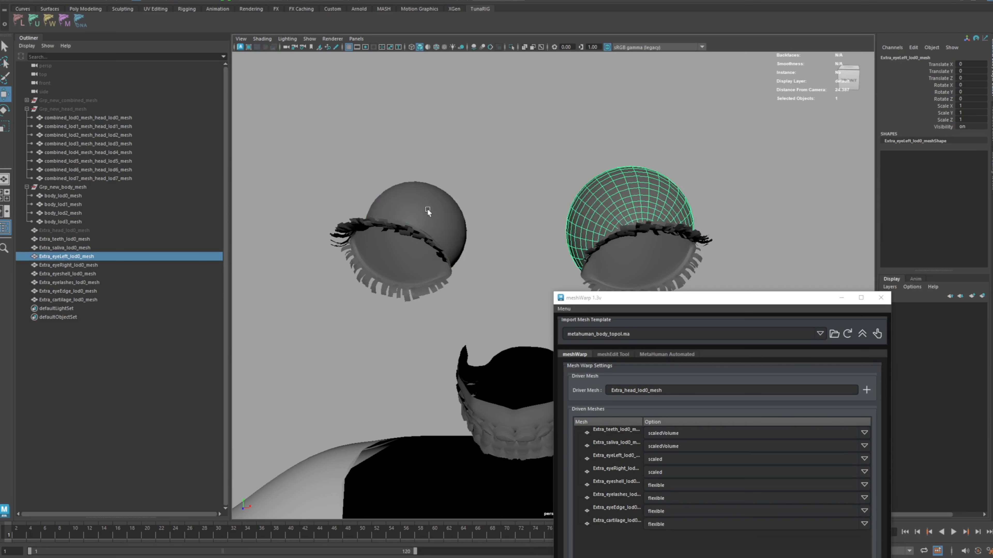
{"action": "left_click", "coordinate": [65, 265]}
{"action": "type", "text": "-1"}
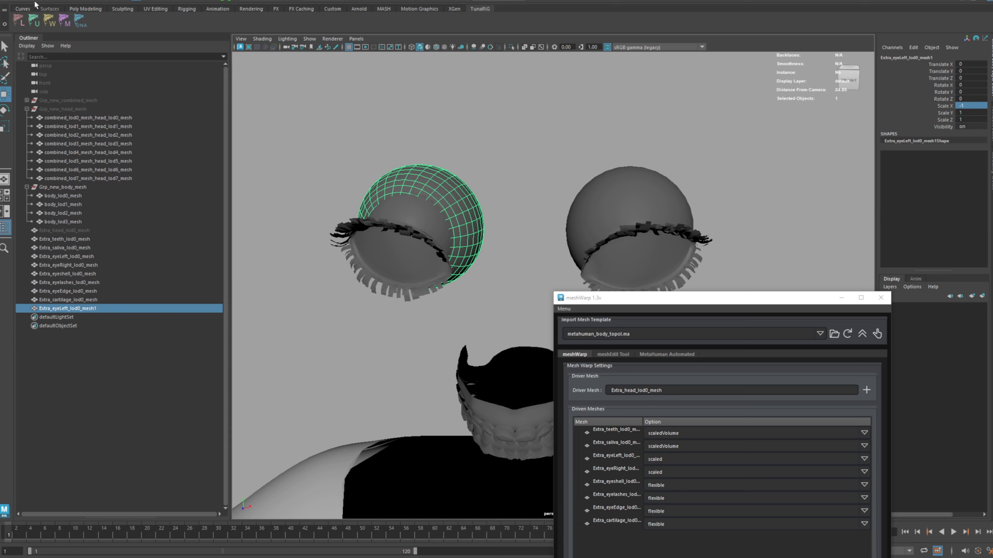
{"action": "left_click", "coordinate": [86, 8]}
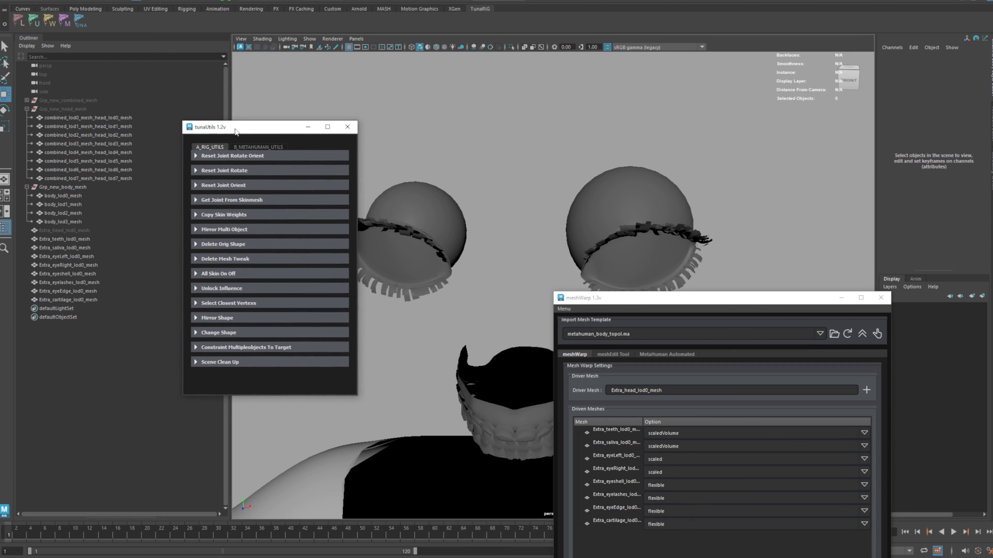
Mirror the left eyeball onto the right with Mirror Eyeballs and unhide the full character.
{"action": "left_click", "coordinate": [258, 147]}
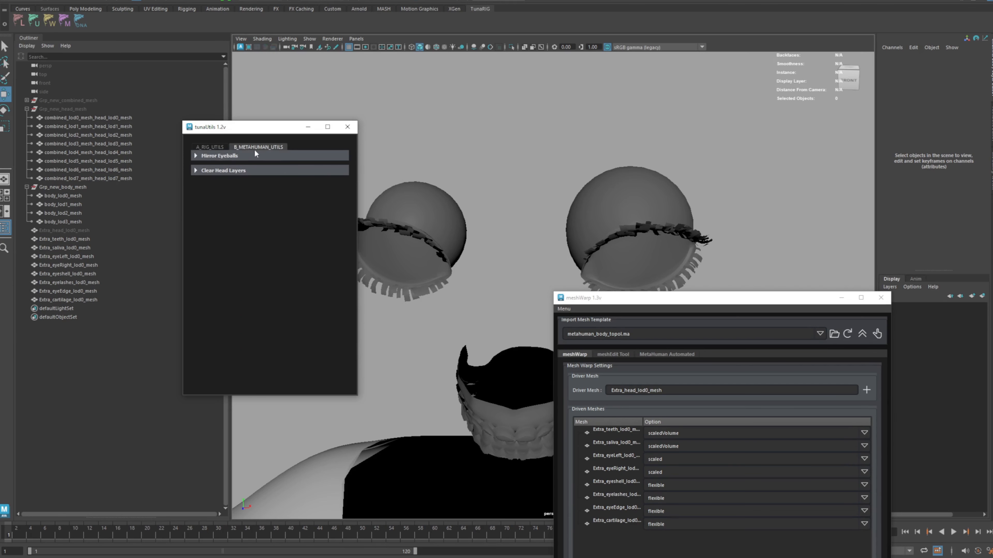
{"action": "mouse_move", "coordinate": [204, 161]}
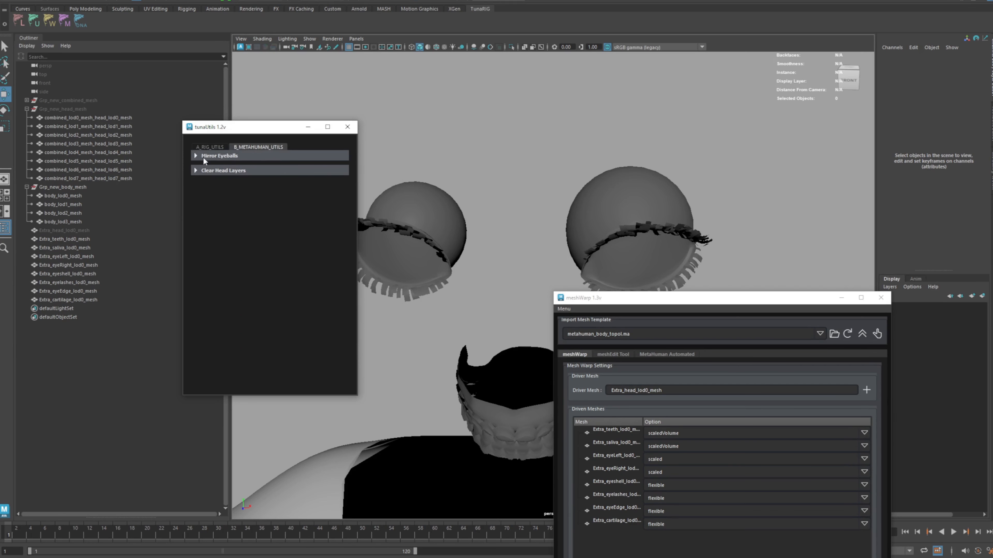
{"action": "left_click", "coordinate": [219, 156]}
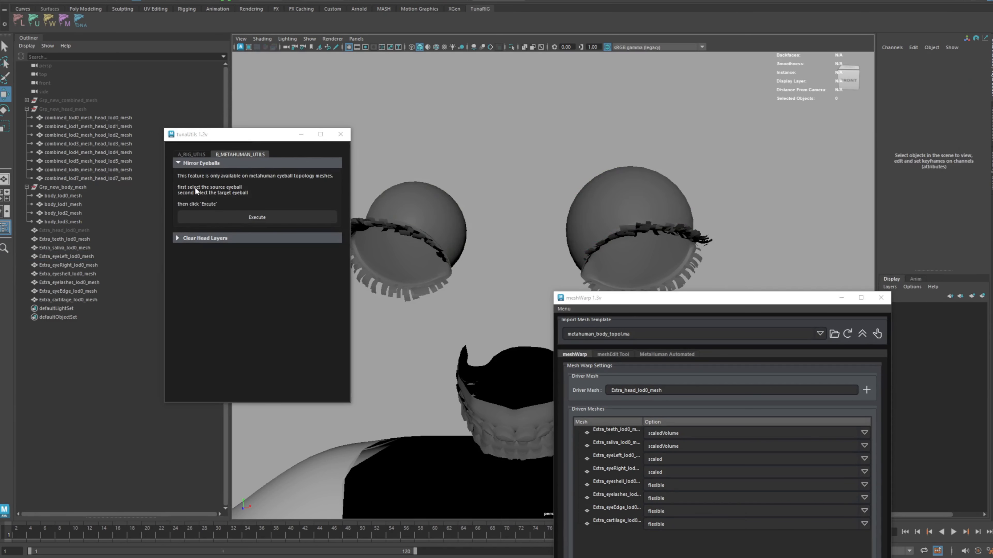
{"action": "left_click", "coordinate": [623, 209]}
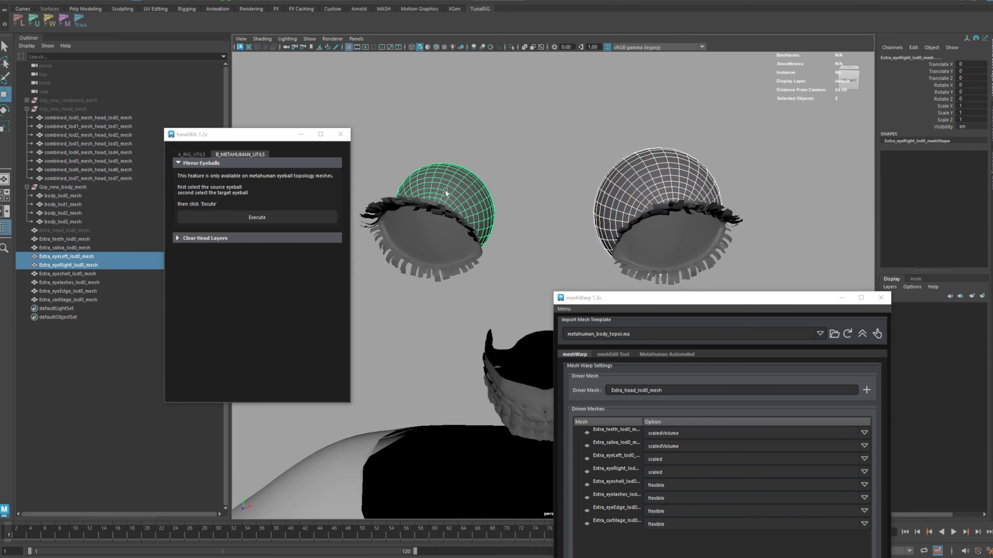
{"action": "left_click", "coordinate": [256, 217]}
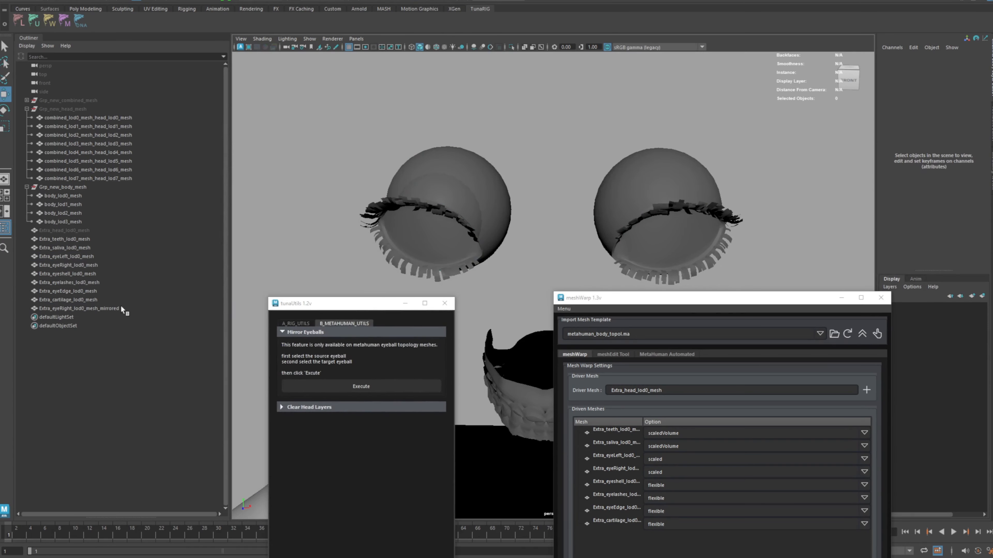
{"action": "left_click", "coordinate": [79, 308]}
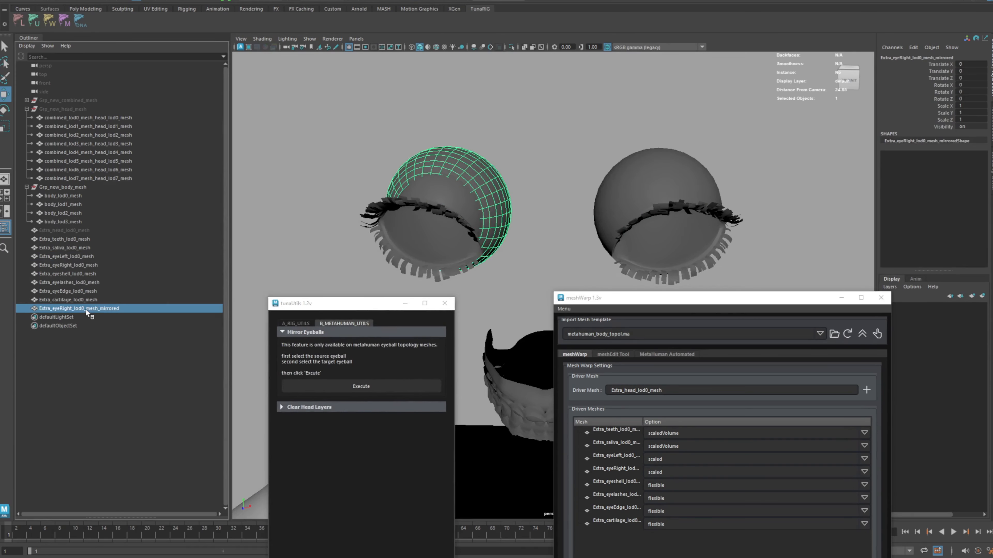
{"action": "left_click", "coordinate": [83, 273]}
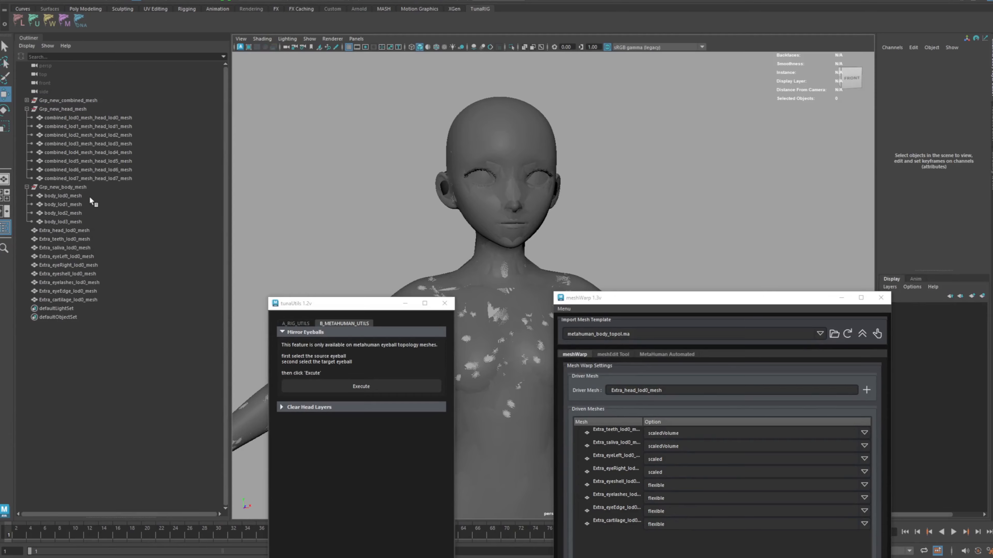
Load the rigged cartoon scene and reopen Epic Pose Wrangler from MetahumanSet's UE RBF Poses.
{"action": "left_click", "coordinate": [62, 196]}
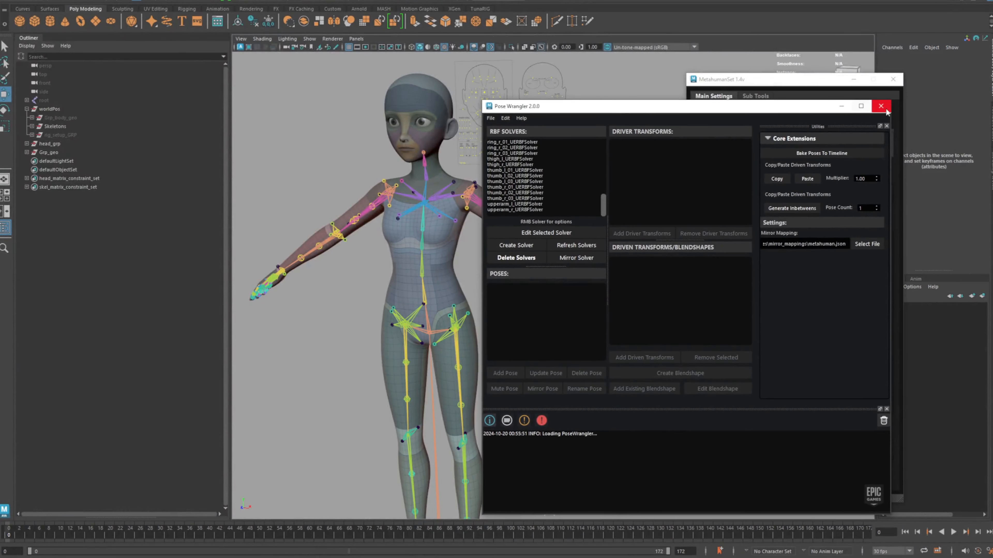
{"action": "left_click", "coordinate": [880, 106]}
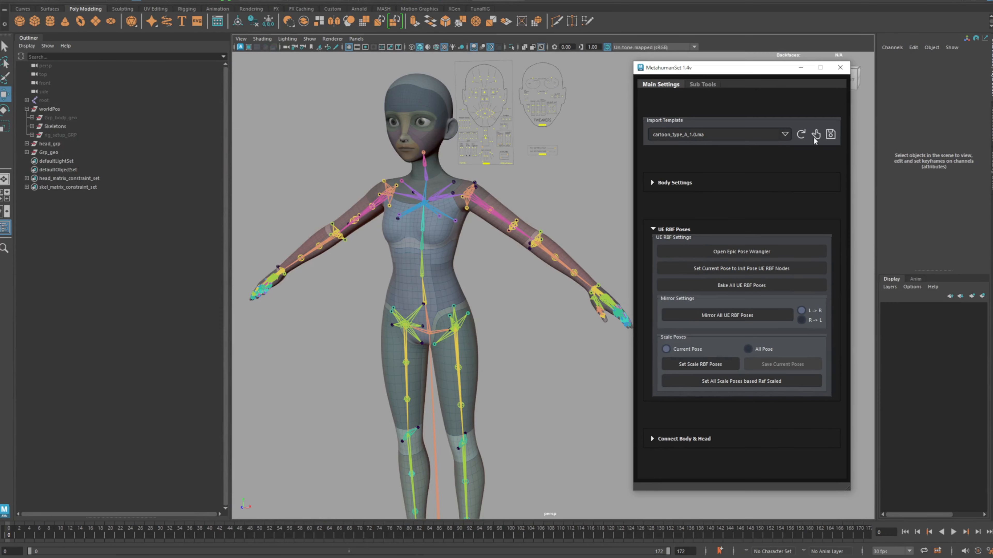
{"action": "left_click", "coordinate": [741, 251]}
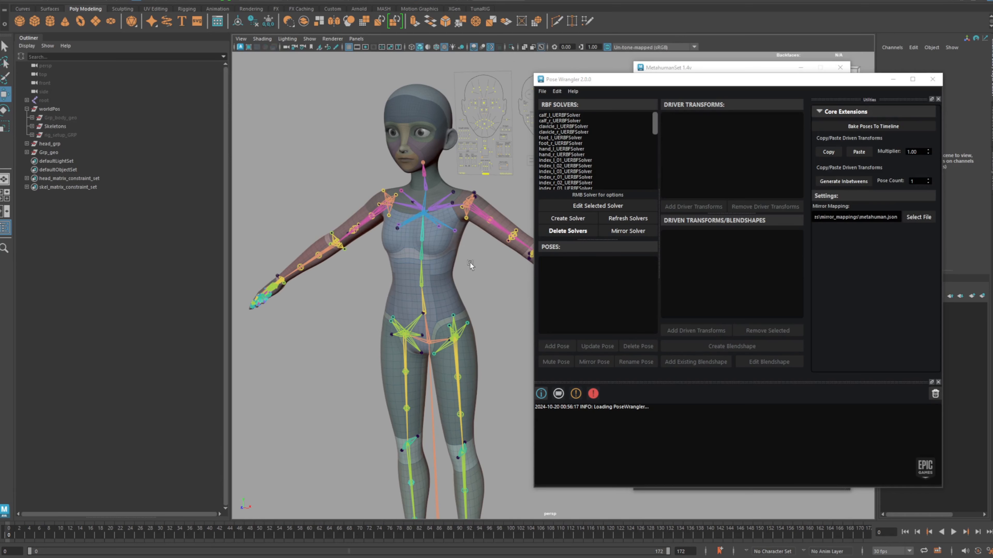
Create a new RBF solver named test_abc in Pose Wrangler.
{"action": "left_click", "coordinate": [567, 218]}
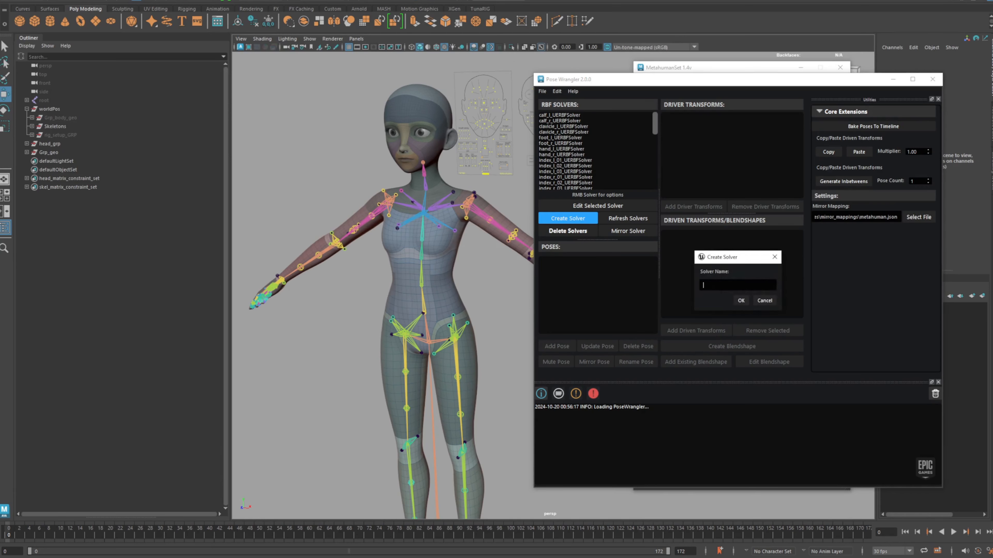
{"action": "type", "text": "test"}
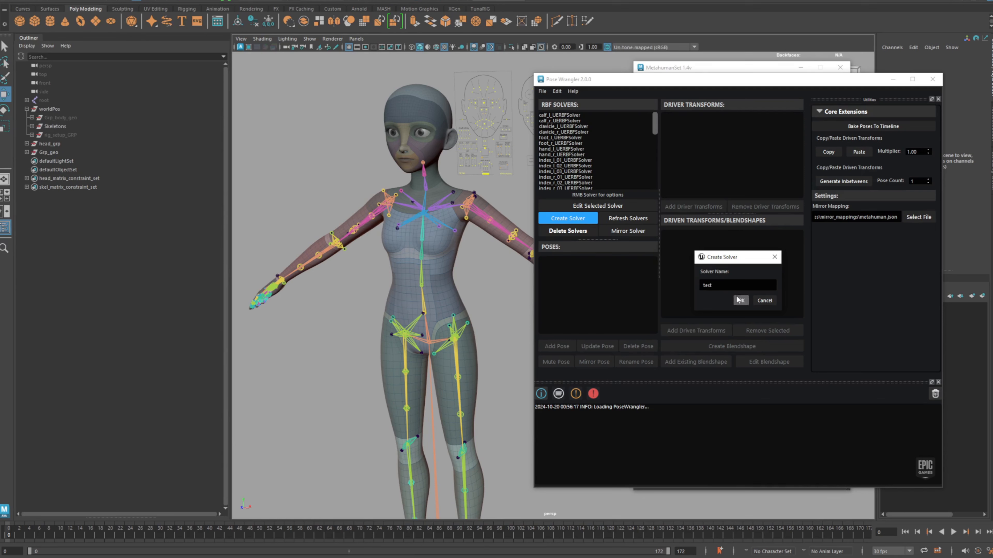
{"action": "type", "text": "_abc"}
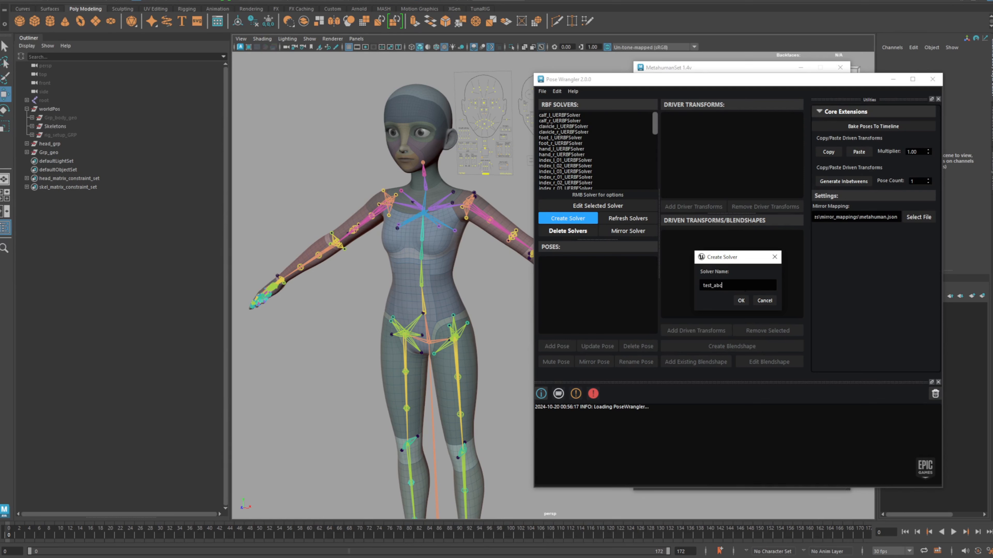
{"action": "left_click", "coordinate": [740, 300]}
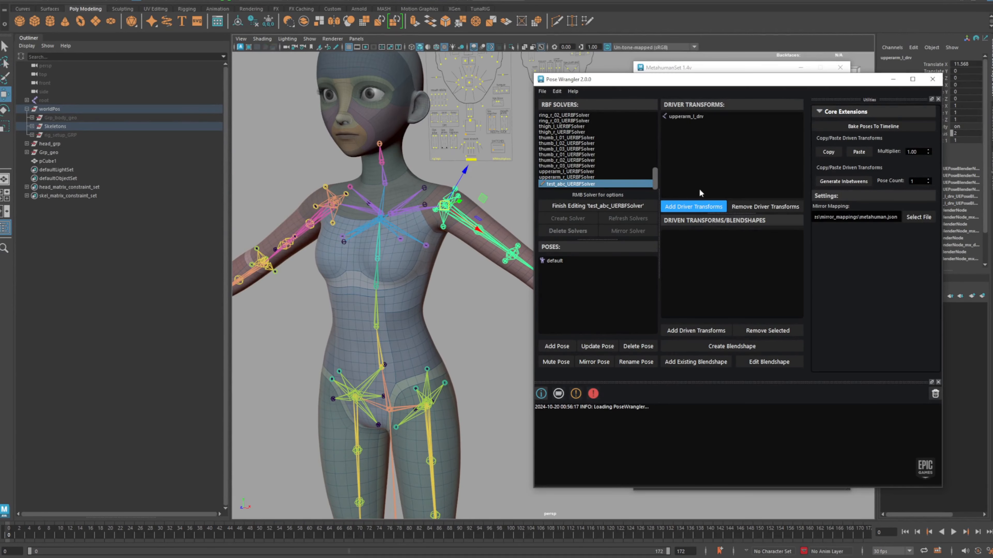
{"action": "mouse_move", "coordinate": [507, 299]}
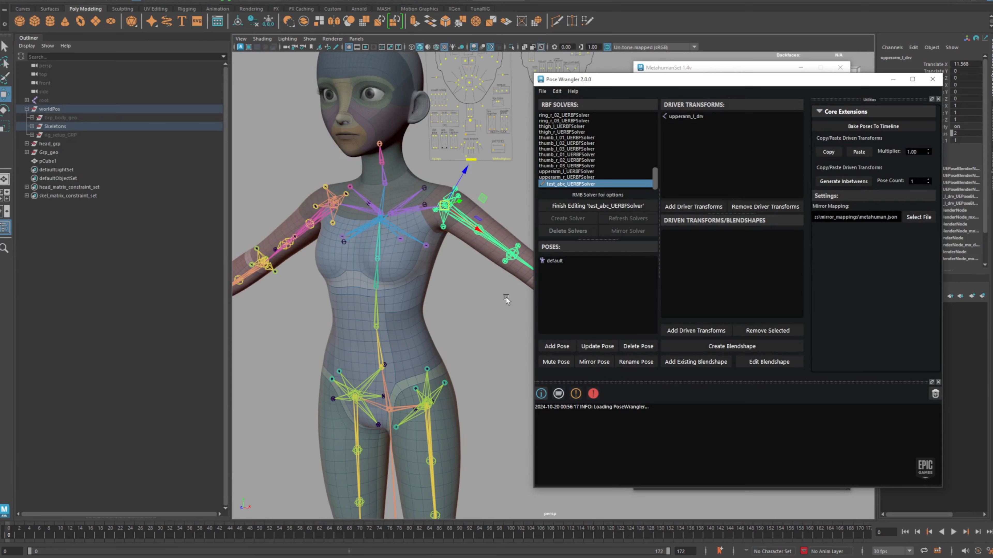
Add pCube1 as a driven transform of the solver and update the default pose.
{"action": "left_click", "coordinate": [554, 260]}
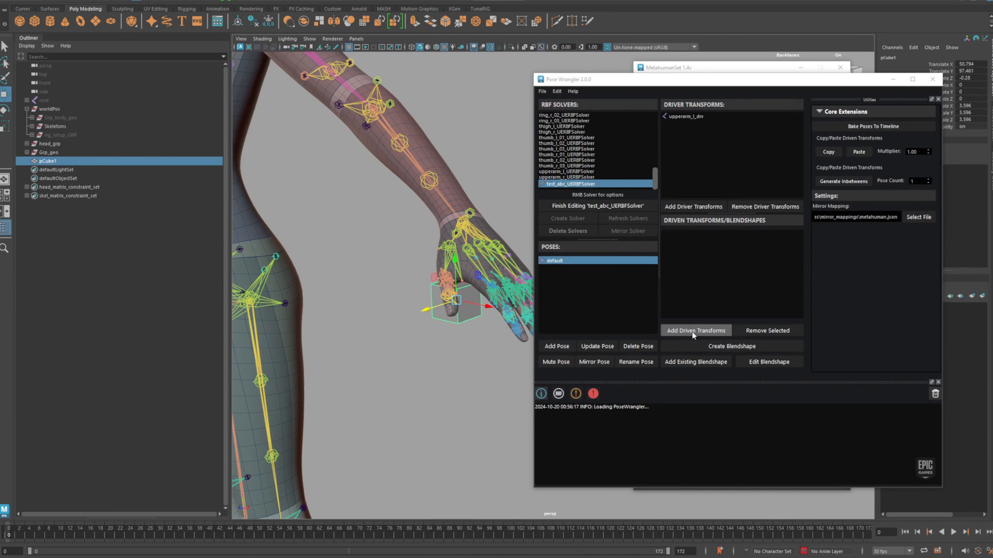
{"action": "left_click", "coordinate": [695, 330]}
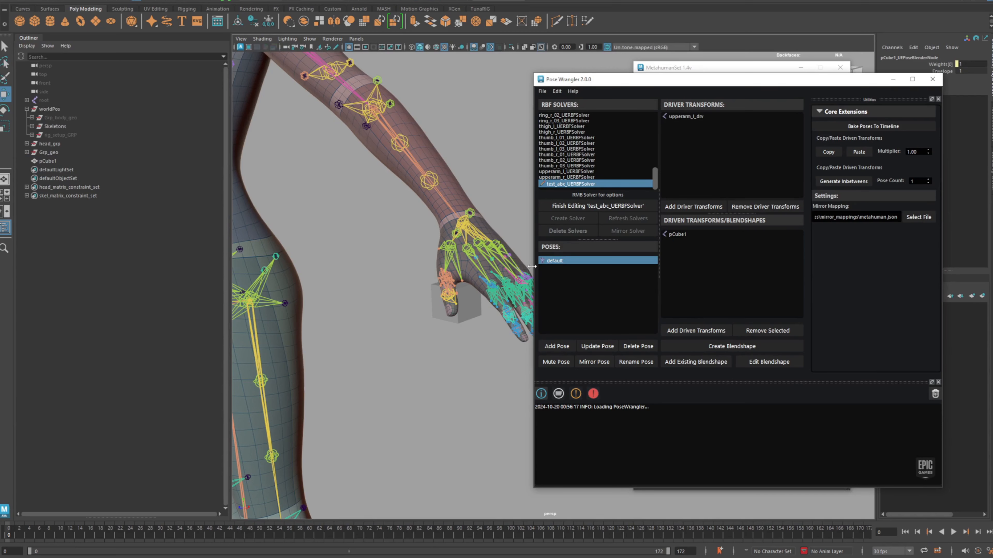
{"action": "left_click", "coordinate": [596, 347]}
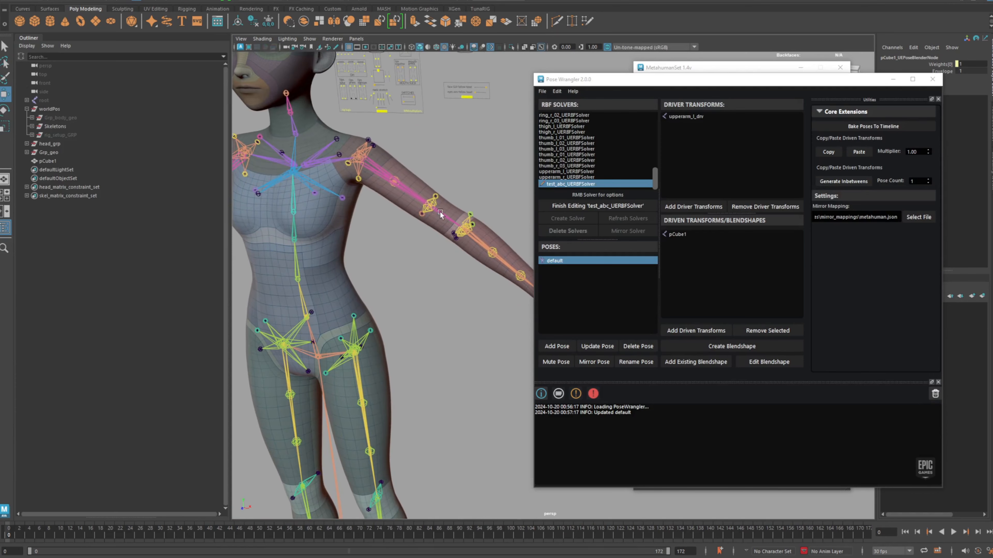
With upperarm_l_drv selected, add a new pose named test_pose.
{"action": "left_click", "coordinate": [686, 116]}
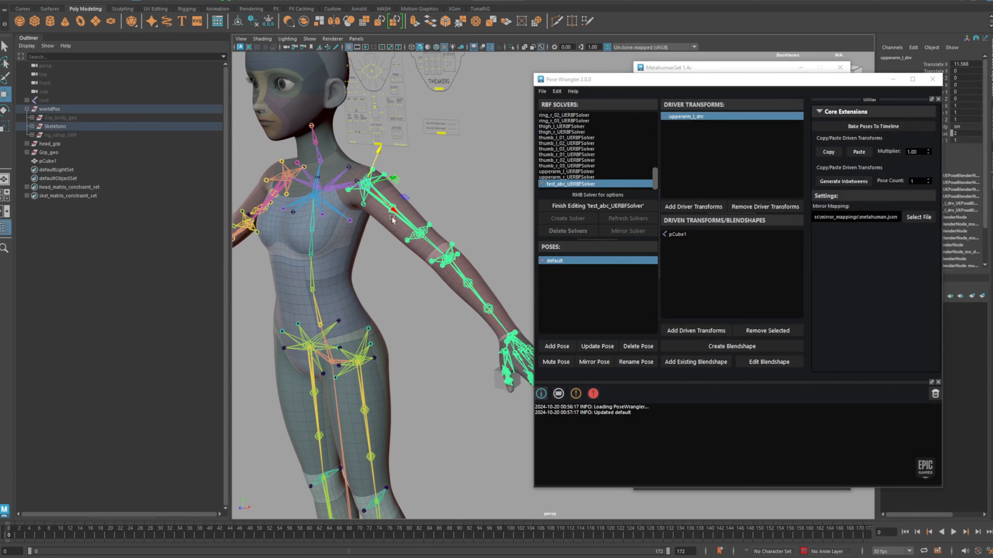
{"action": "left_click", "coordinate": [555, 347]}
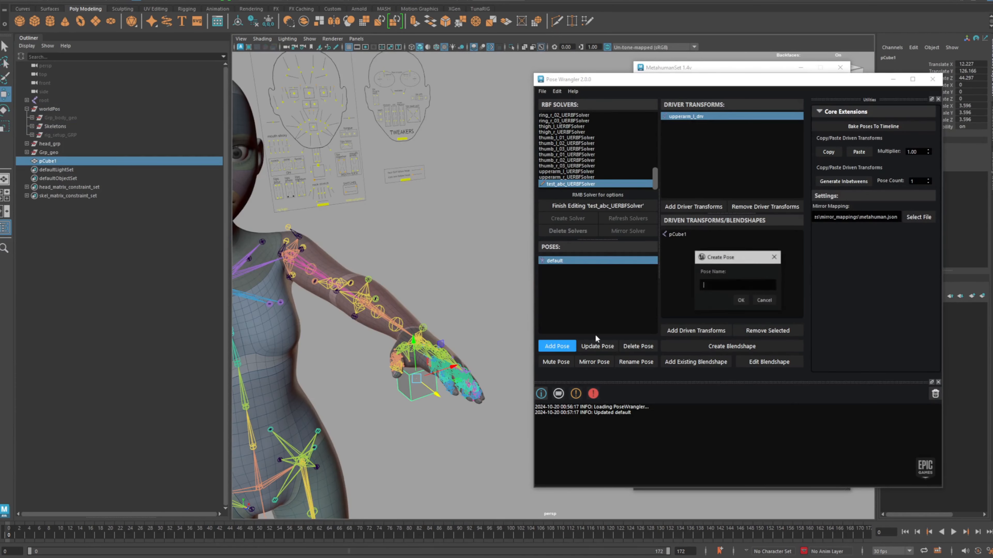
{"action": "type", "text": "test_pose"}
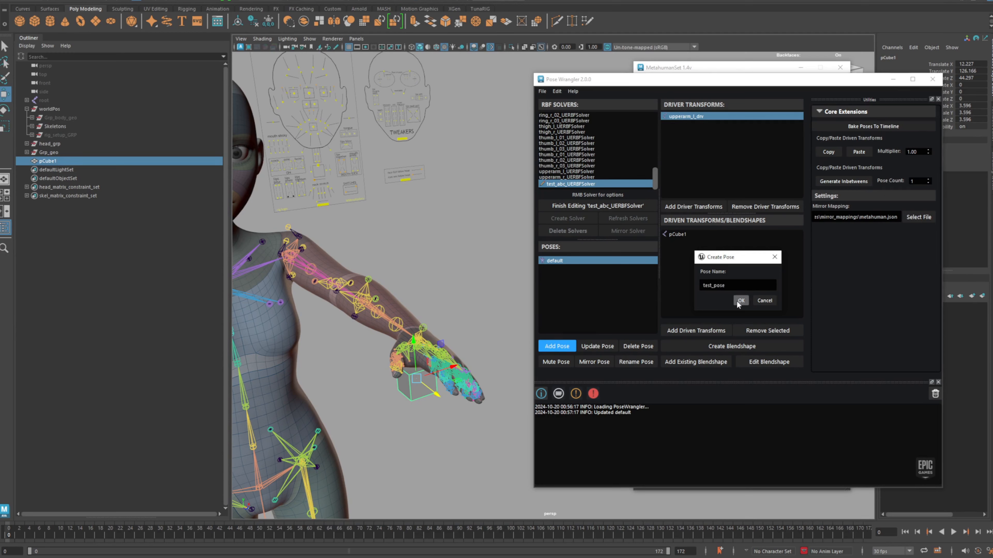
{"action": "left_click", "coordinate": [740, 300]}
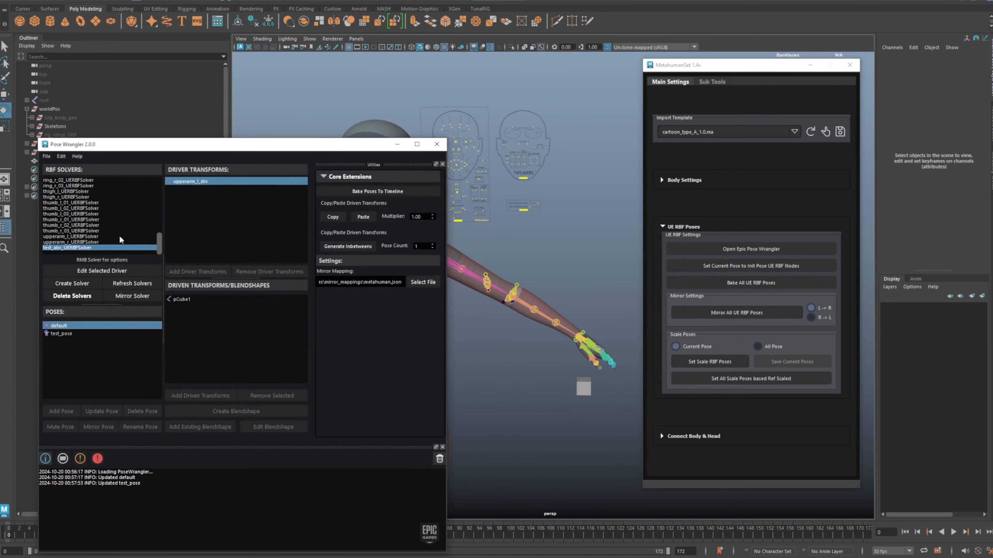
Close Pose Wrangler and bake all UE RBF poses to the timeline from MetahumanSet.
{"action": "left_click_drag", "start_coordinate": [240, 143], "coordinate": [240, 152]}
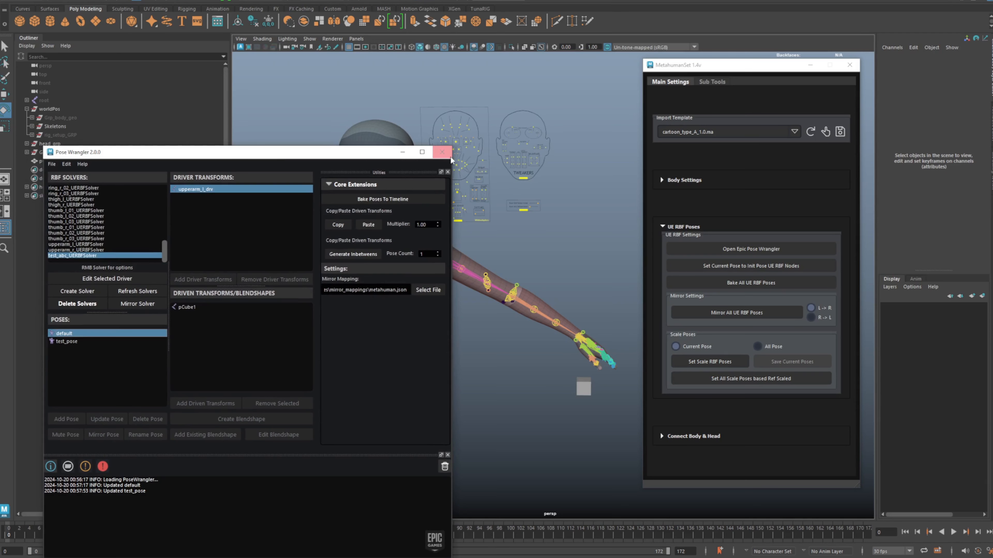
{"action": "left_click", "coordinate": [441, 153]}
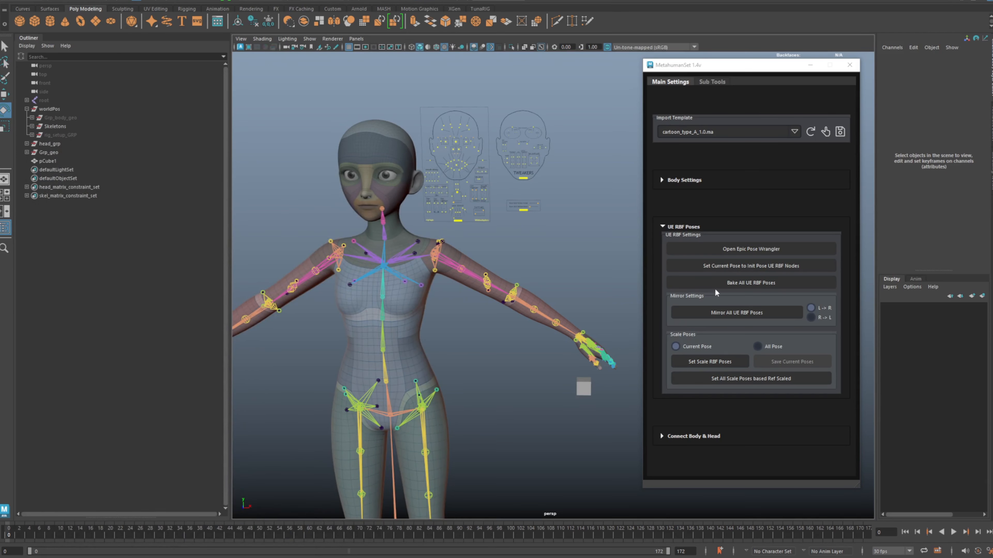
{"action": "left_click", "coordinate": [751, 282]}
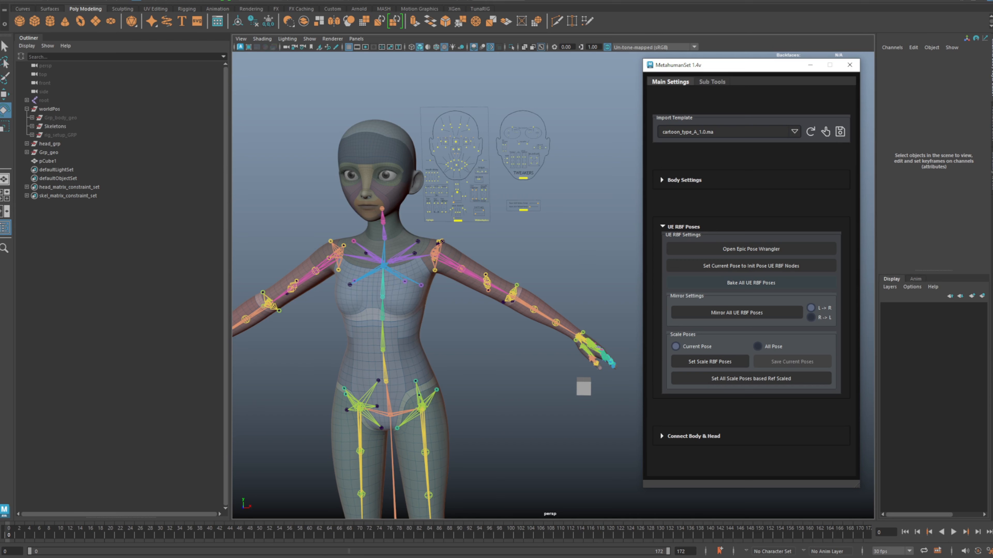
{"action": "left_click", "coordinate": [751, 282]}
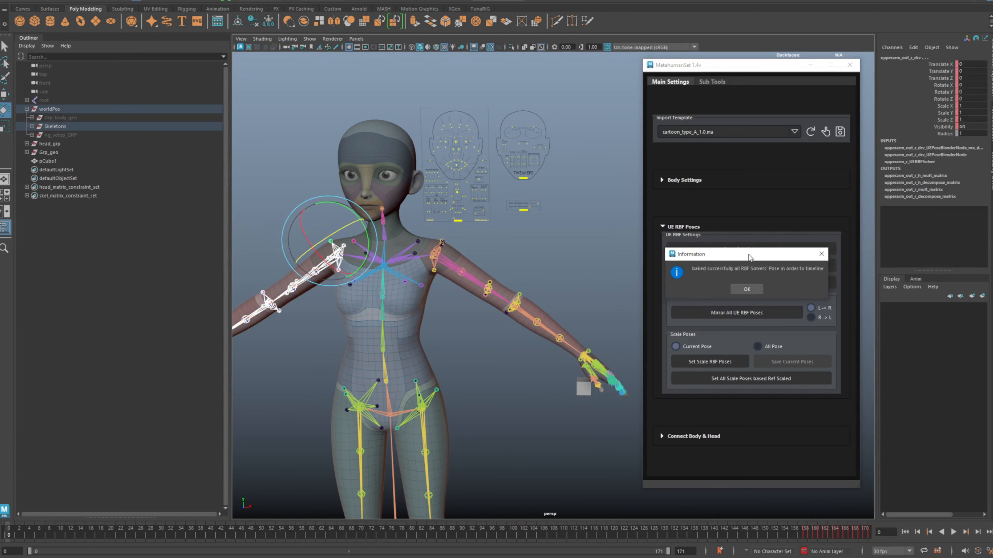
{"action": "left_click", "coordinate": [746, 288]}
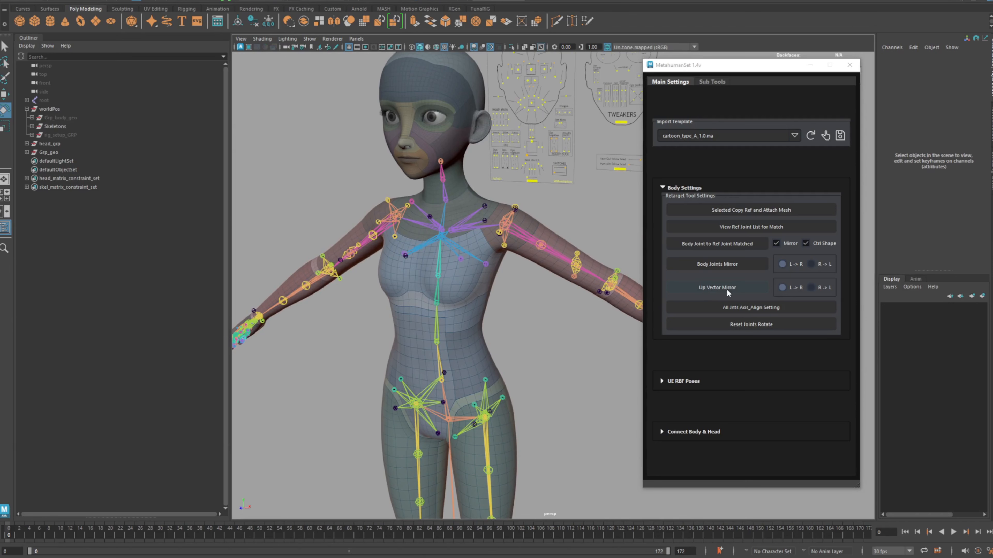
Run Up Vector Mirror in Body Settings and orbit to inspect the mirrored locators.
{"action": "left_click", "coordinate": [716, 287]}
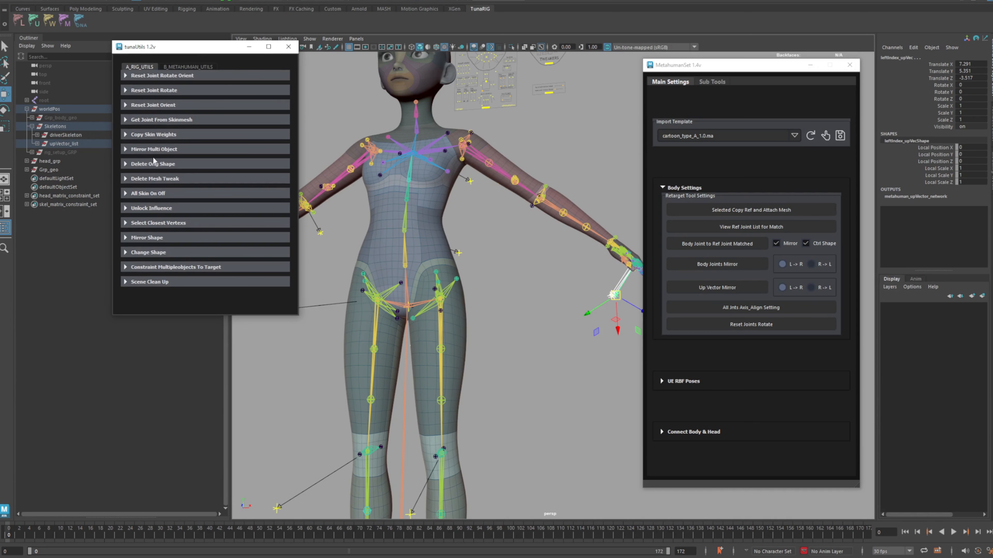
{"action": "left_click", "coordinate": [153, 148]}
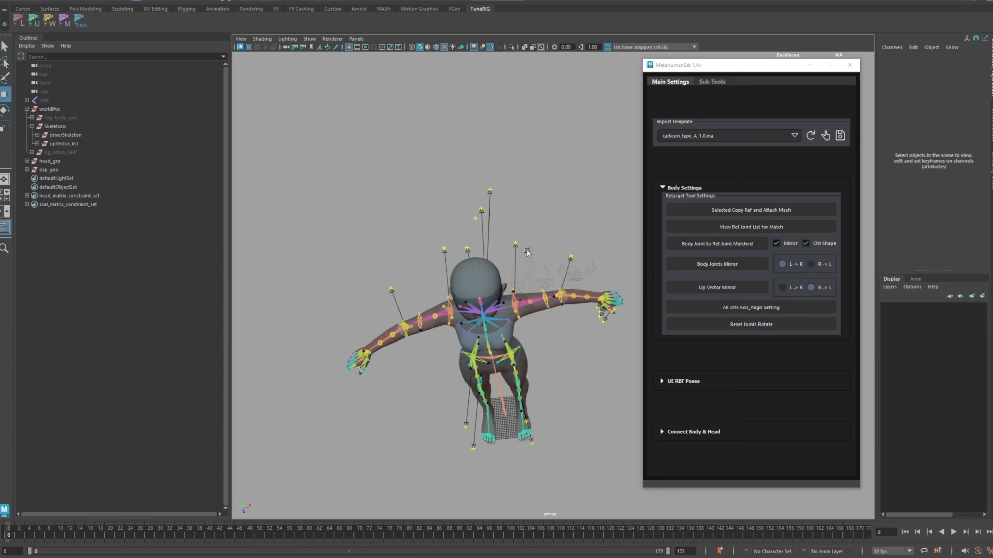
{"action": "left_click_drag", "start_coordinate": [525, 252], "coordinate": [573, 265]}
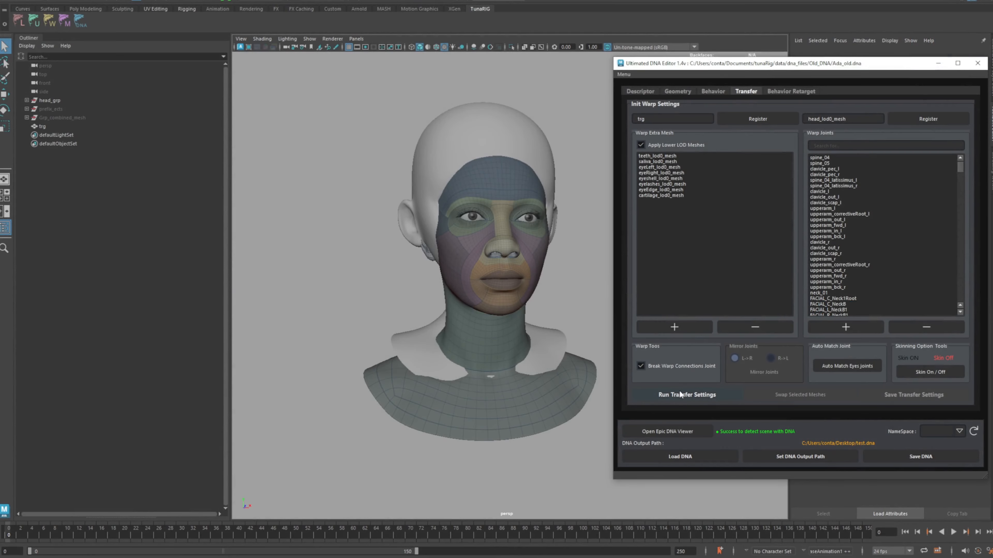
Run Transfer Settings in the Ultimated DNA Editor to warp the head onto the cartoon shape.
{"action": "left_click", "coordinate": [545, 235]}
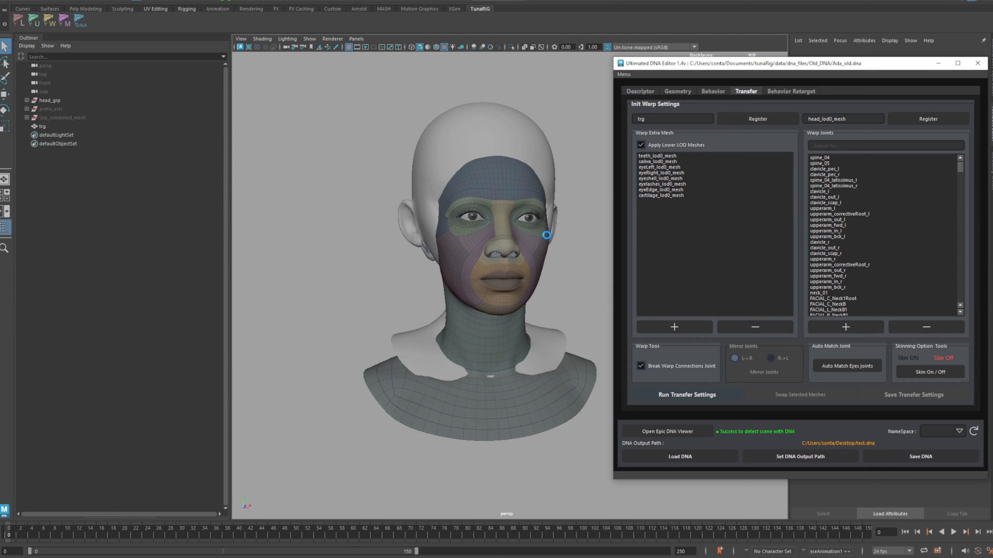
{"action": "left_click", "coordinate": [685, 395]}
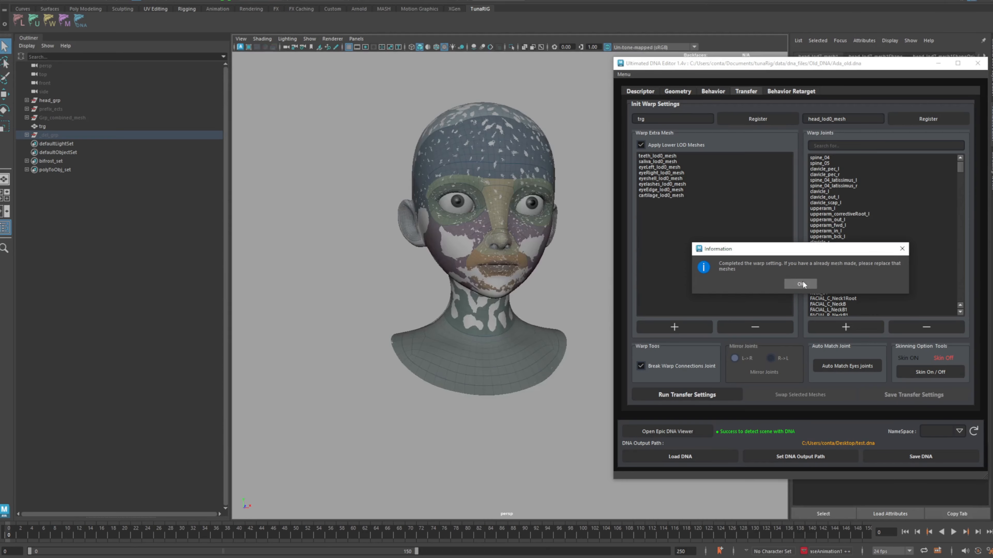
{"action": "left_click", "coordinate": [800, 283]}
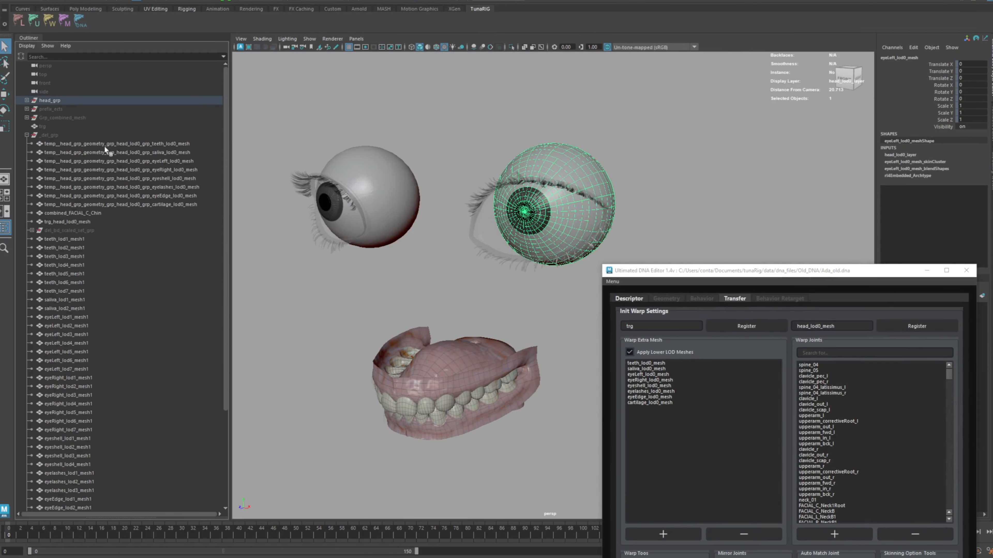
Select the warped left eye mesh in the Outliner to check the result.
{"action": "left_click", "coordinate": [118, 160]}
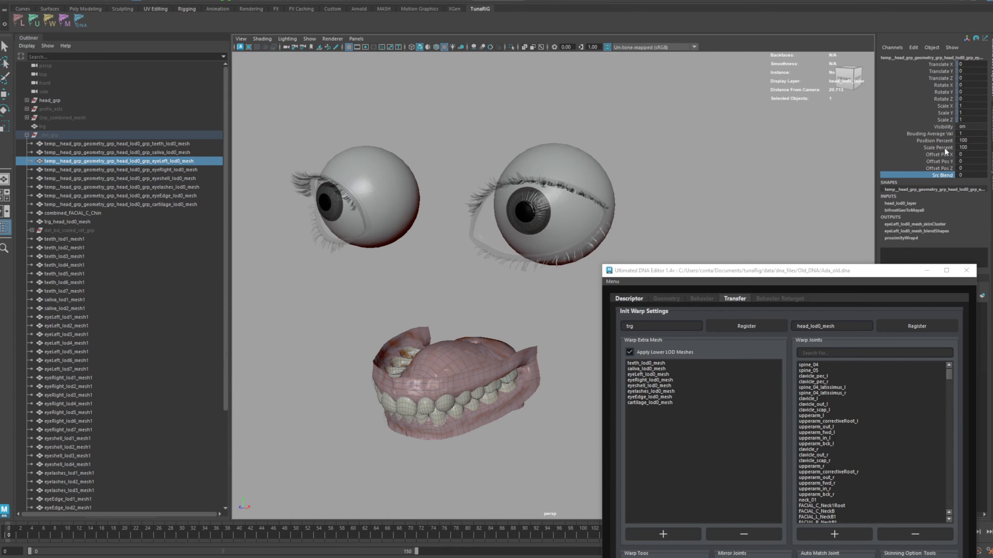
{"action": "left_click", "coordinate": [43, 126]}
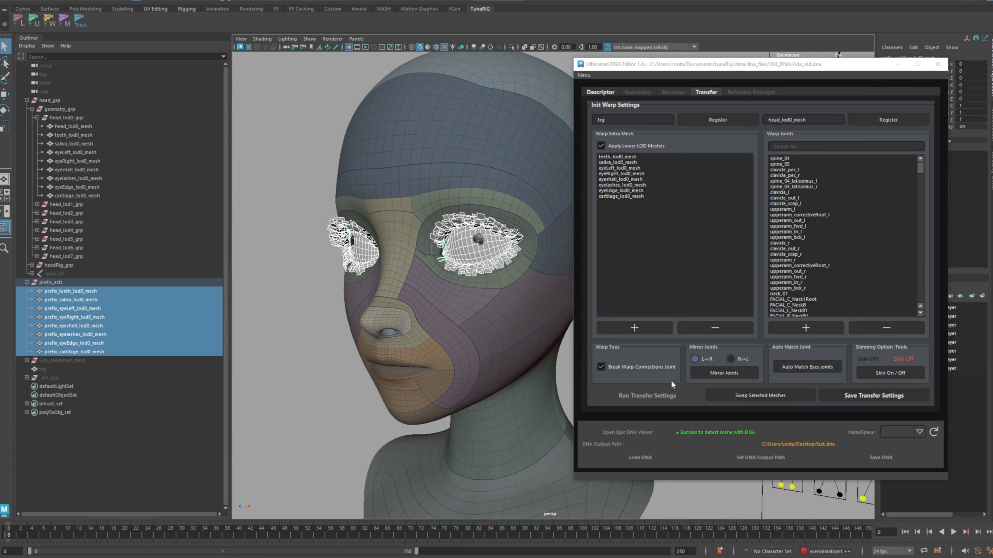
Swap the selected prefix_exts meshes for the pre-made extra meshes and confirm.
{"action": "left_click", "coordinate": [759, 395]}
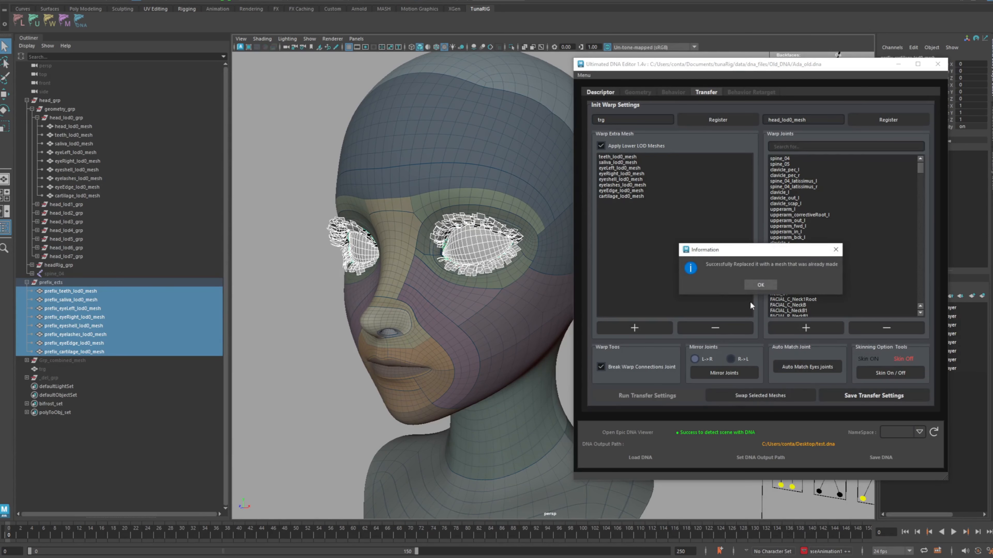
{"action": "left_click", "coordinate": [760, 284]}
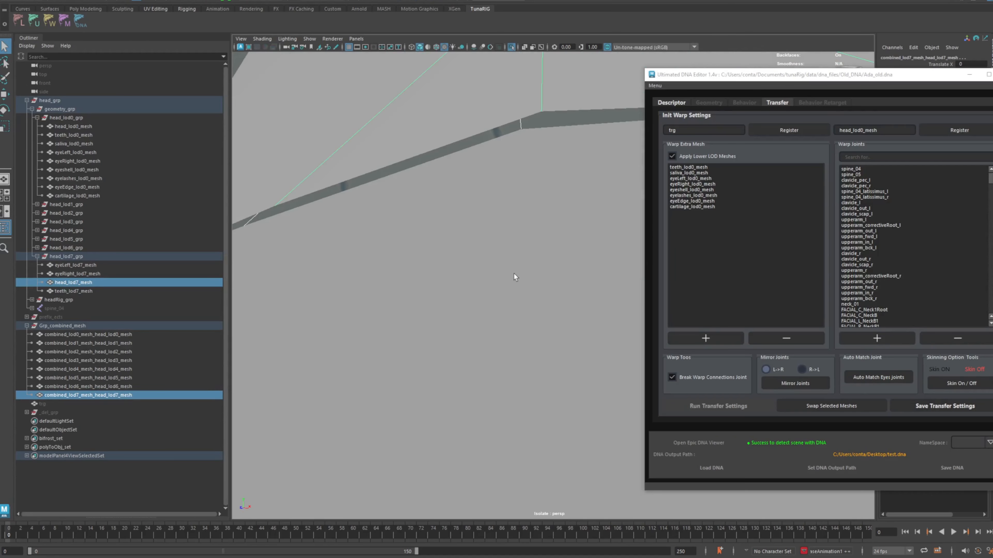
Swap the head meshes at LOD0–LOD7 for the combined_lod meshes and confirm.
{"action": "key", "text": "5"}
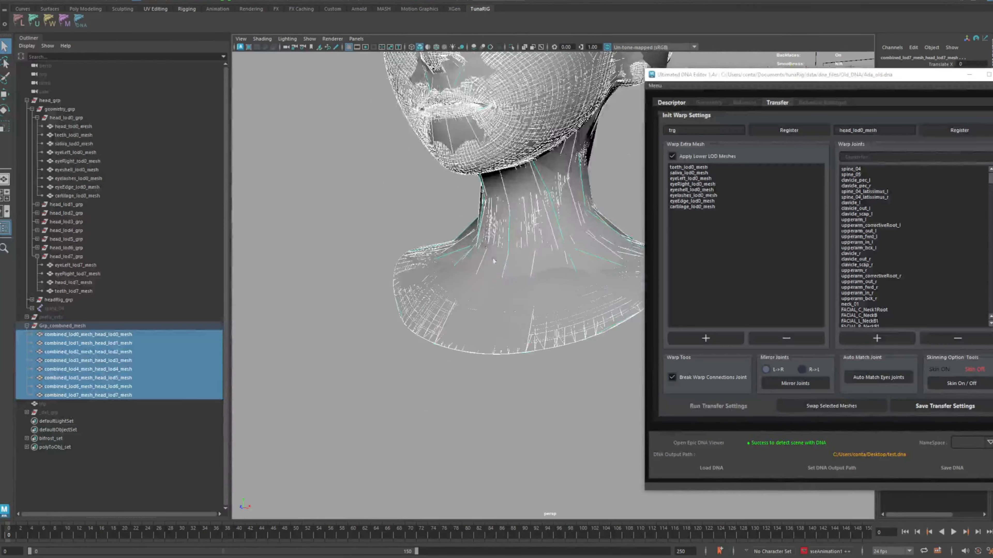
{"action": "left_click", "coordinate": [830, 406]}
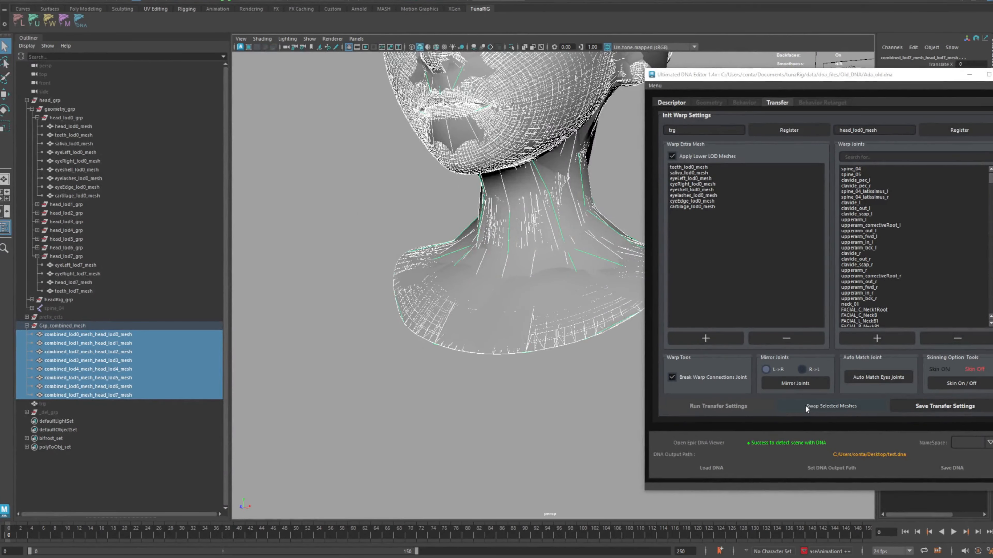
{"action": "left_click", "coordinate": [830, 406]}
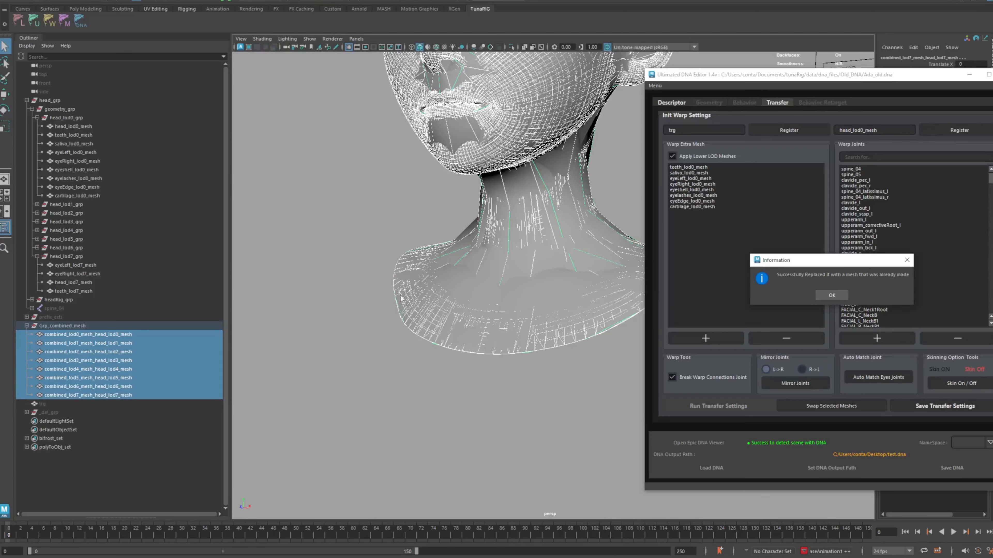
{"action": "left_click", "coordinate": [831, 295]}
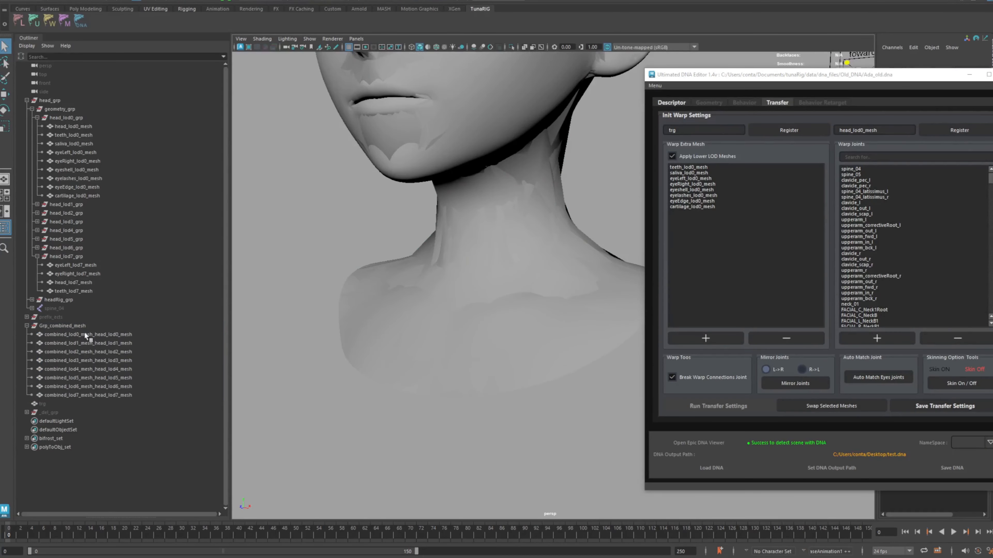
Select a single combined head mesh in the Outliner to inspect it.
{"action": "left_click", "coordinate": [90, 395]}
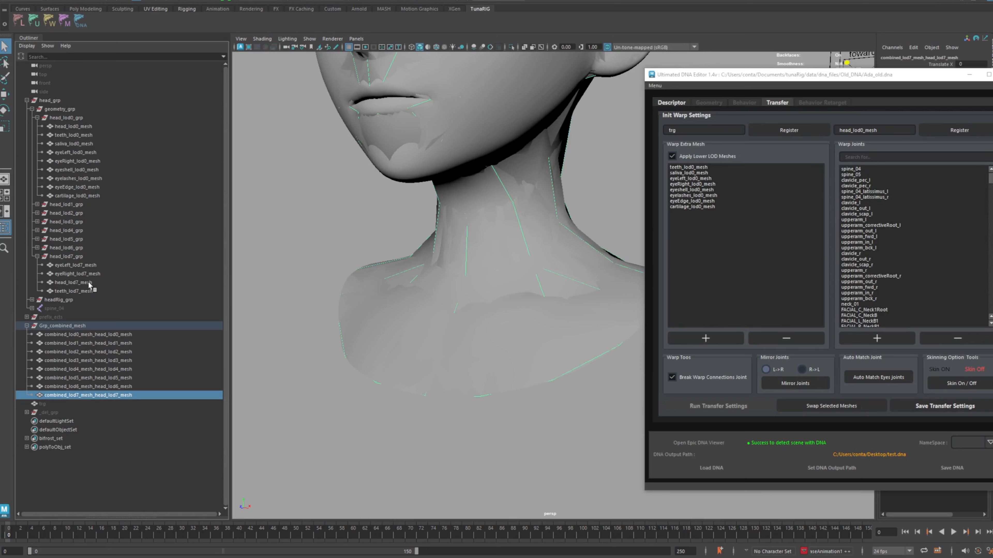
{"action": "left_click", "coordinate": [74, 282]}
{"action": "type", "text": "eye"}
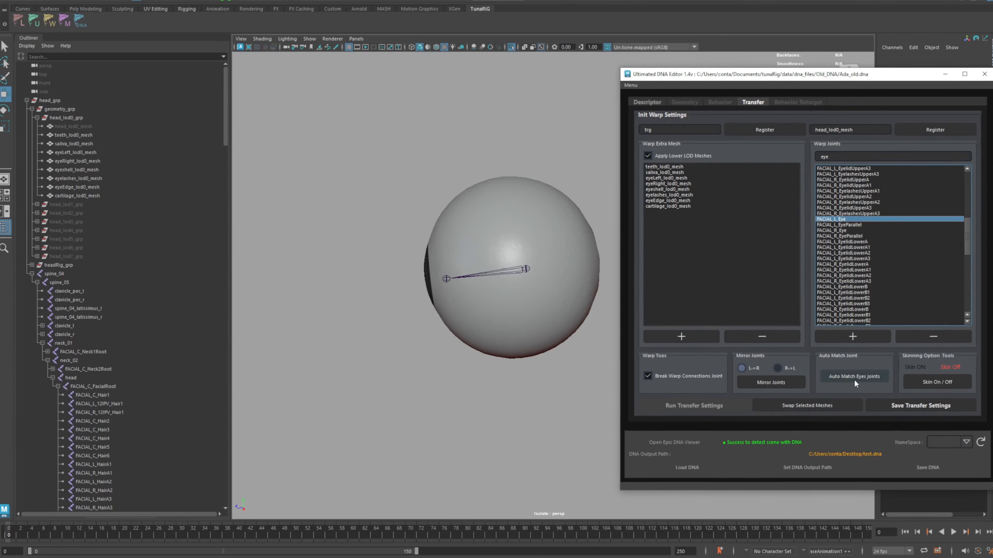
Match the eye joints to the eyeball position and check the left and right eye warp joints.
{"action": "left_click", "coordinate": [855, 377]}
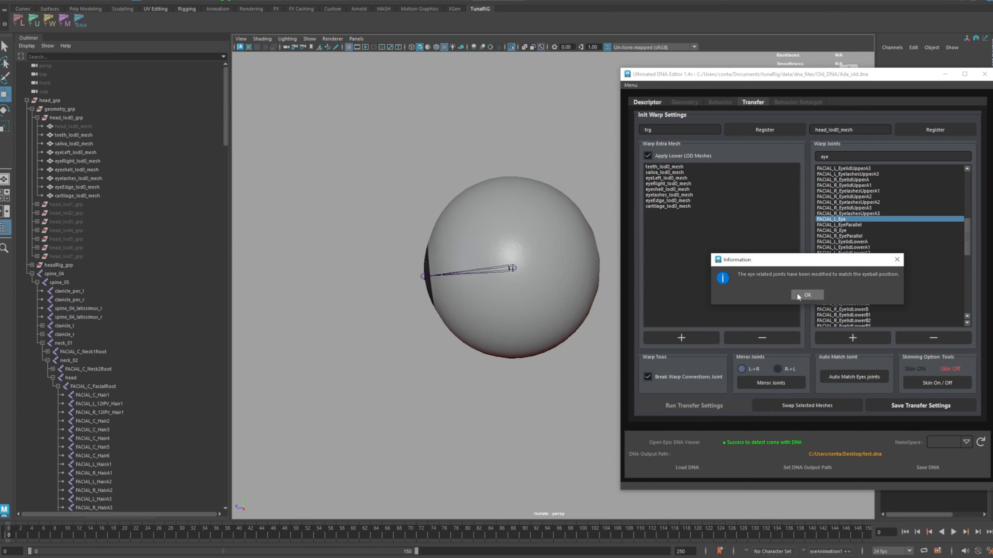
{"action": "left_click", "coordinate": [806, 295]}
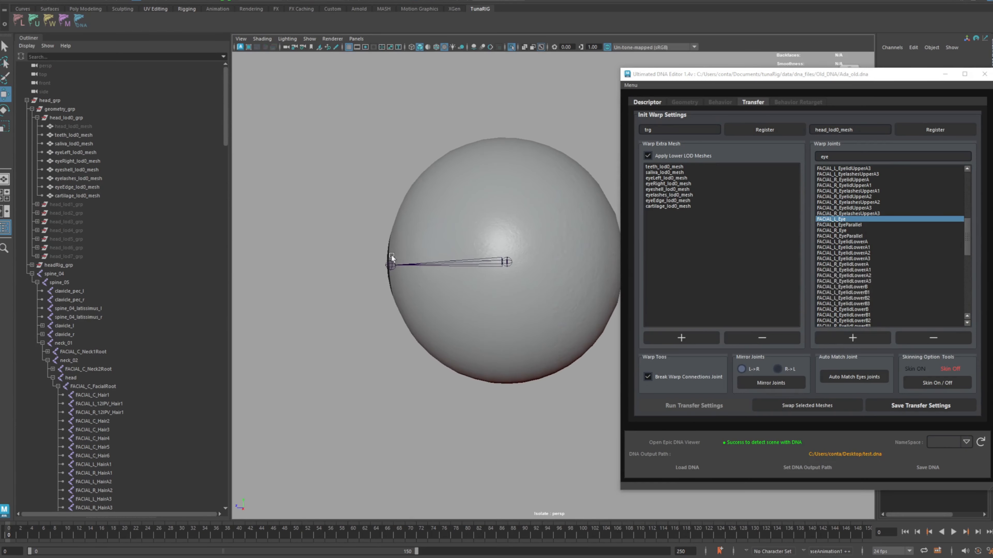
{"action": "left_click", "coordinate": [76, 152]}
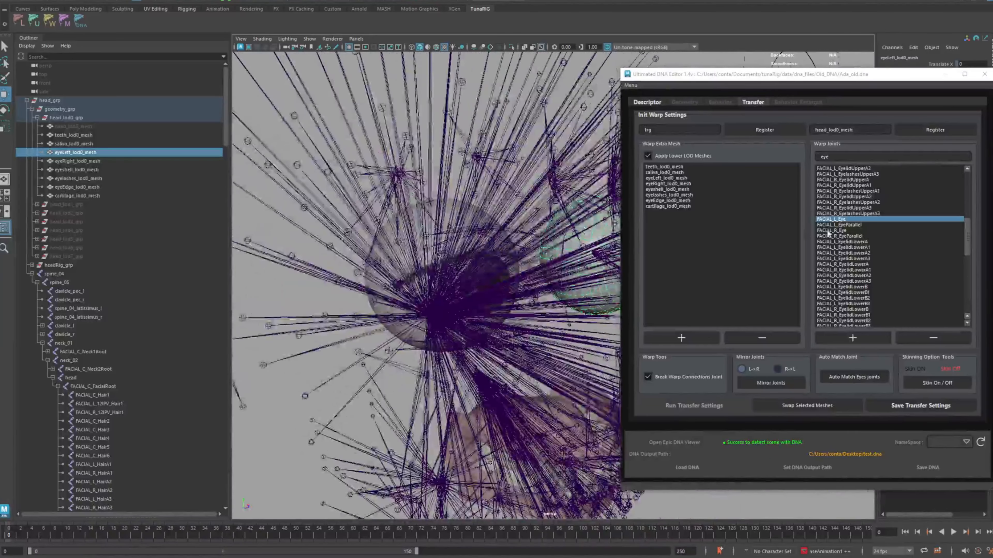
{"action": "left_click", "coordinate": [833, 230]}
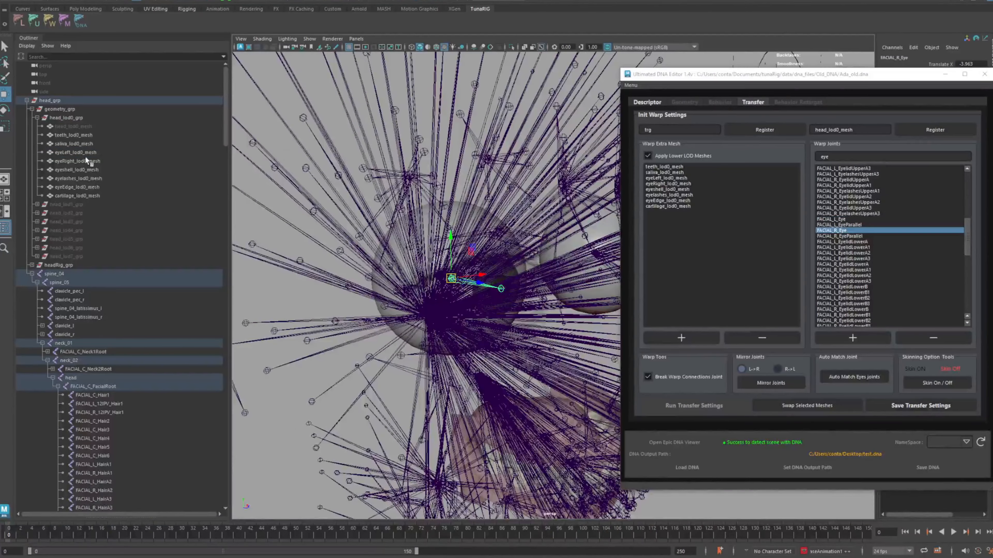
{"action": "left_click", "coordinate": [76, 161]}
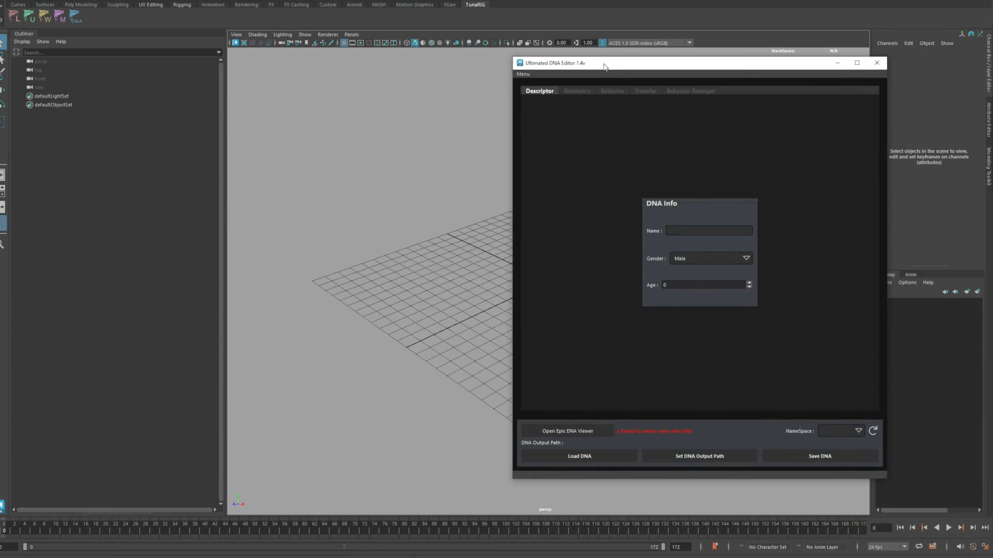
Start a fresh scene with the Epic DNA Viewer open.
{"action": "left_click", "coordinate": [566, 431]}
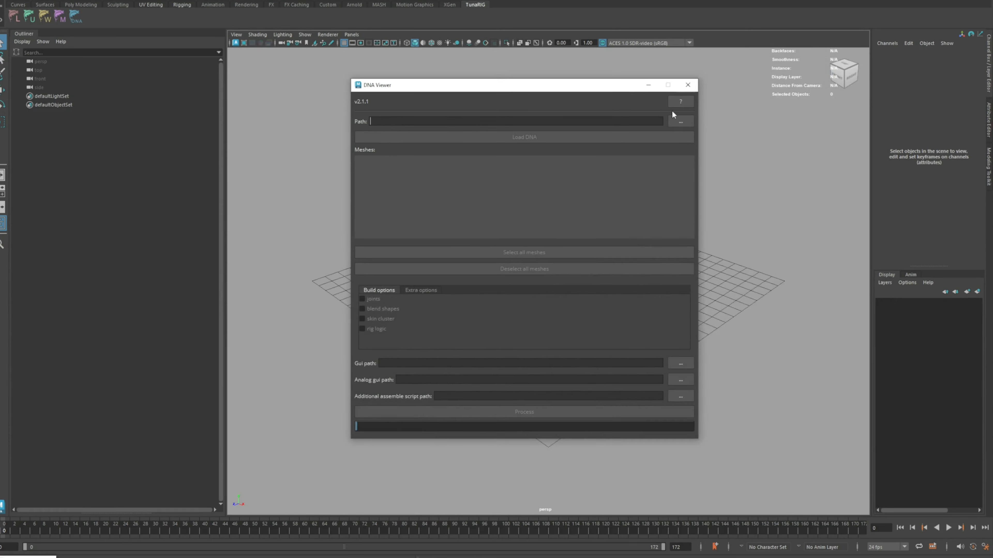
Browse the DNA path into Documents > tunaRig > data > dna_files.
{"action": "left_click", "coordinate": [680, 121]}
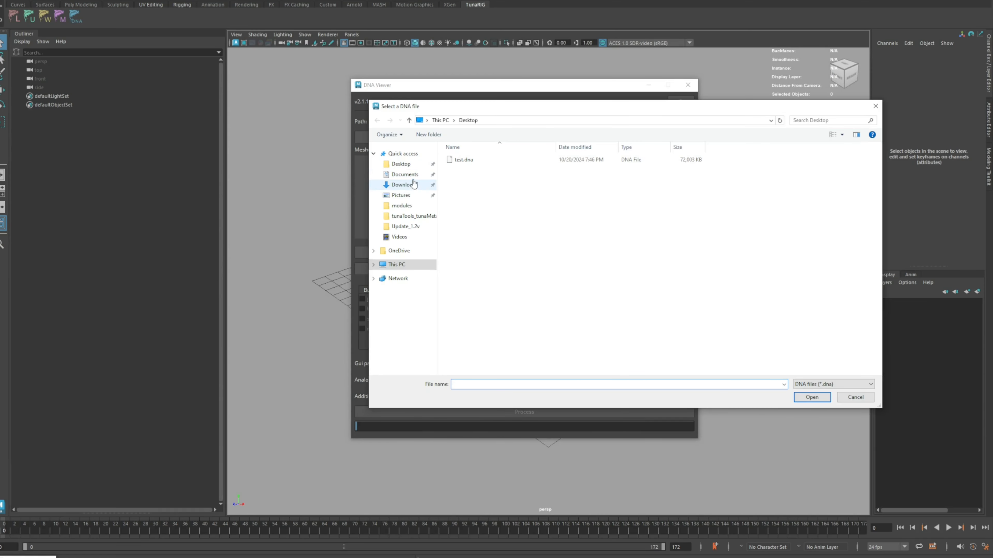
{"action": "left_click", "coordinate": [405, 174]}
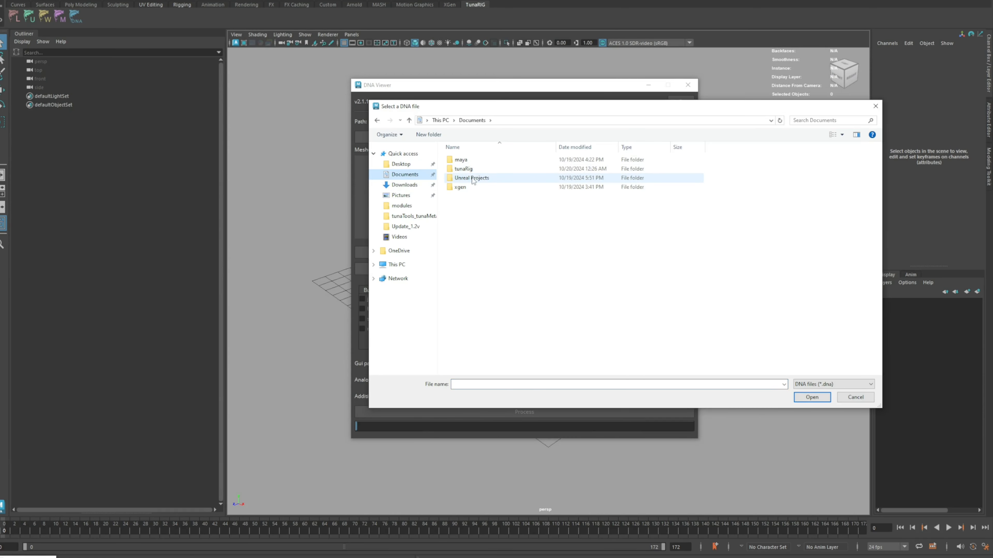
{"action": "left_click", "coordinate": [465, 169]}
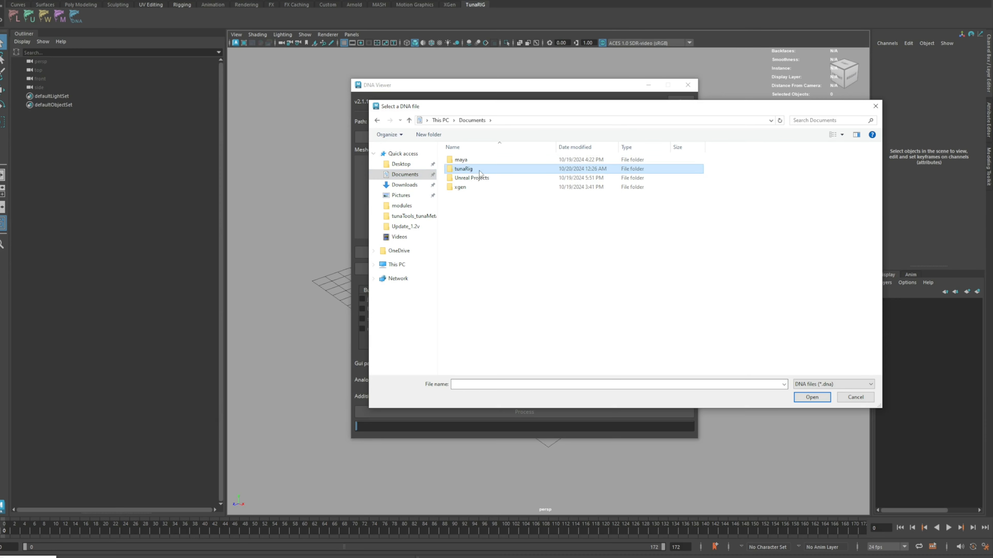
{"action": "double_click", "coordinate": [462, 169]}
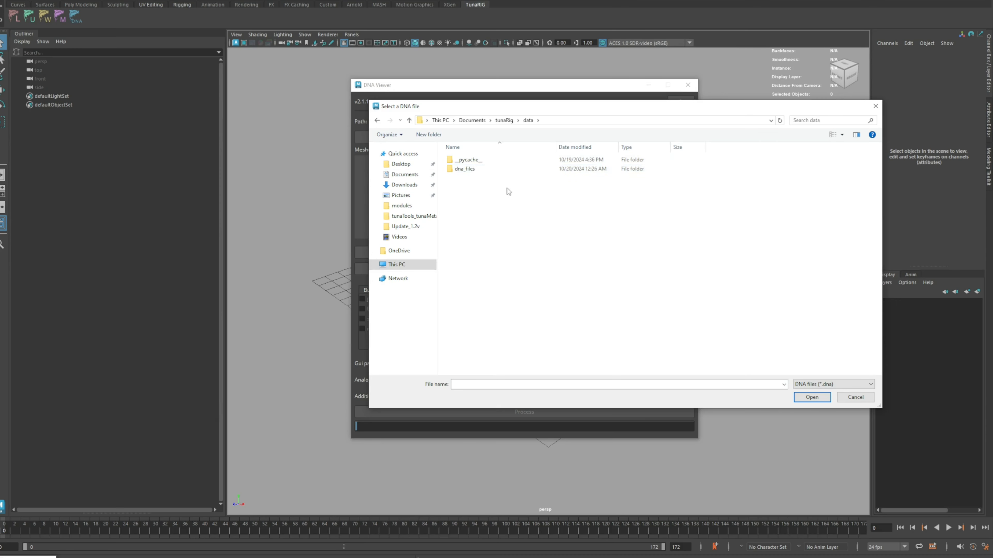
{"action": "double_click", "coordinate": [466, 169]}
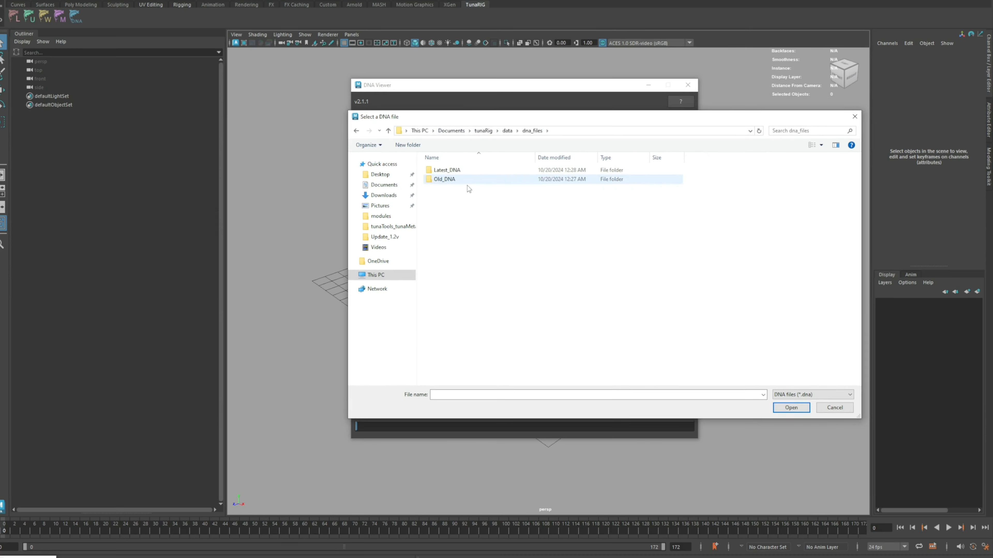
{"action": "mouse_move", "coordinate": [444, 180]}
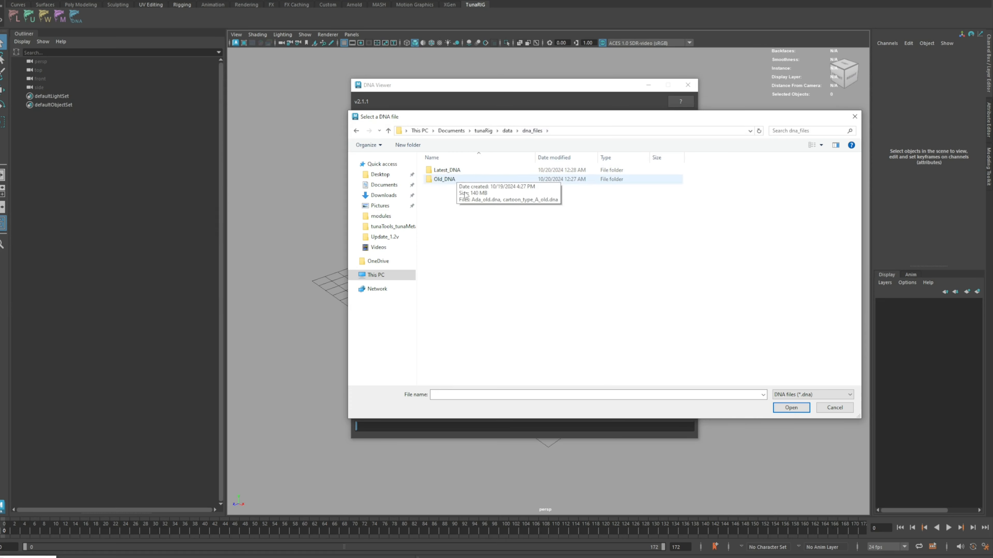
Enter the Old_DNA folder and choose cartoon_type_A_old.dna as the DNA path.
{"action": "double_click", "coordinate": [444, 179]}
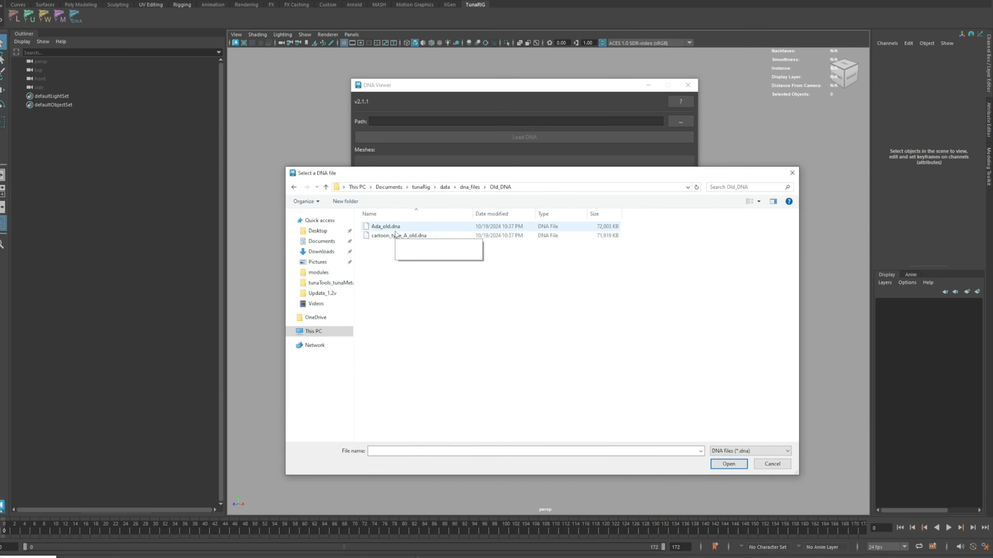
{"action": "left_click", "coordinate": [469, 187]}
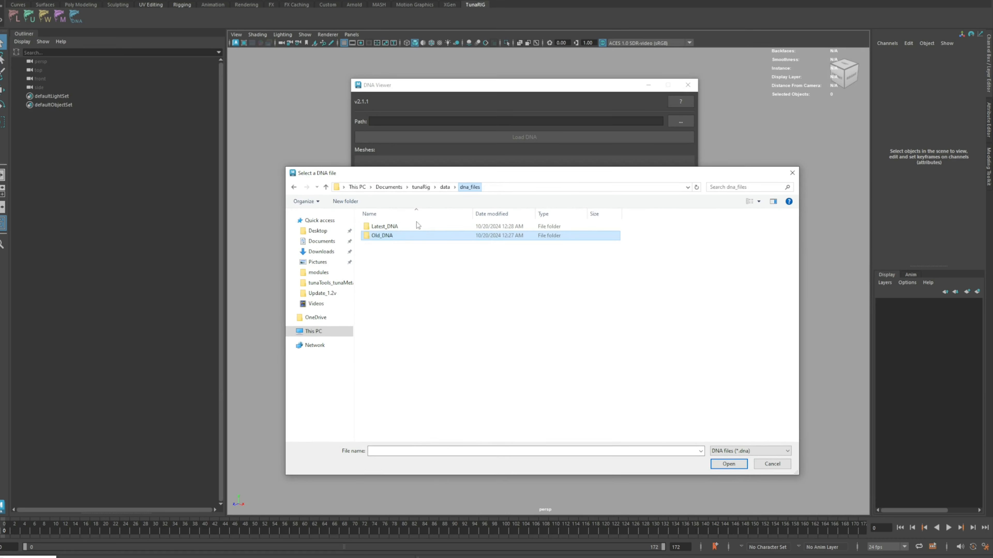
{"action": "double_click", "coordinate": [383, 226]}
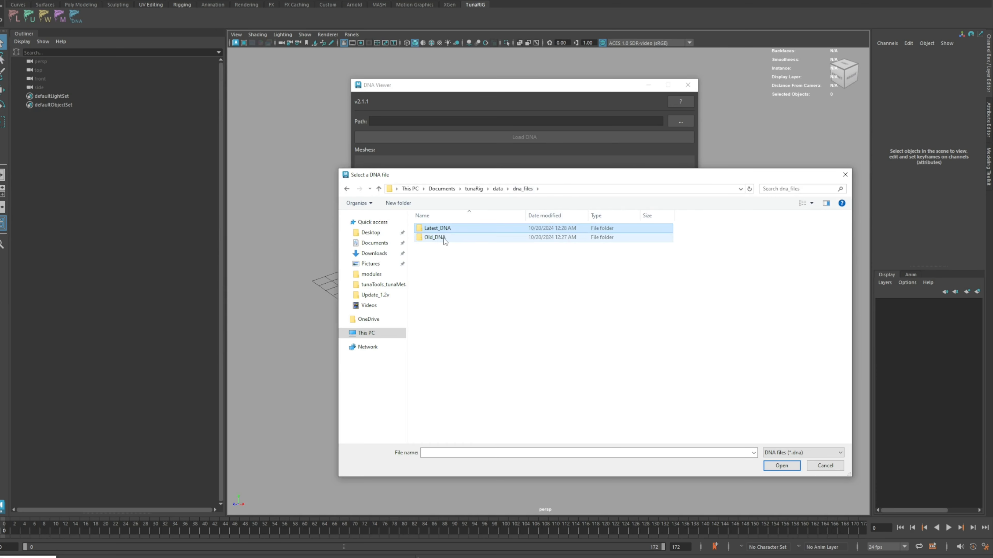
{"action": "double_click", "coordinate": [434, 237]}
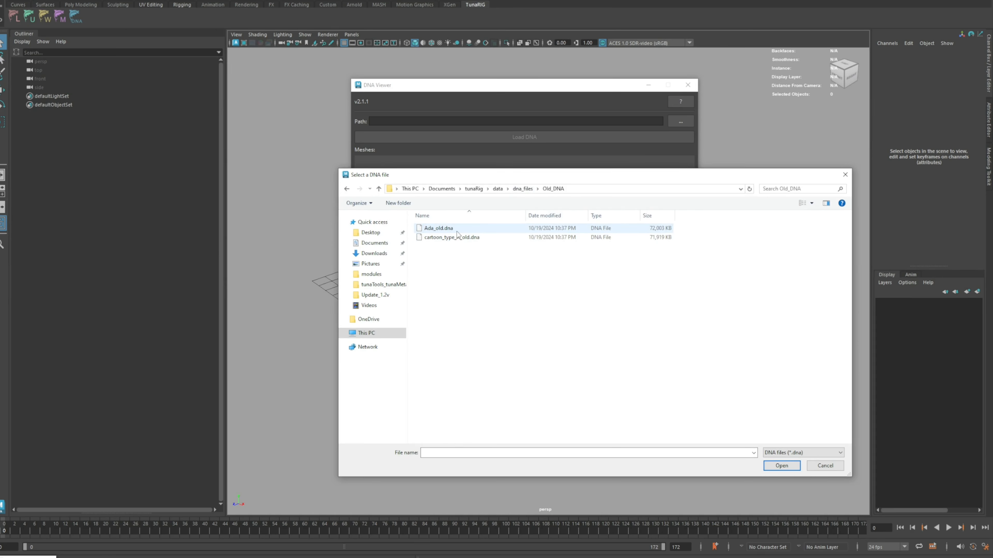
{"action": "left_click", "coordinate": [781, 466]}
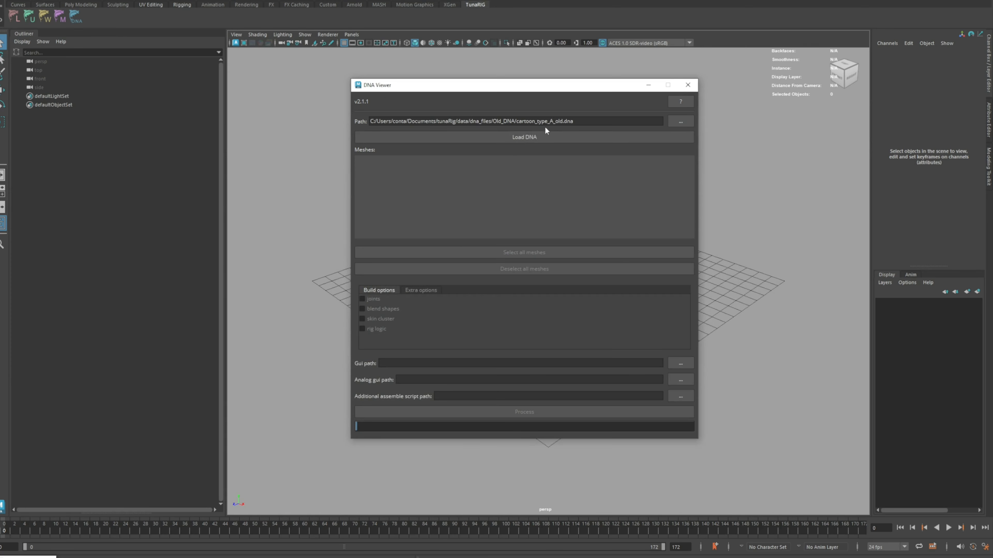
Load the DNA and set the Gui path to gui_old.ma.
{"action": "left_click", "coordinate": [523, 137]}
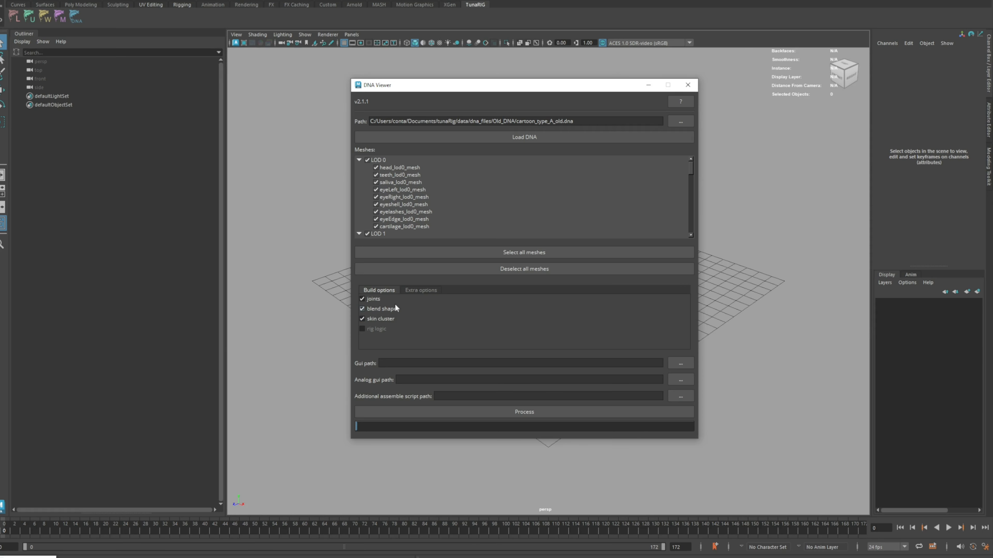
{"action": "left_click", "coordinate": [680, 363]}
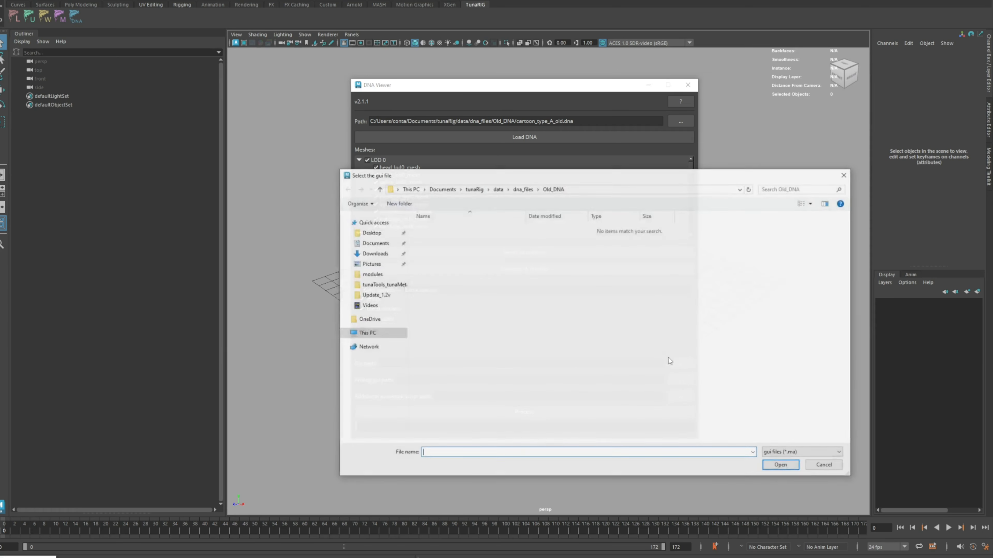
{"action": "left_click", "coordinate": [378, 189]}
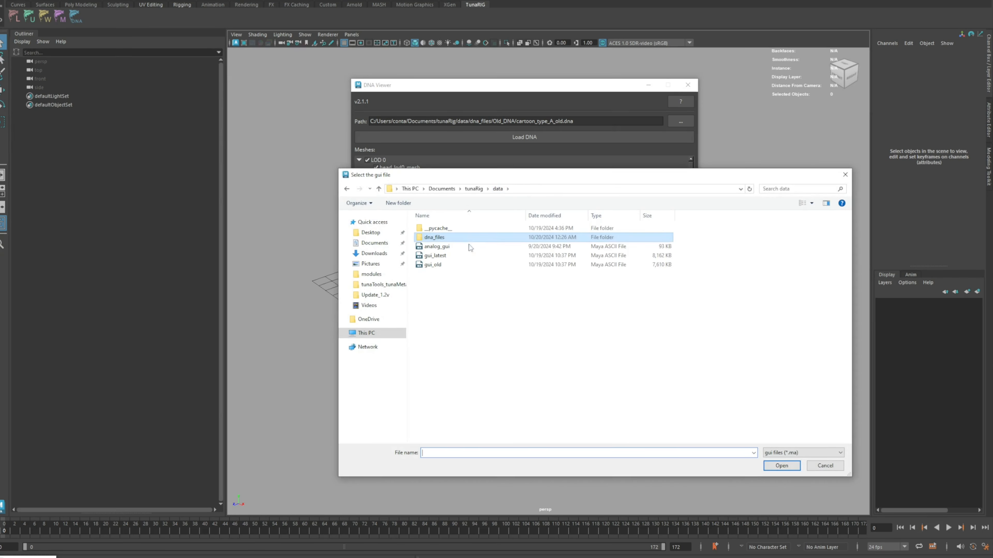
{"action": "left_click", "coordinate": [434, 264]}
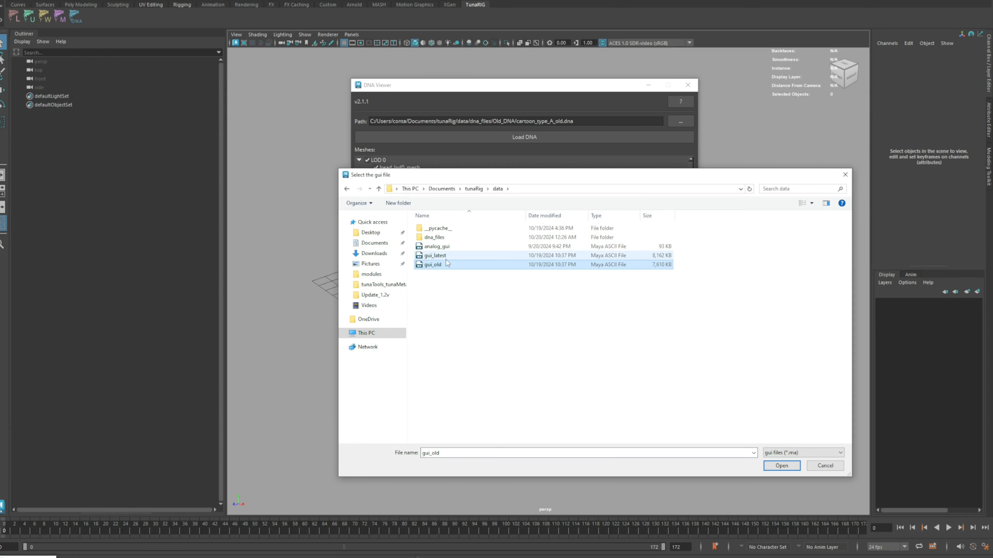
{"action": "left_click", "coordinate": [781, 466]}
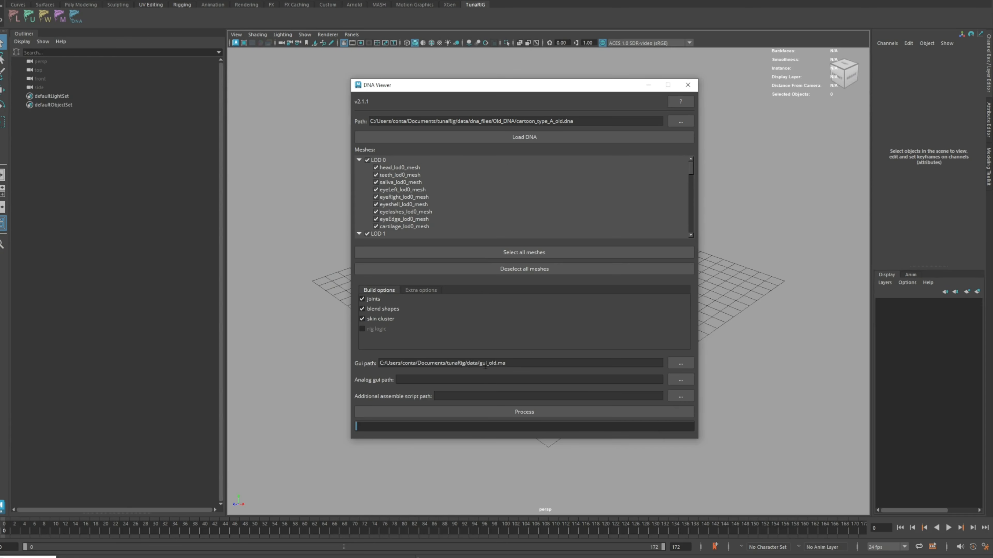
Set analog_gui.ma and additional_assemble_script_old.py, then process the rig build.
{"action": "double_click", "coordinate": [485, 363]}
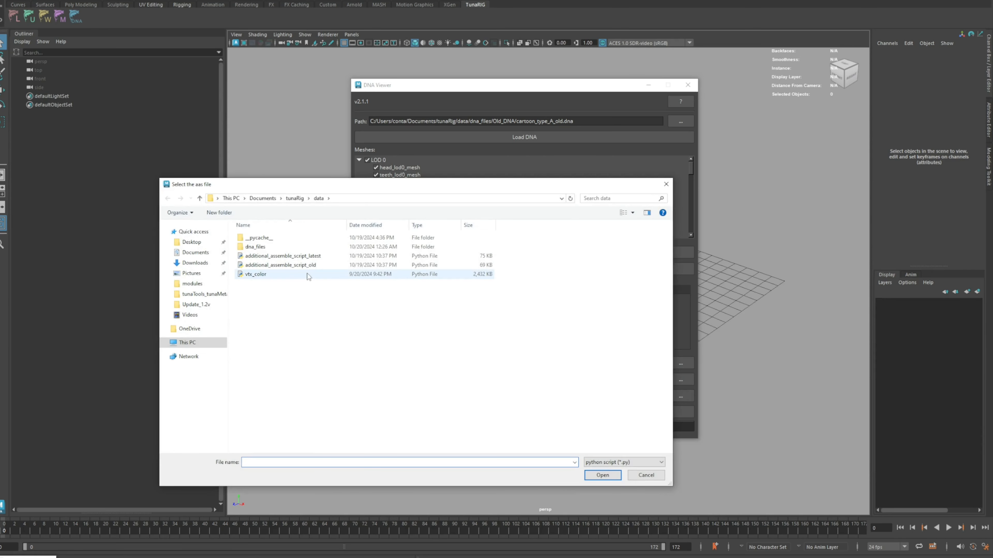
{"action": "left_click", "coordinate": [283, 265]}
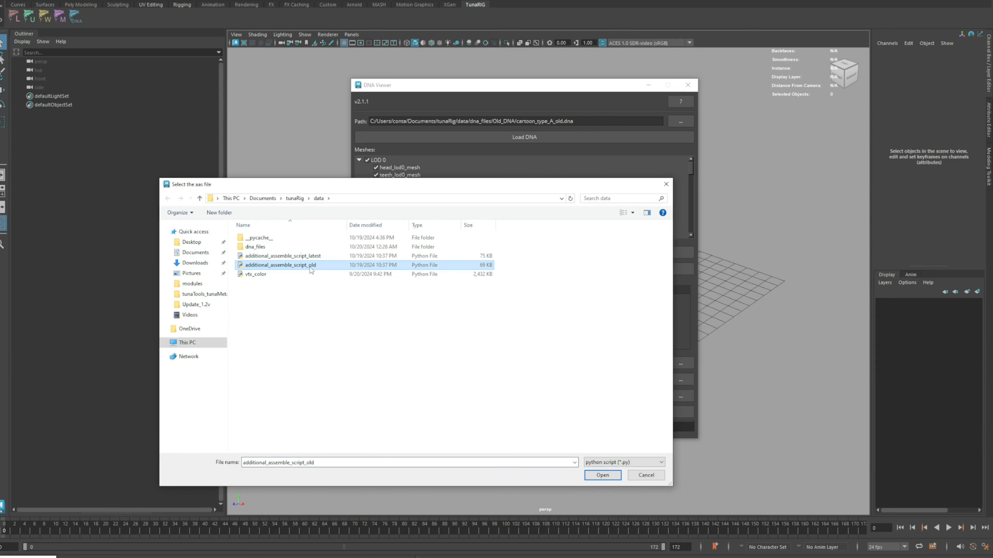
{"action": "mouse_move", "coordinate": [304, 270]}
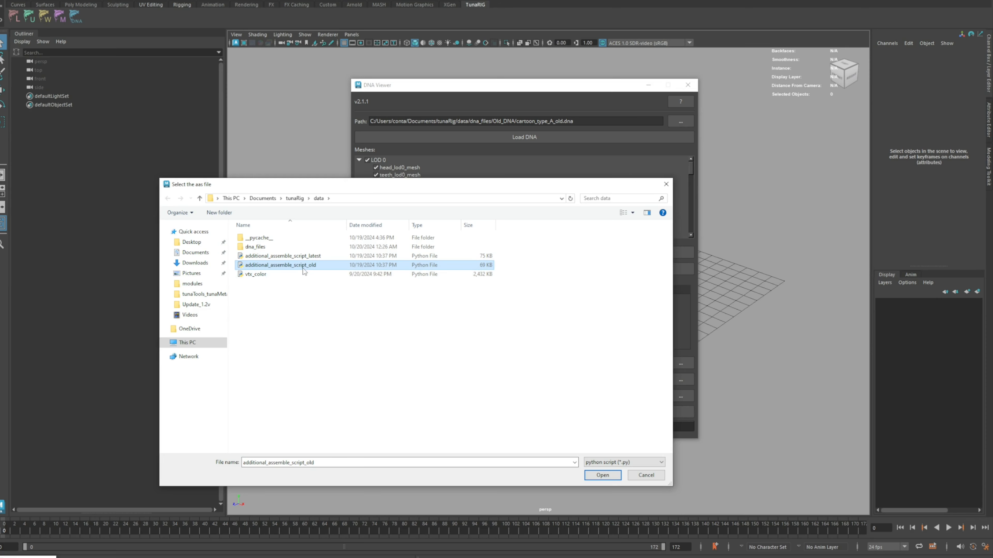
{"action": "left_click", "coordinate": [602, 475]}
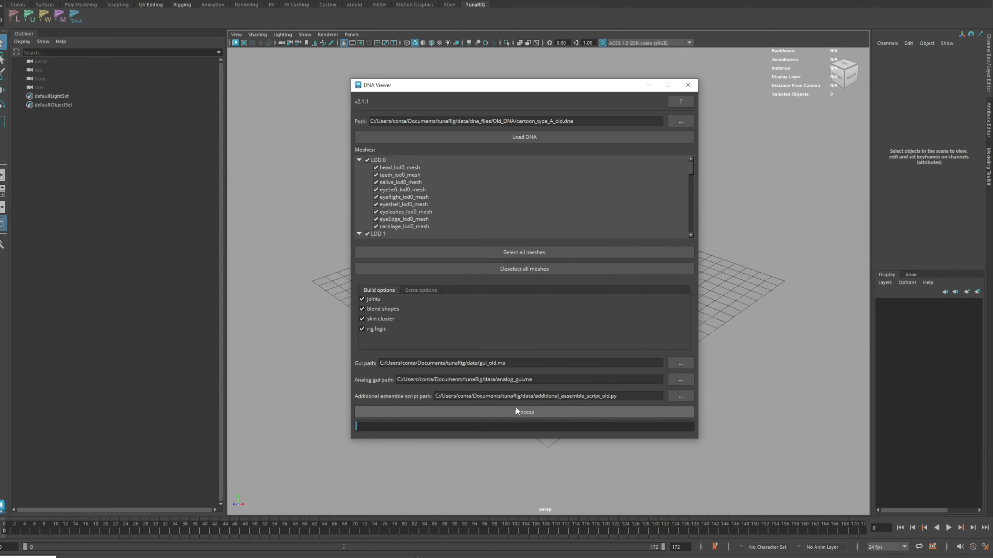
{"action": "left_click", "coordinate": [524, 411]}
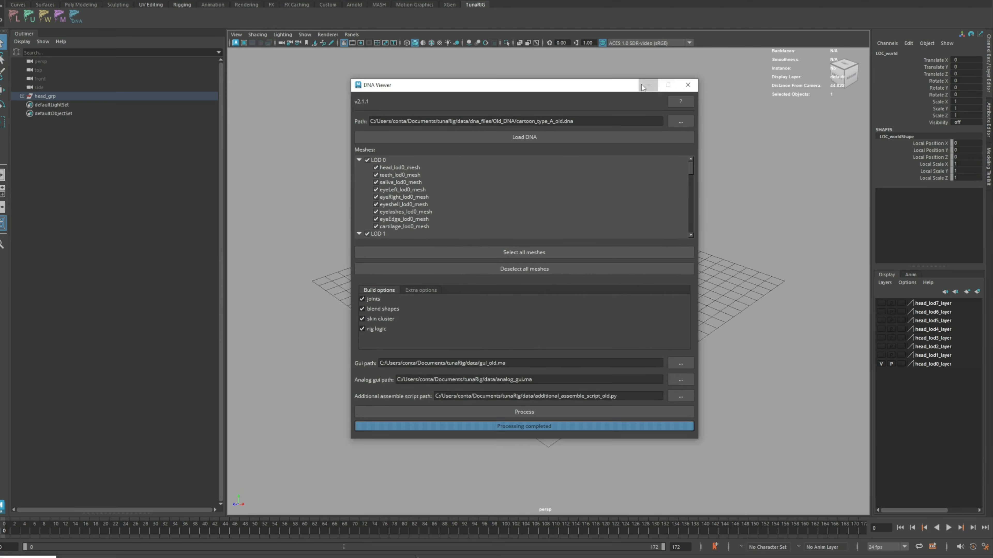
Point the DNA path to cartoon_latest.dna in the Latest_DNA folder.
{"action": "left_click", "coordinate": [681, 121]}
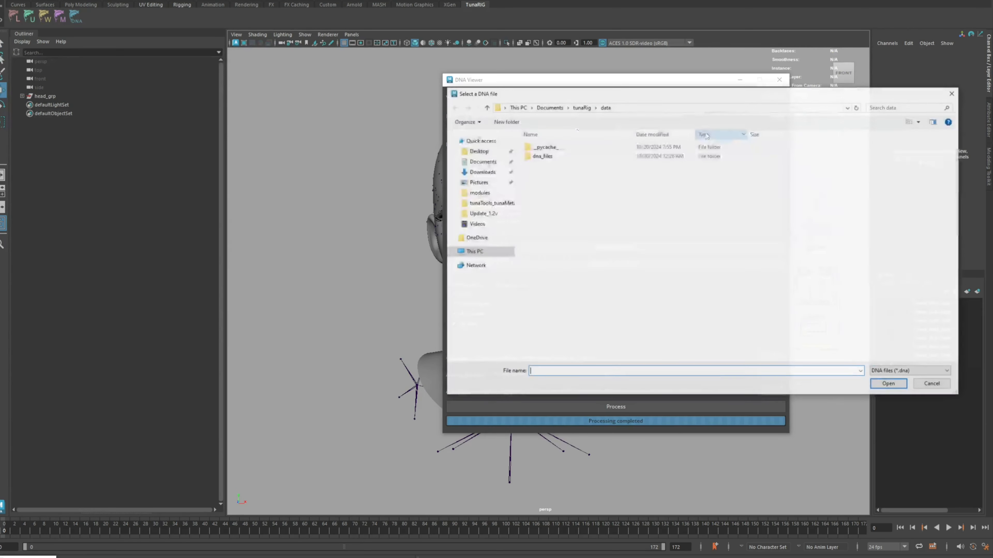
{"action": "double_click", "coordinate": [543, 156]}
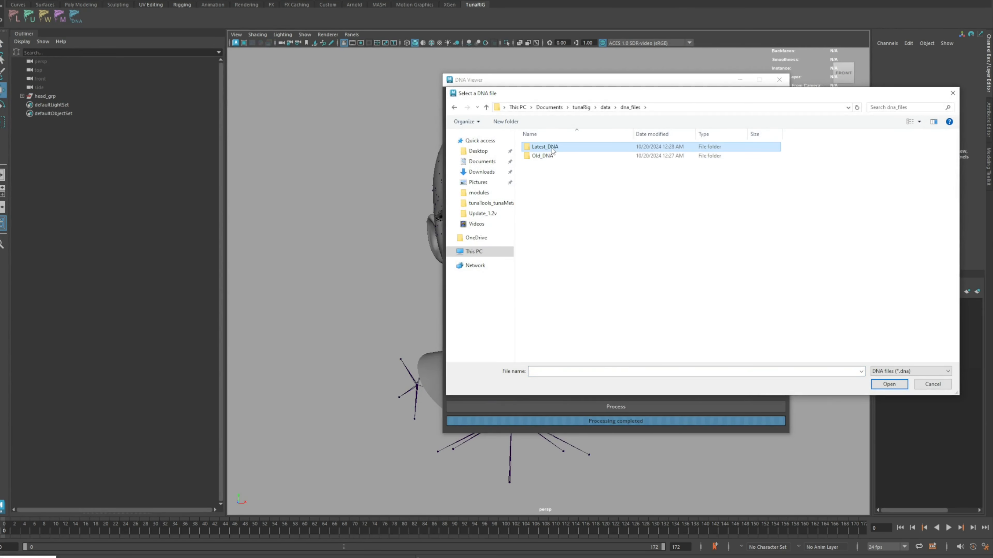
{"action": "double_click", "coordinate": [543, 147]}
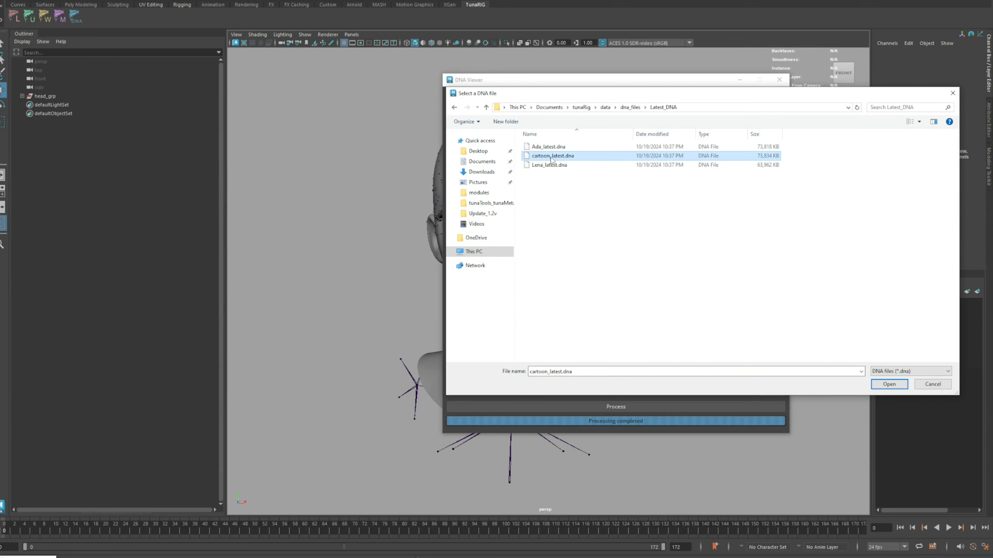
{"action": "left_click", "coordinate": [889, 384]}
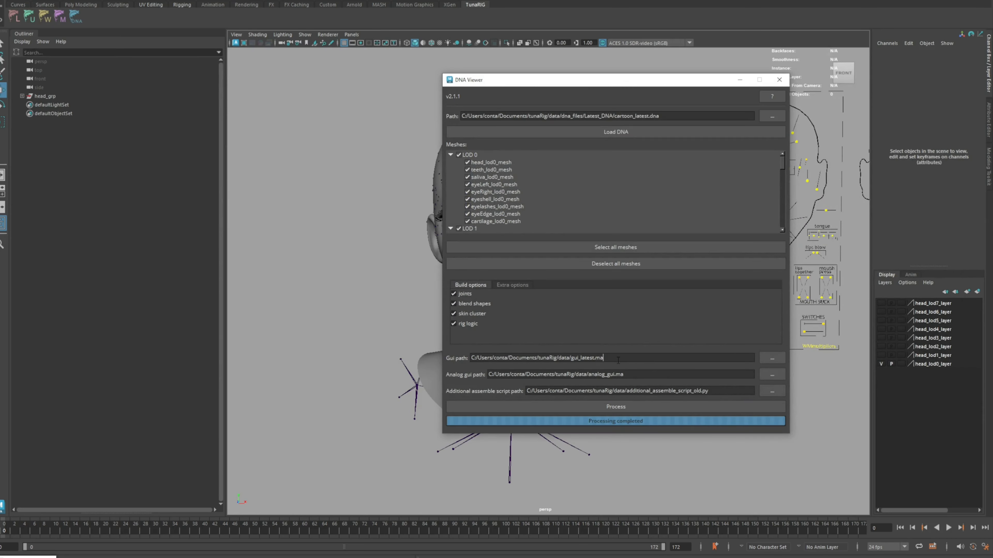
Set the additional assemble script path to additional_assemble_scripts_latest.py.
{"action": "double_click", "coordinate": [599, 375]}
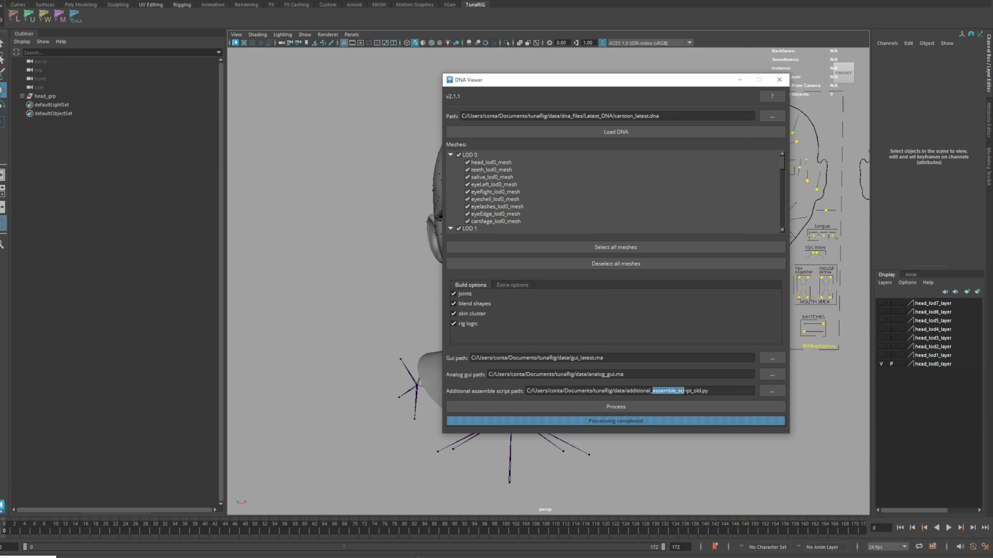
{"action": "left_click", "coordinate": [772, 391]}
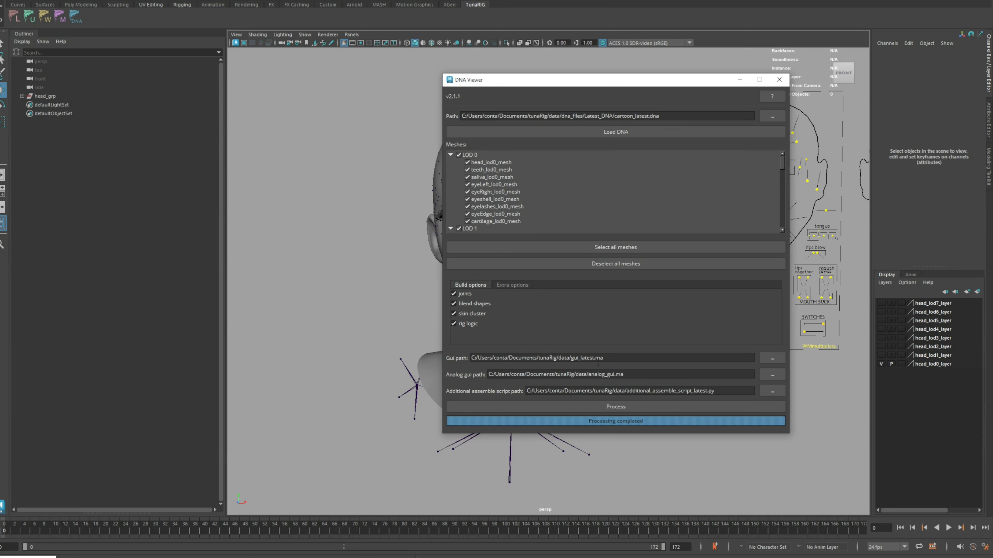
{"action": "left_click_drag", "start_coordinate": [615, 80], "coordinate": [500, 81]}
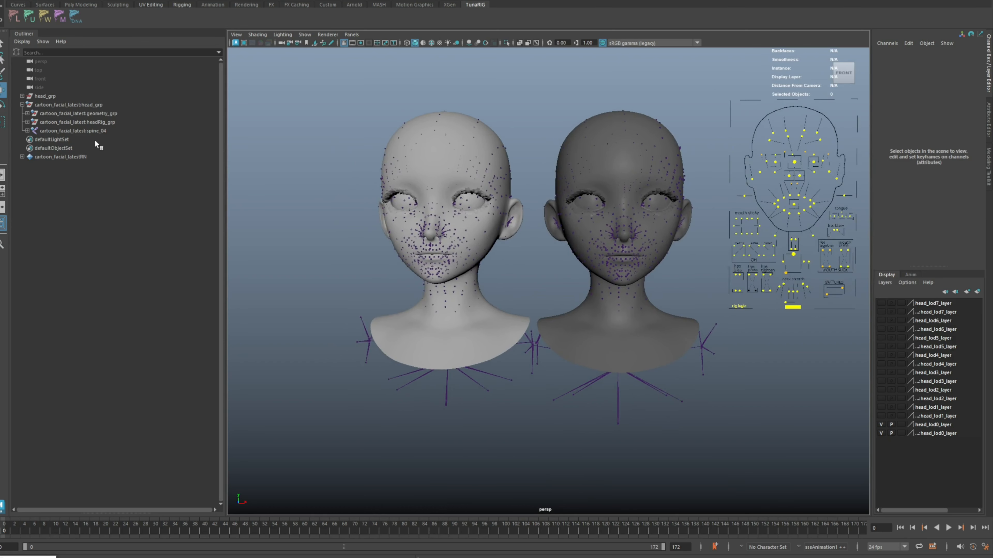
Select the imported cartoon_facial_latest rig in the Outliner to inspect its joint hierarchy.
{"action": "left_click", "coordinate": [74, 131]}
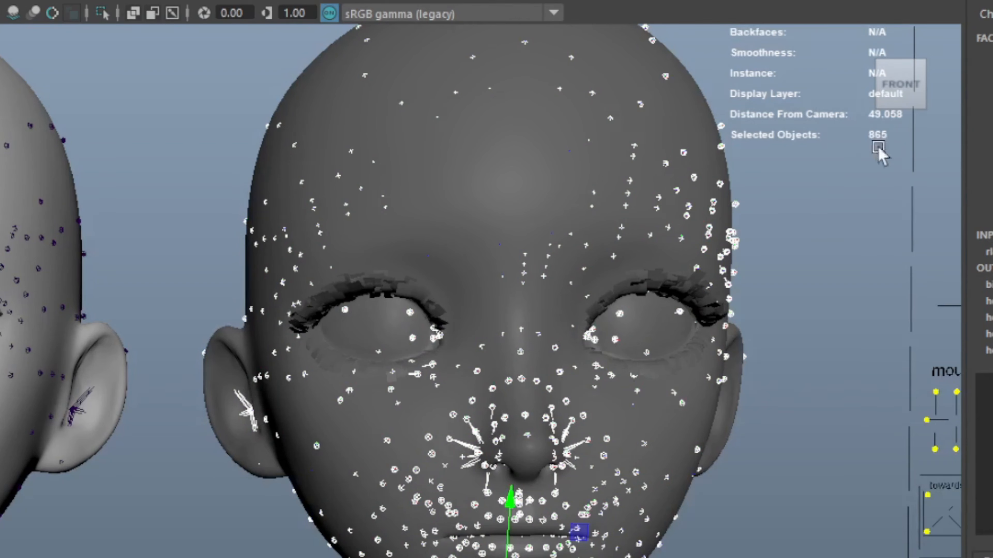
{"action": "mouse_move", "coordinate": [922, 154]}
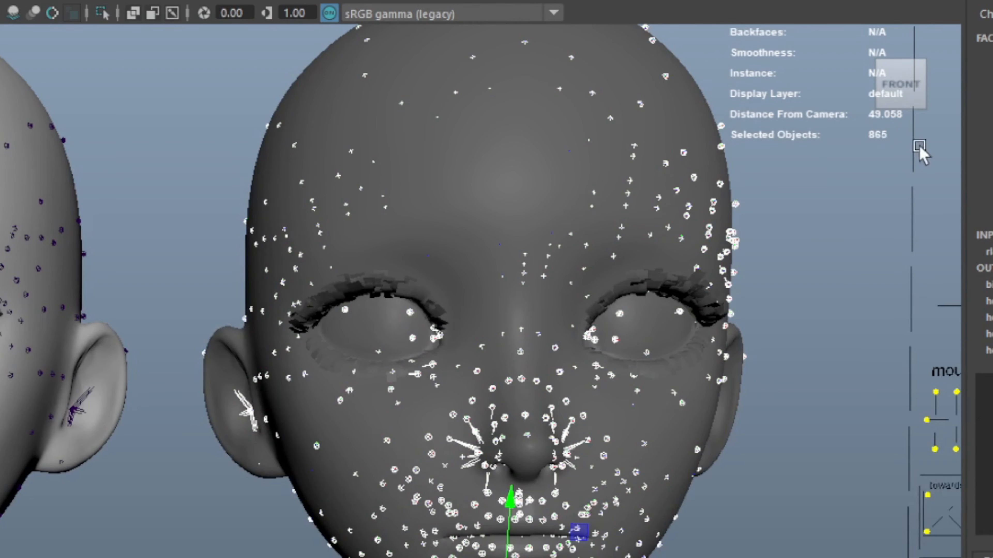
{"action": "mouse_move", "coordinate": [953, 121]}
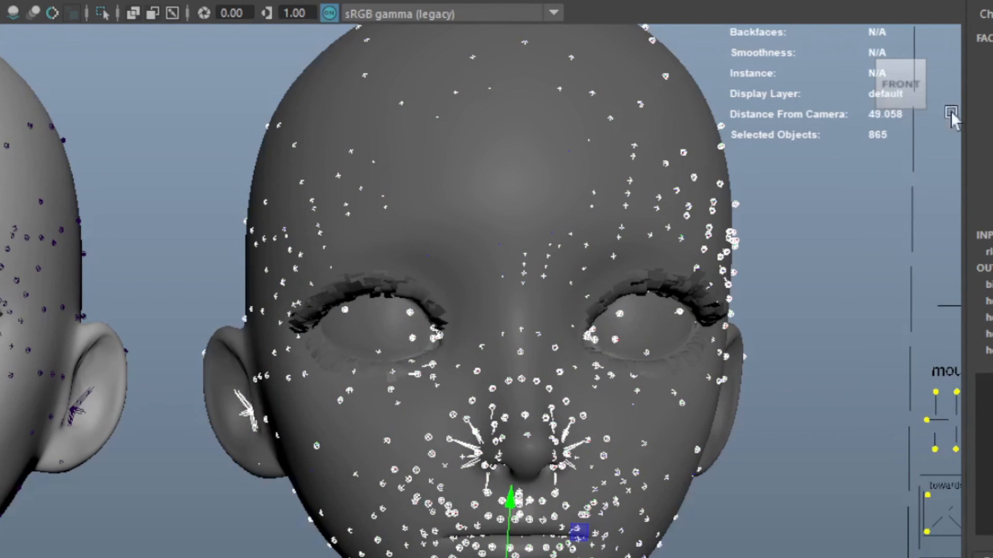
{"action": "mouse_move", "coordinate": [814, 212]}
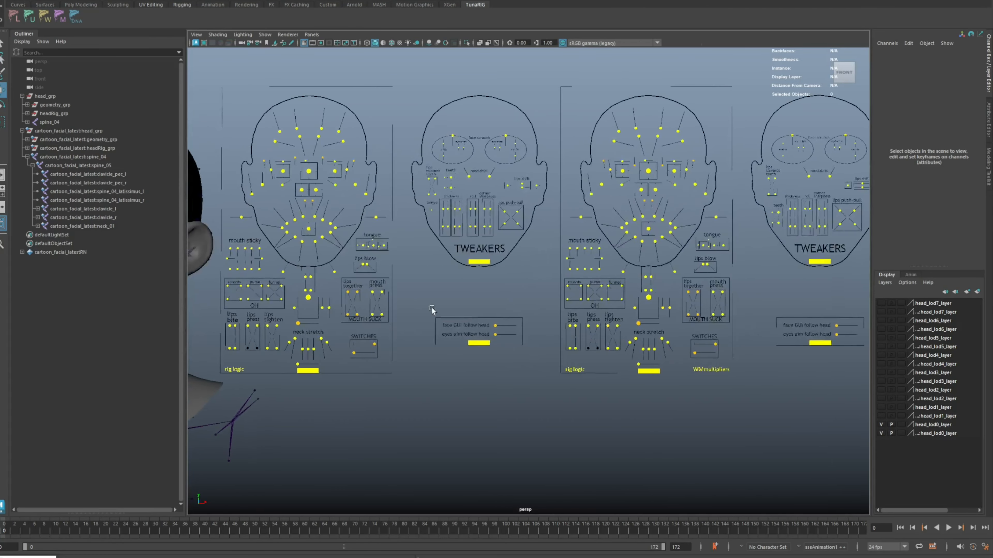
Delete the cartoon_facial_latest namespace in the Namespace Editor, merging its nodes with the parent.
{"action": "right_click", "coordinate": [70, 131]}
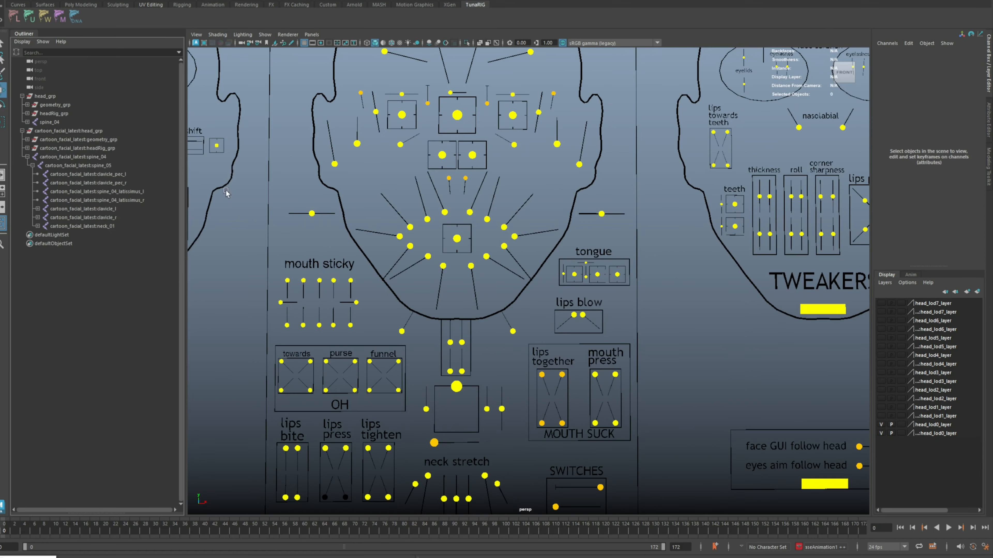
{"action": "left_click", "coordinate": [146, 8]}
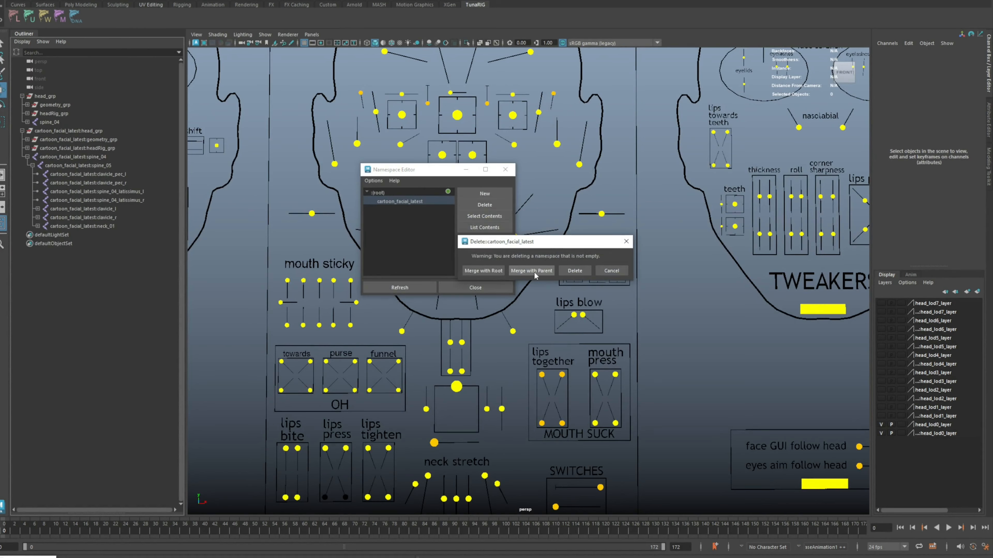
{"action": "left_click", "coordinate": [531, 271]}
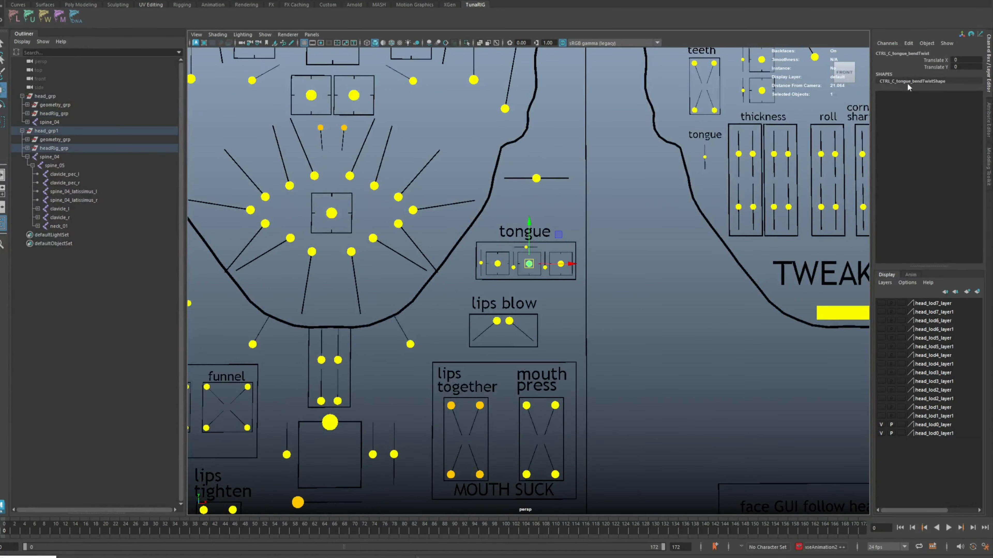
{"action": "mouse_move", "coordinate": [910, 69]}
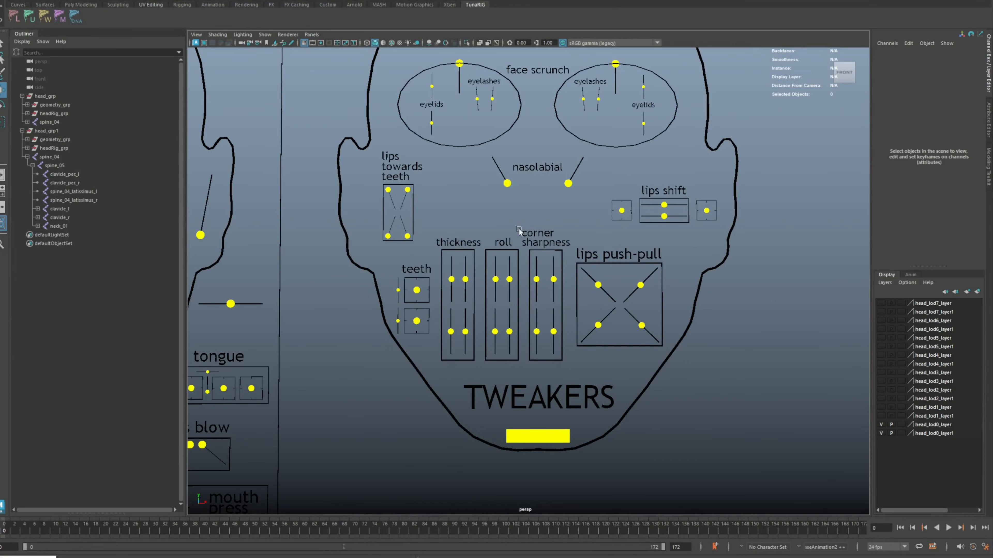
{"action": "mouse_move", "coordinate": [461, 324]}
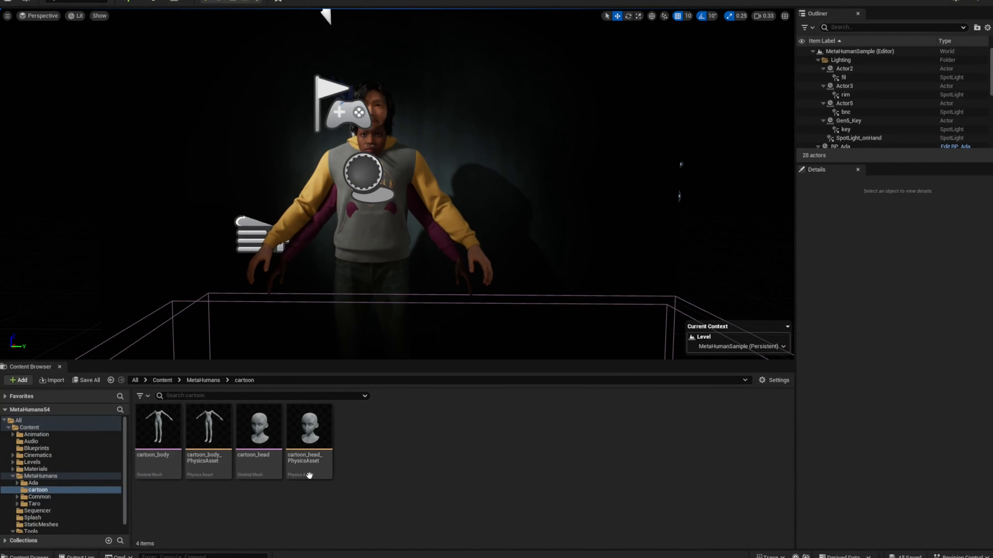
Import the cartoon_pose FBX into MetaHumans/cartoon with its Skeleton assigned in FBX Import Options.
{"action": "left_click", "coordinate": [203, 381]}
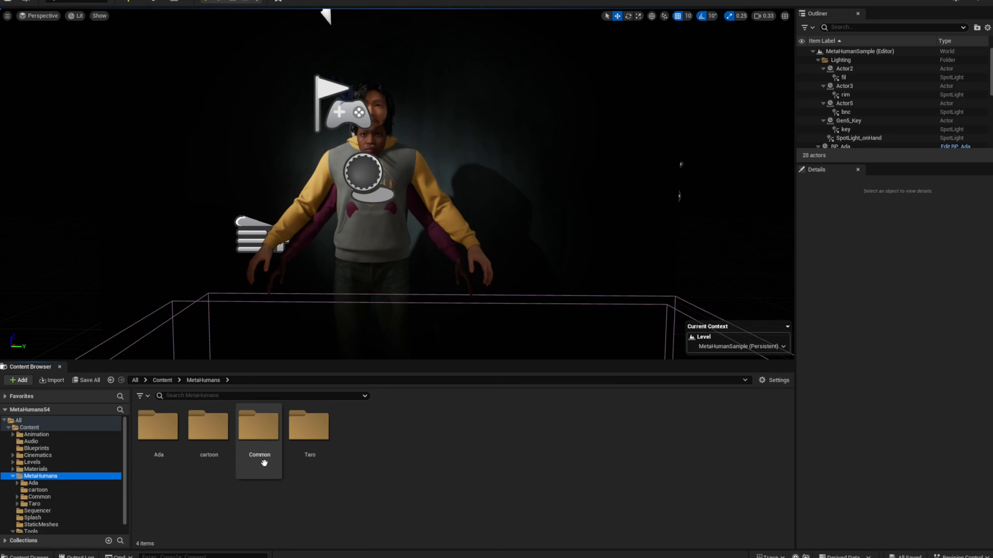
{"action": "double_click", "coordinate": [209, 424]}
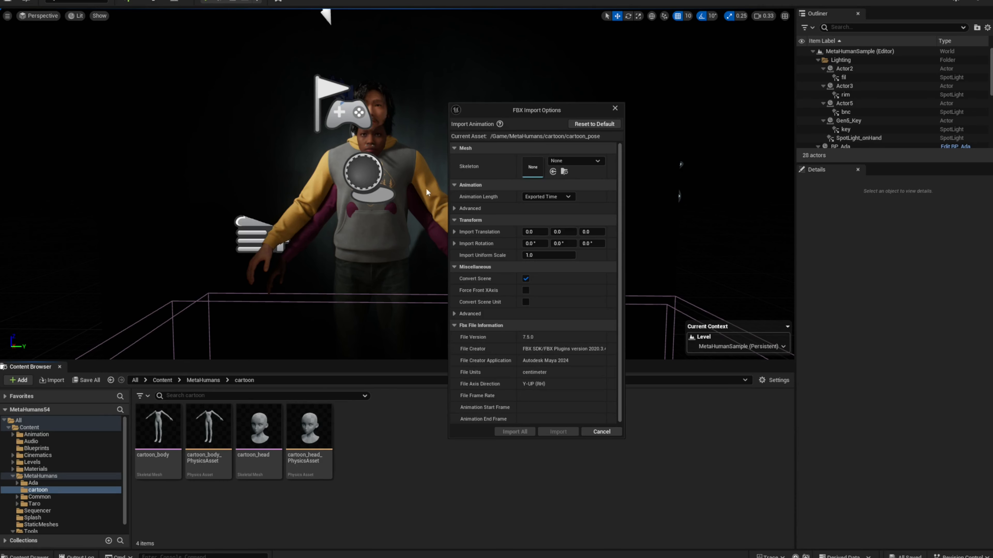
{"action": "left_click", "coordinate": [575, 160]}
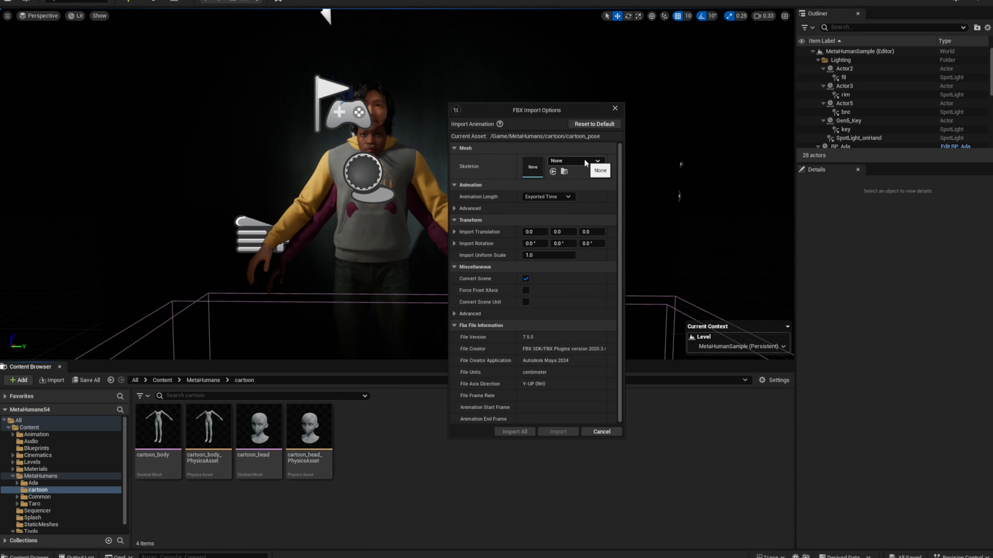
{"action": "left_click", "coordinate": [595, 160]}
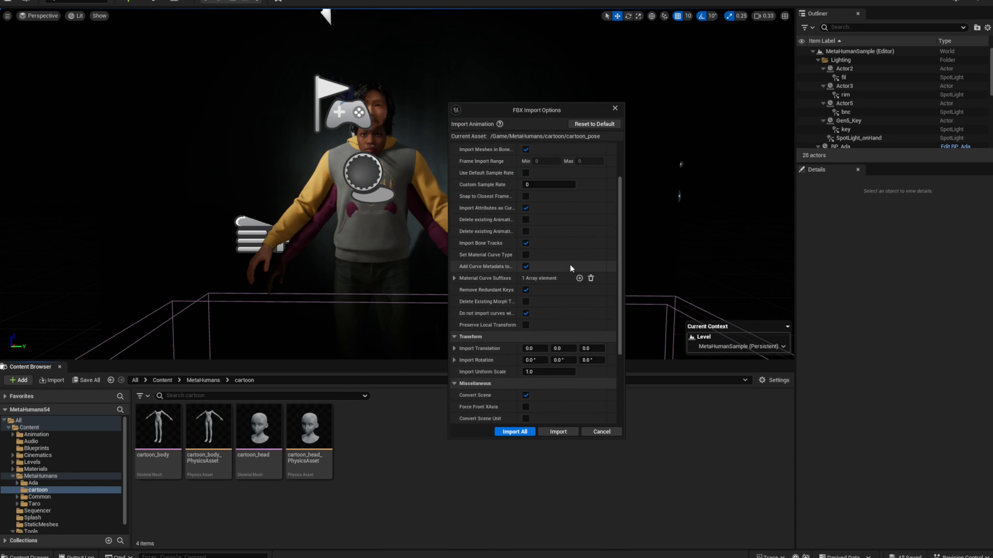
{"action": "left_click", "coordinate": [514, 432]}
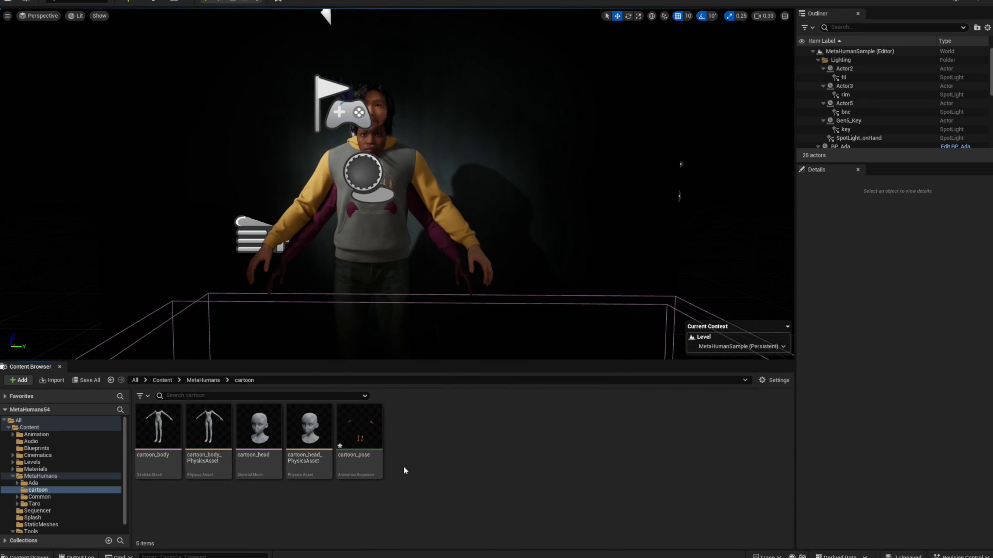
Set cartoon_pose's Preview Mesh and Retarget Source to cartoon_body, then browse into the Tools folder.
{"action": "double_click", "coordinate": [359, 426]}
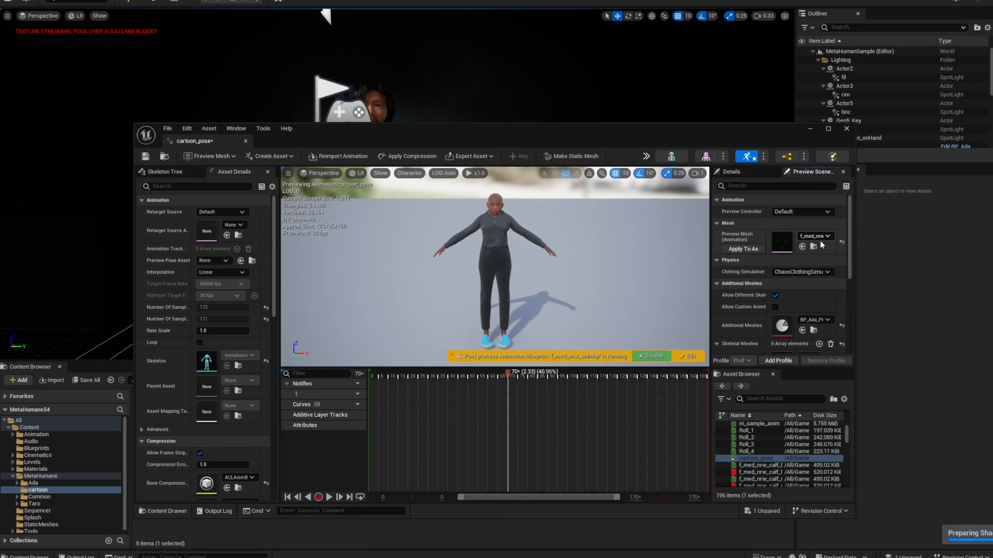
{"action": "left_click", "coordinate": [828, 236]}
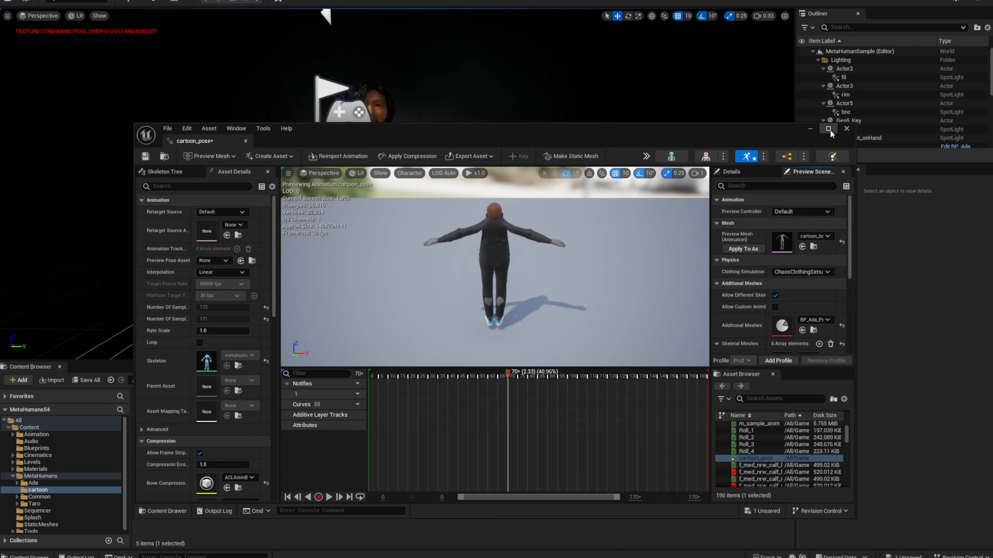
{"action": "left_click", "coordinate": [827, 129]}
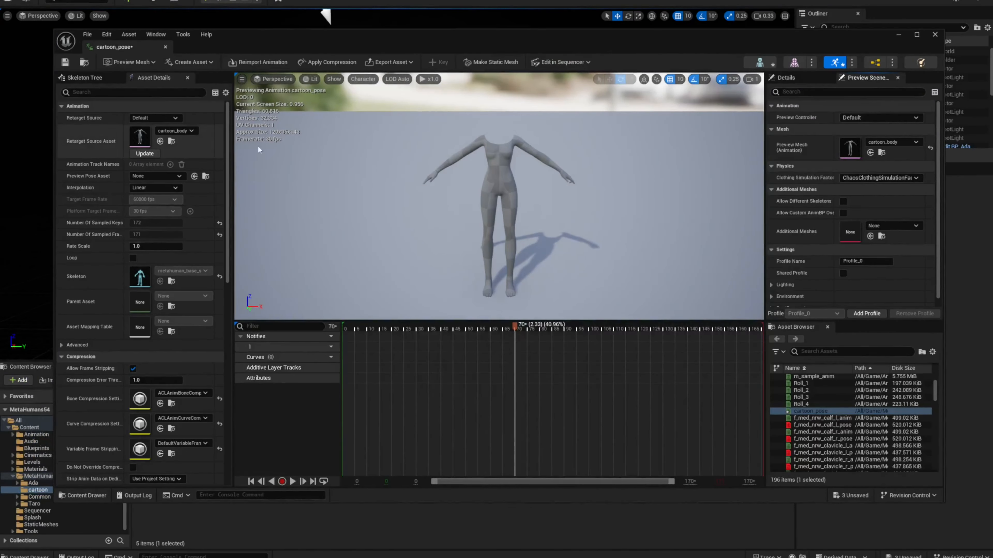
{"action": "left_click_drag", "start_coordinate": [513, 329], "coordinate": [453, 329]}
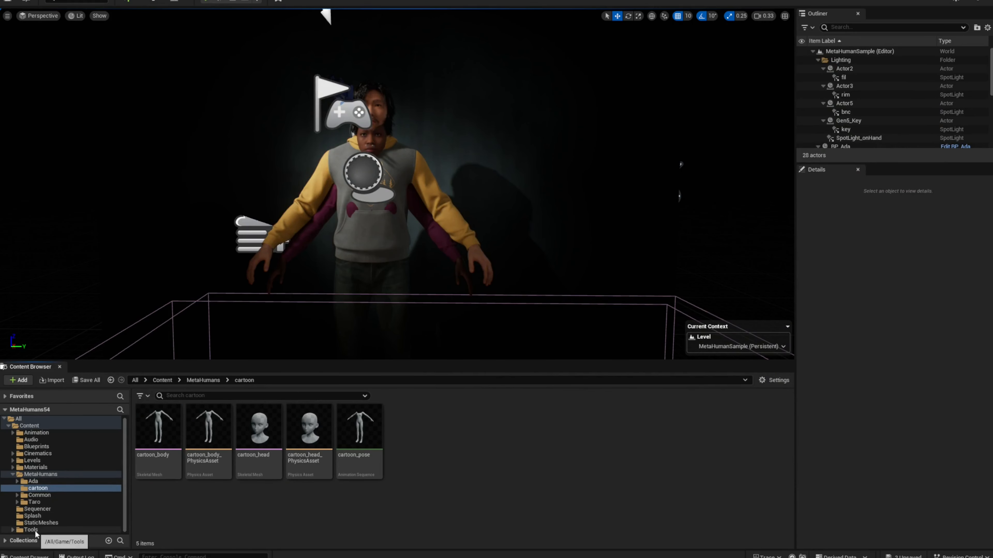
{"action": "left_click", "coordinate": [62, 529]}
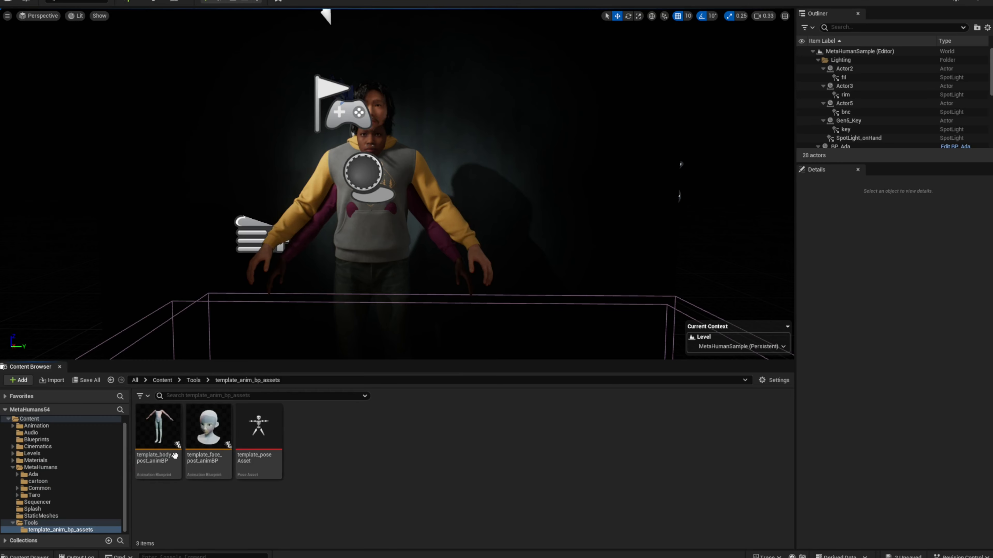
Review the body post-process blueprint and pose asset templates in template_anim_bp_assets without changes.
{"action": "left_click", "coordinate": [157, 425]}
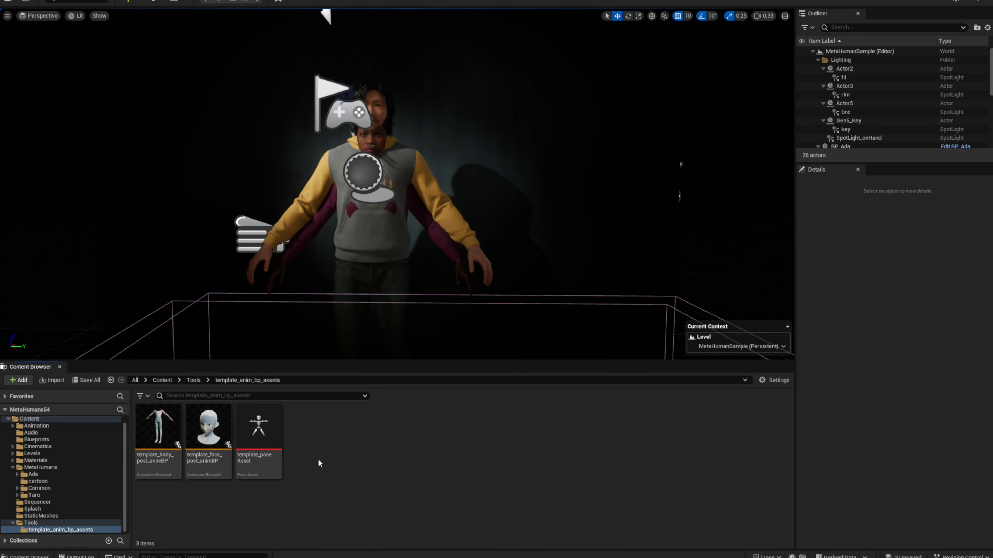
{"action": "left_click", "coordinate": [158, 427]}
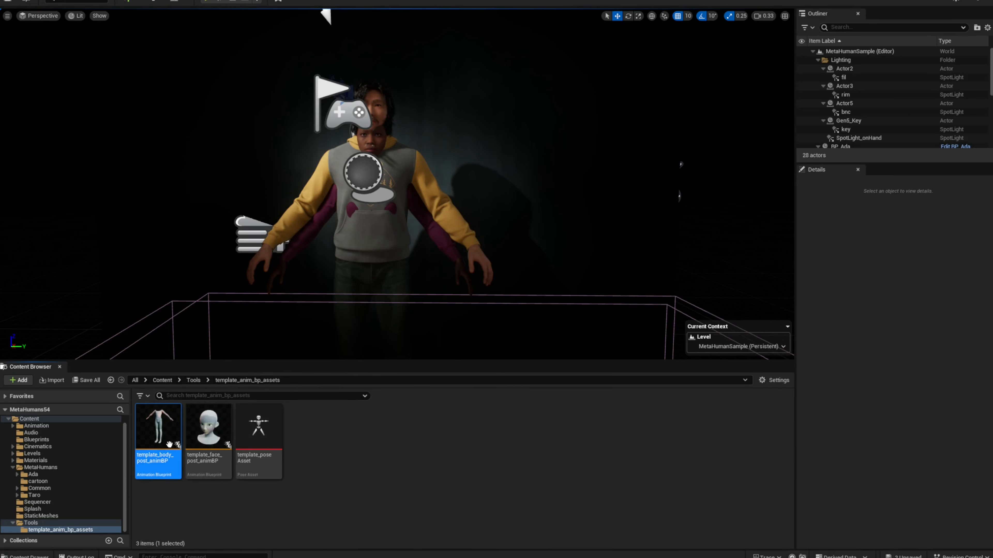
{"action": "right_click", "coordinate": [158, 426]}
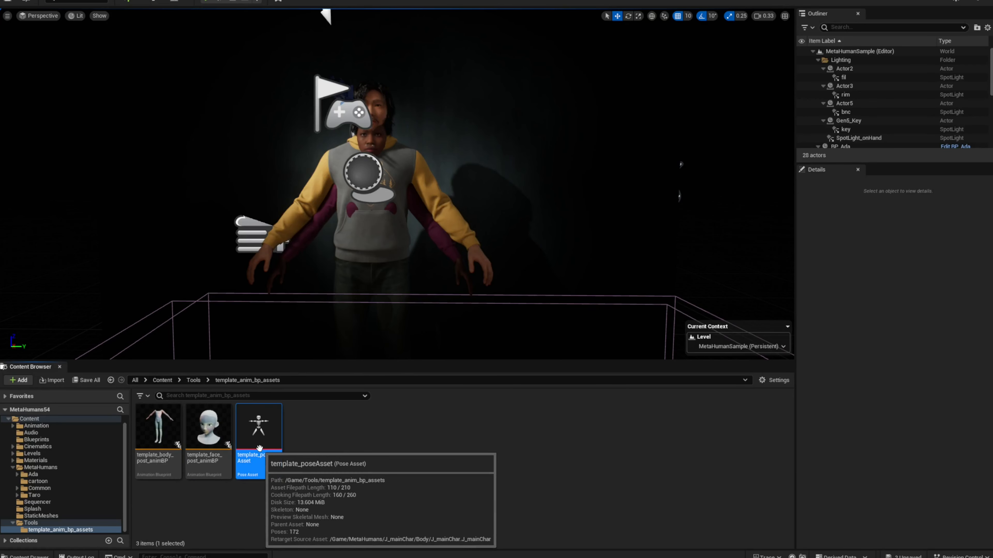
{"action": "right_click", "coordinate": [257, 428]}
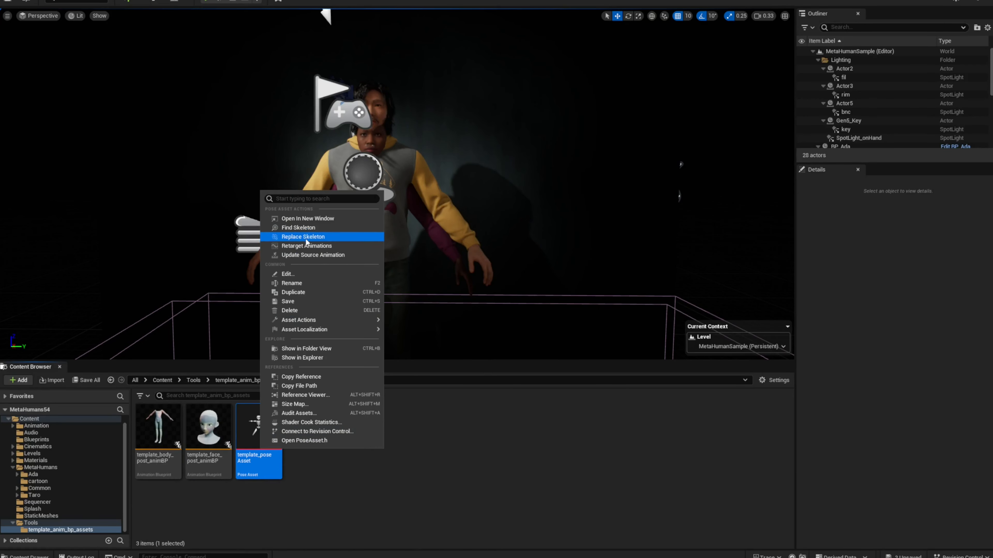
{"action": "left_click", "coordinate": [295, 475]}
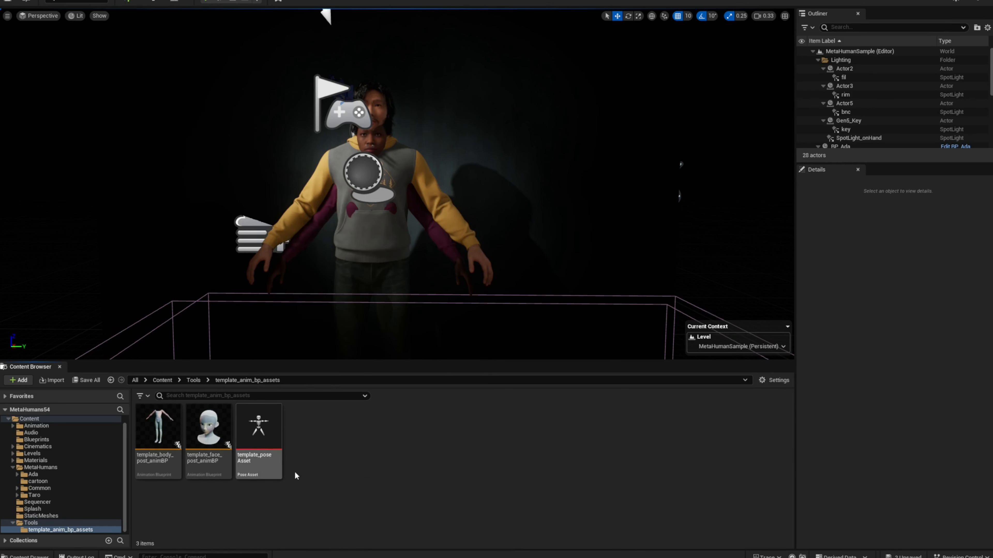
Browse back through MetaHumans/cartoon to the Tools folder holding PSD_set_tools.
{"action": "left_click", "coordinate": [40, 468]}
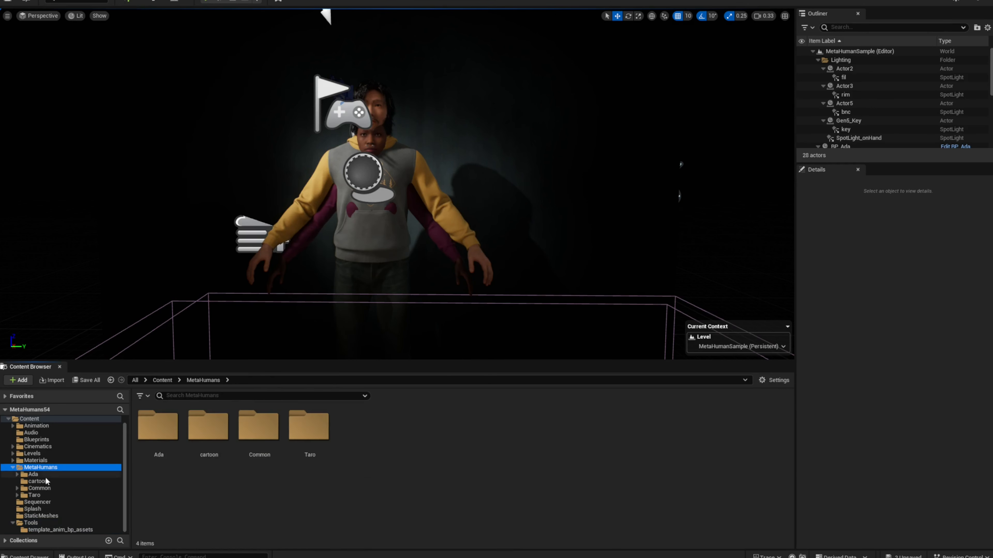
{"action": "left_click", "coordinate": [37, 482]}
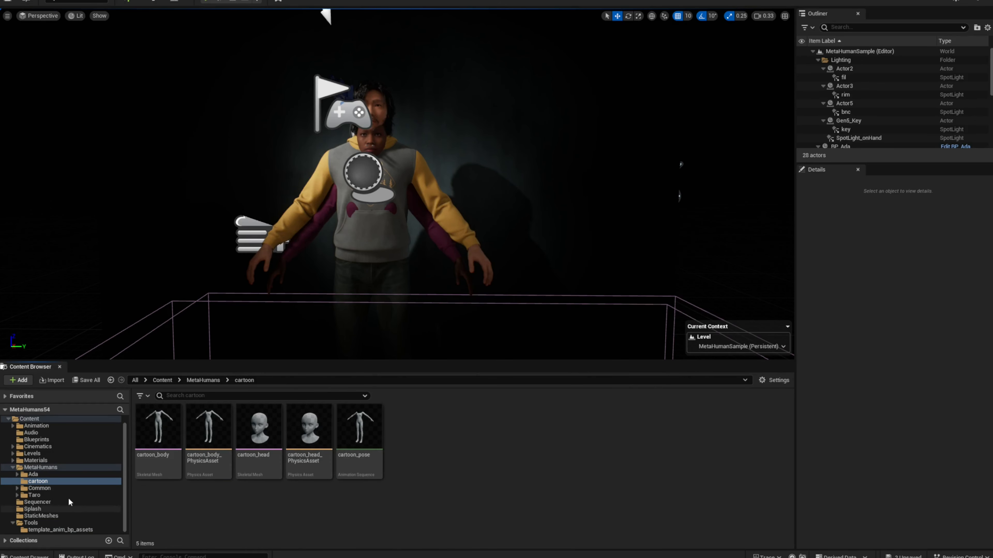
{"action": "left_click", "coordinate": [29, 523]}
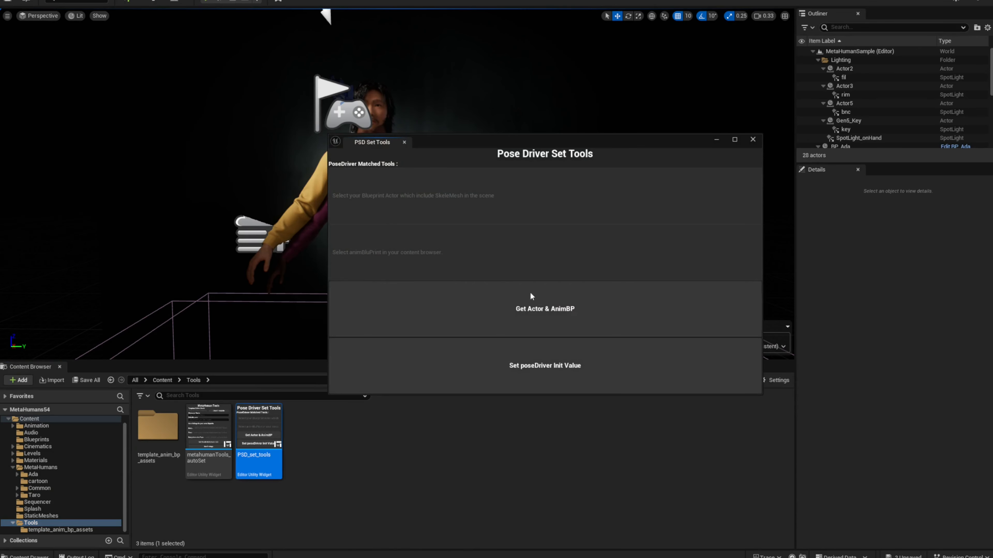
{"action": "left_click_drag", "start_coordinate": [371, 142], "coordinate": [661, 136]}
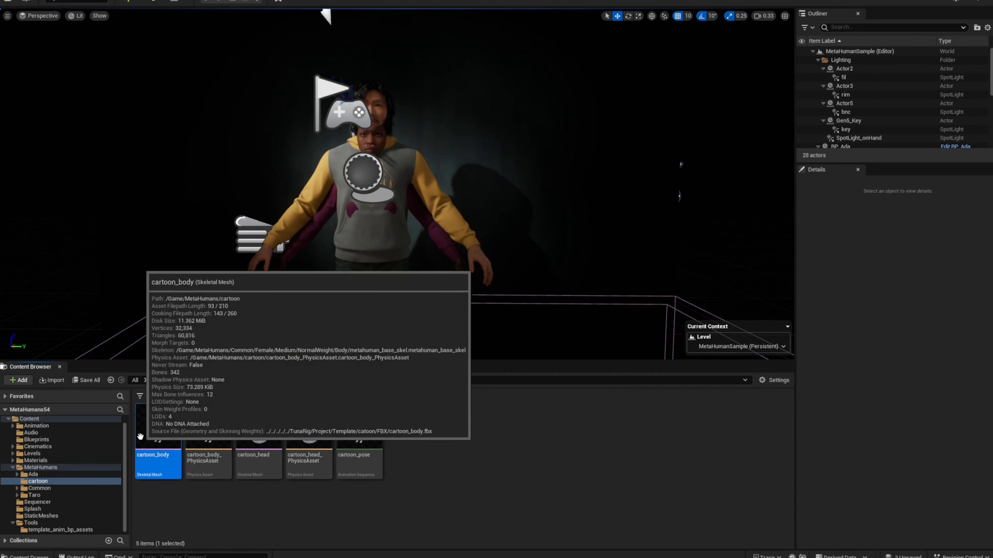
{"action": "double_click", "coordinate": [157, 463]}
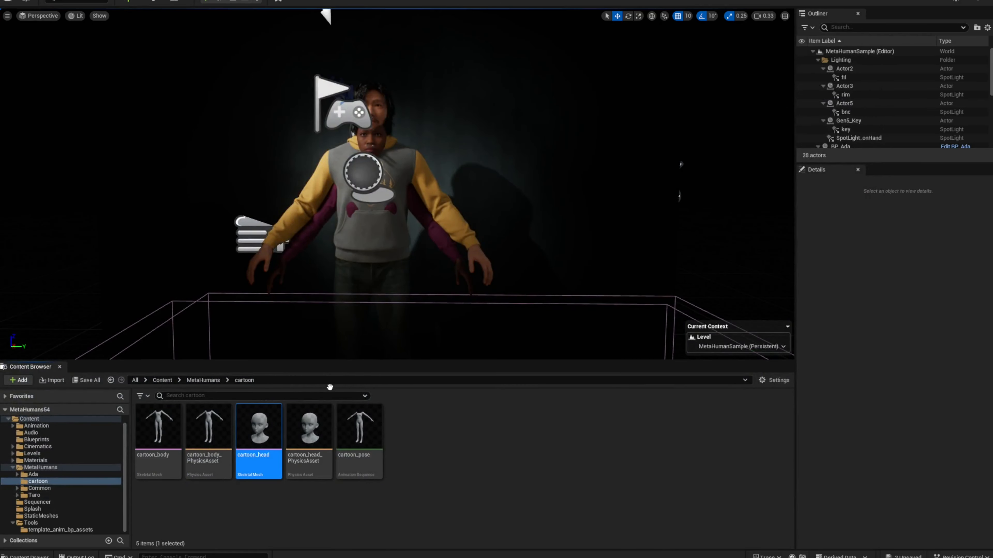
{"action": "double_click", "coordinate": [257, 424]}
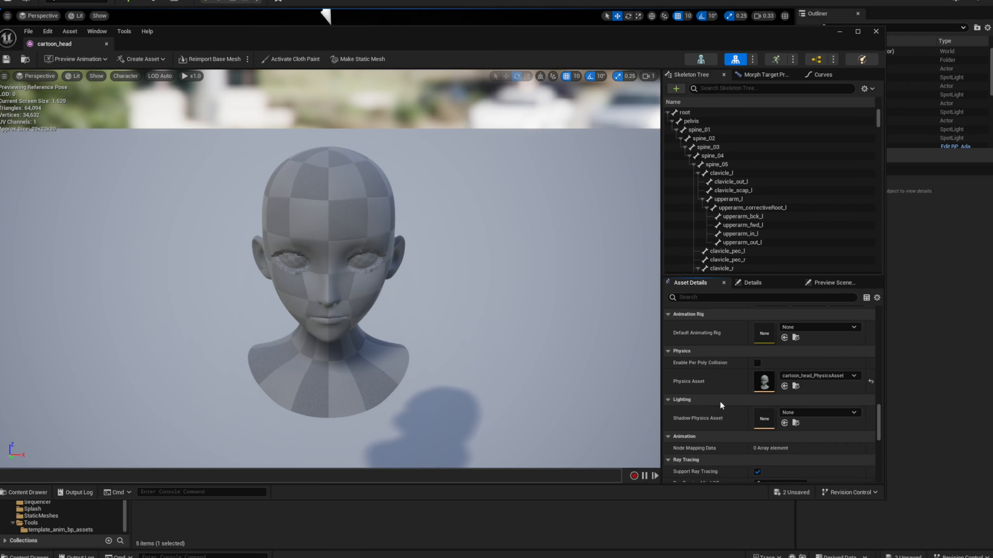
{"action": "scroll", "scroll_direction": "down", "scroll_amount": 3}
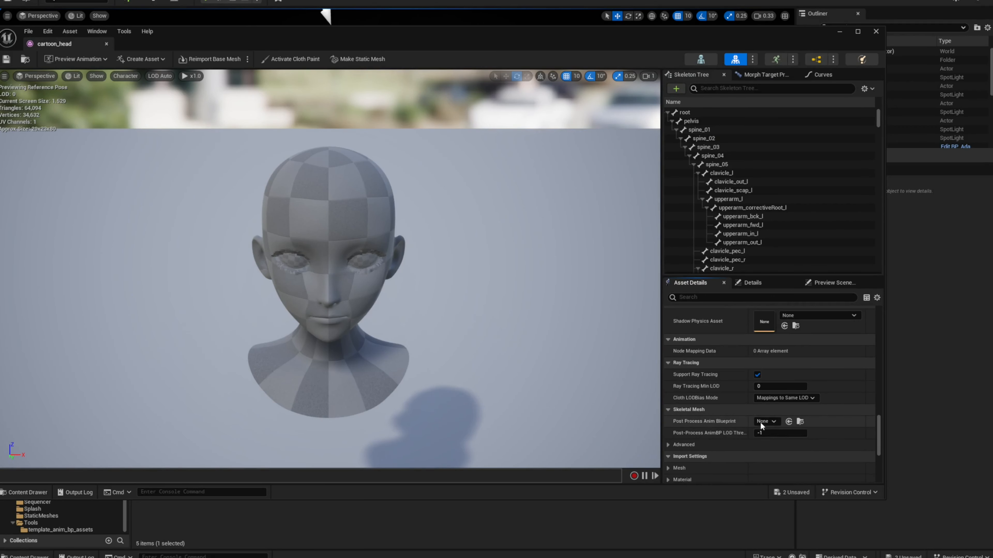
{"action": "right_click", "coordinate": [257, 424]}
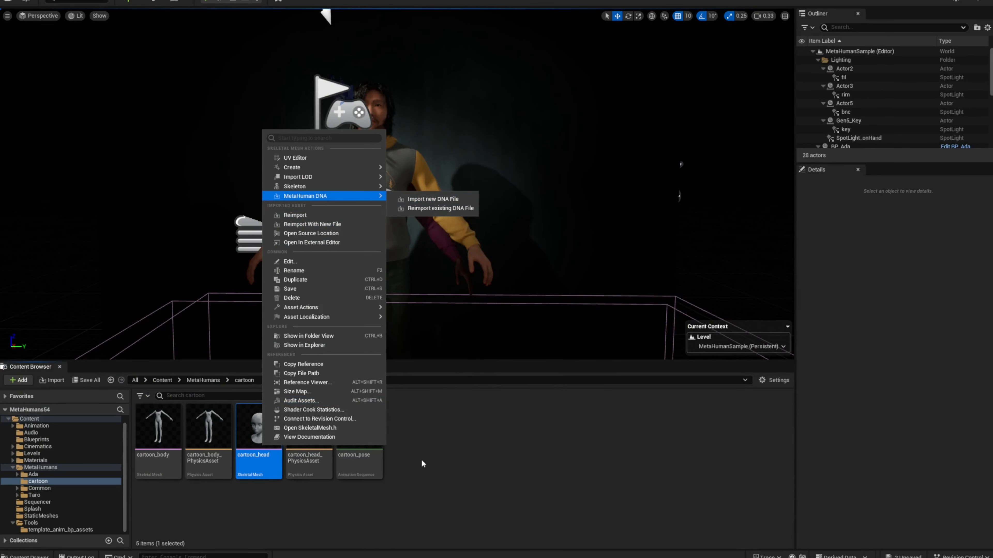
{"action": "left_click", "coordinate": [423, 463]}
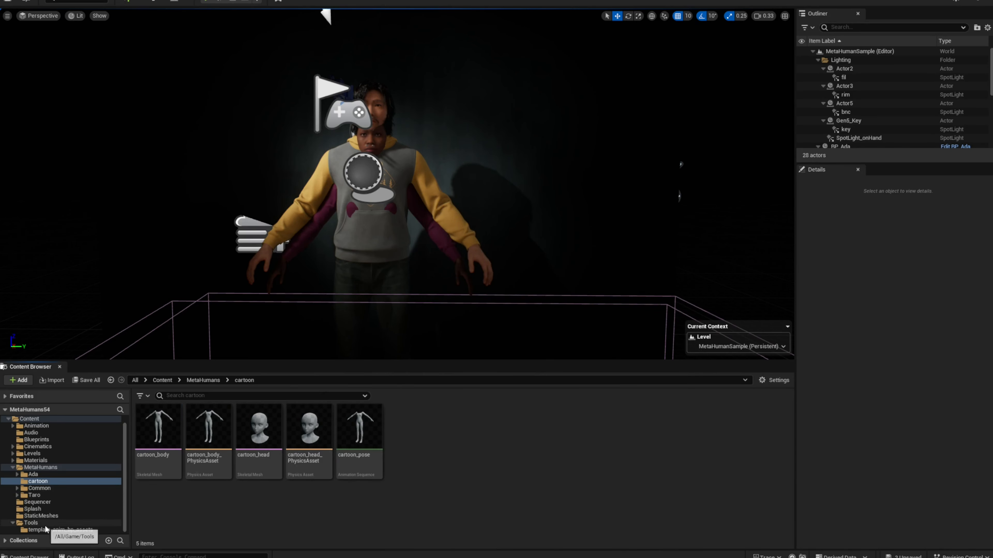
Browse Tools/template_anim_bp_assets and run Check Template in MetaHuman Tools, confirming the template is found.
{"action": "double_click", "coordinate": [208, 424]}
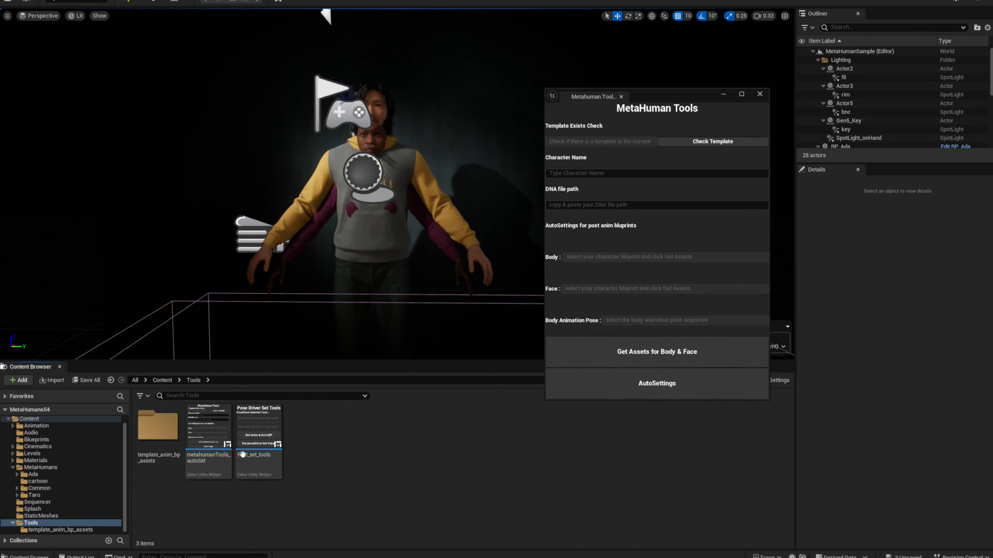
{"action": "double_click", "coordinate": [158, 424]}
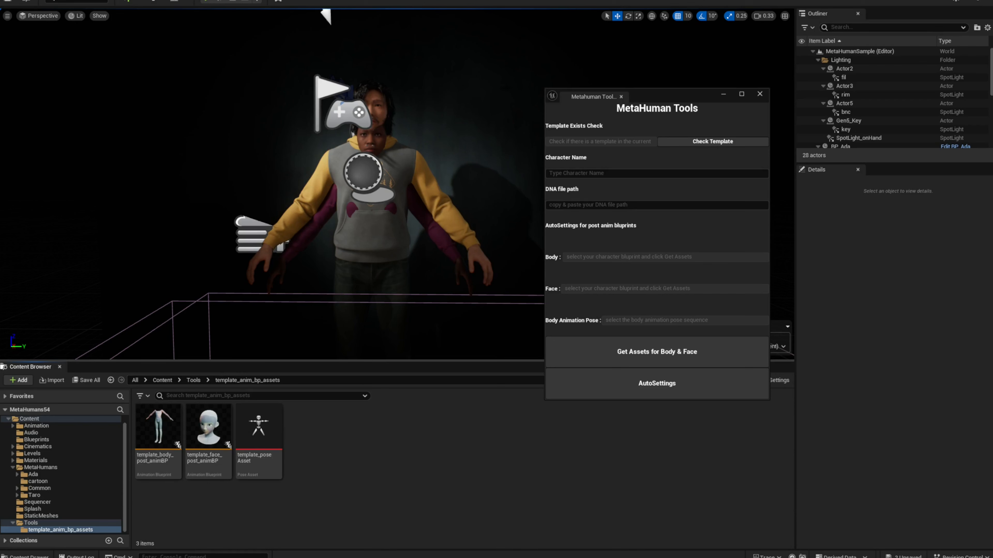
{"action": "mouse_move", "coordinate": [328, 523]}
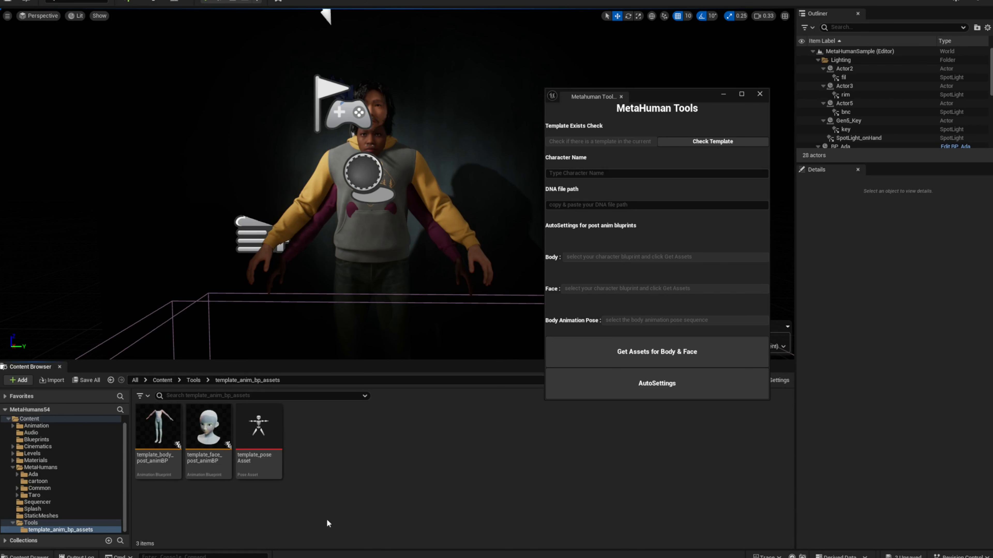
{"action": "left_click", "coordinate": [712, 141]}
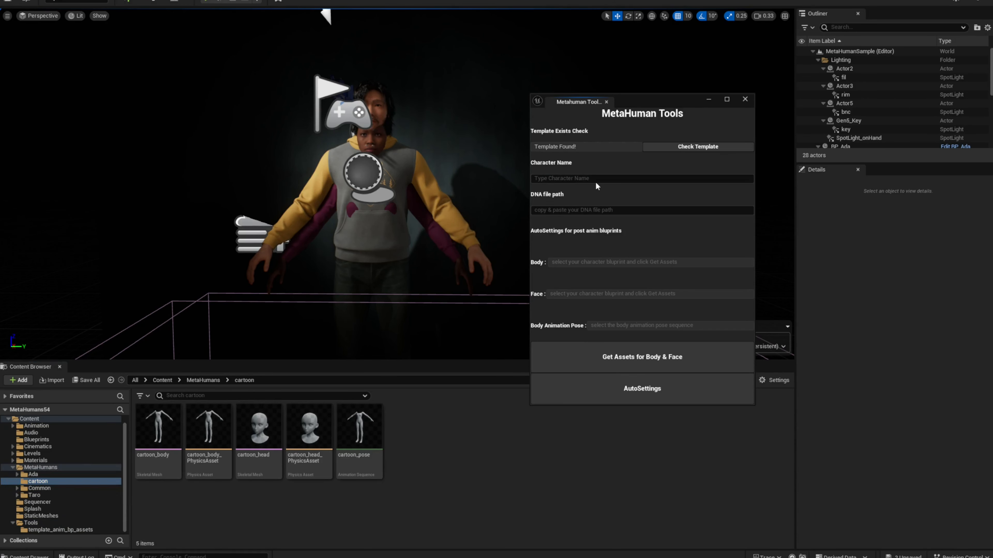
Enter character name cartoon and DNA path D:\TunaRig\Project\Template\catoon\cartoon.dna in MetaHuman Tools.
{"action": "type", "text": "cartoon"}
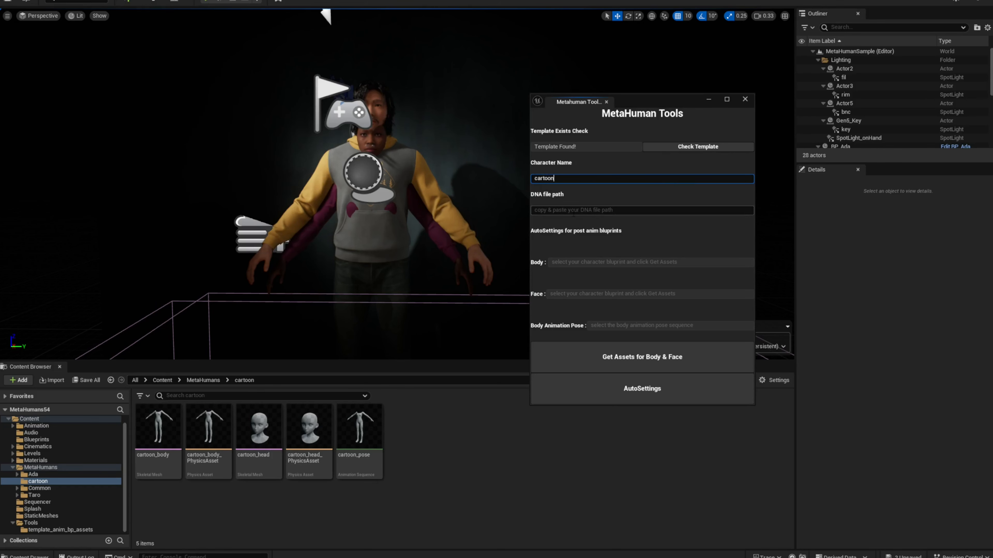
{"action": "left_click", "coordinate": [642, 209]}
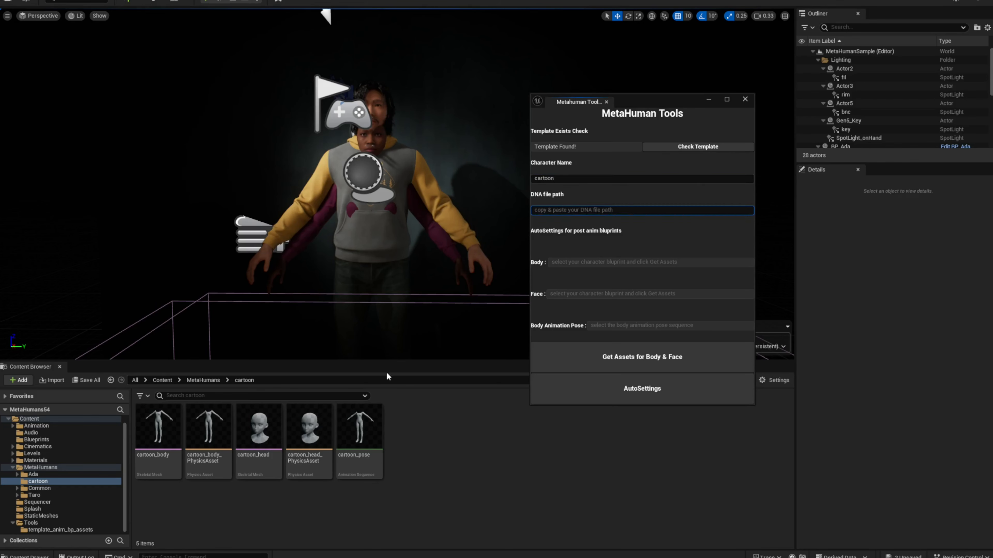
{"action": "left_click", "coordinate": [258, 426]}
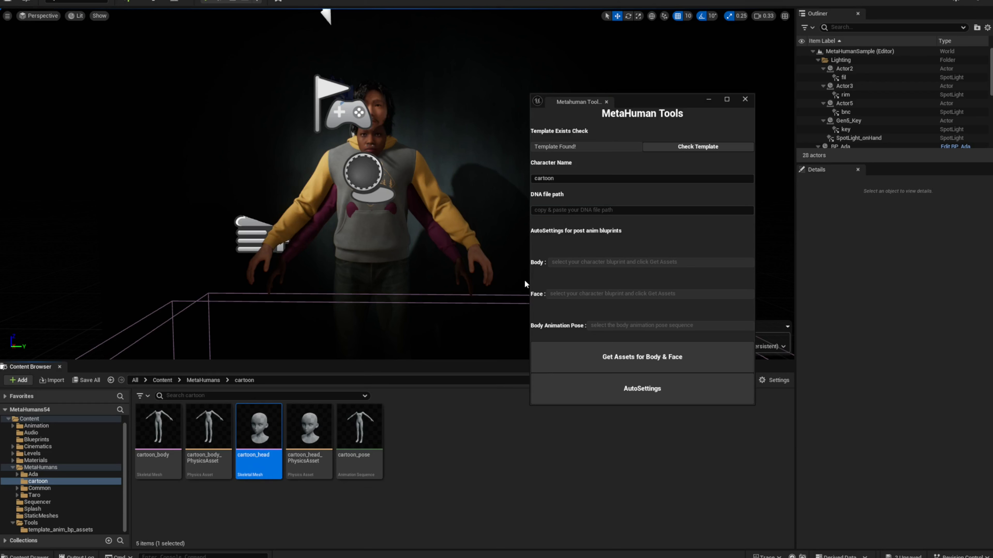
{"action": "left_click", "coordinate": [641, 210]}
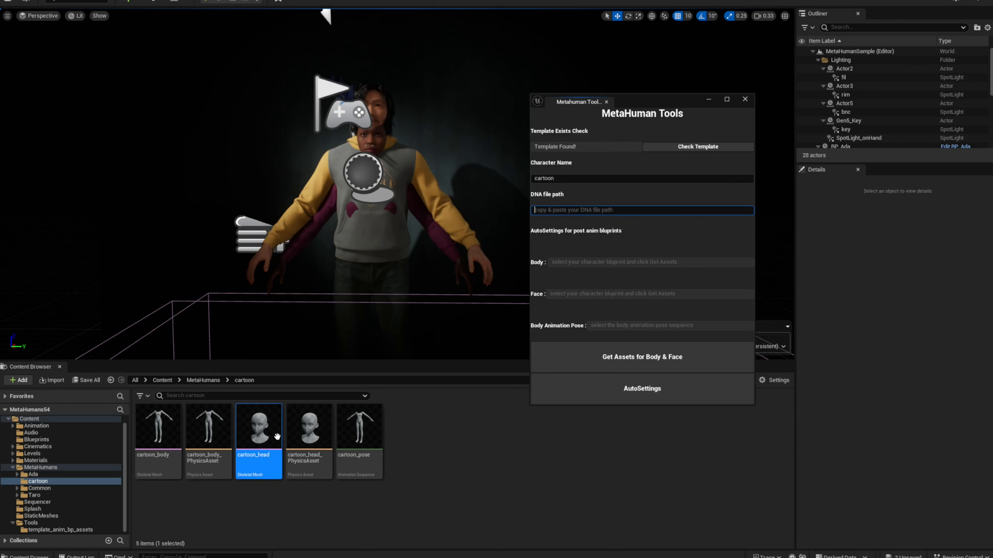
{"action": "type", "text": "\"D:\\TunaRig\\Project\\Template\\catoon\\cartoon.dna\""}
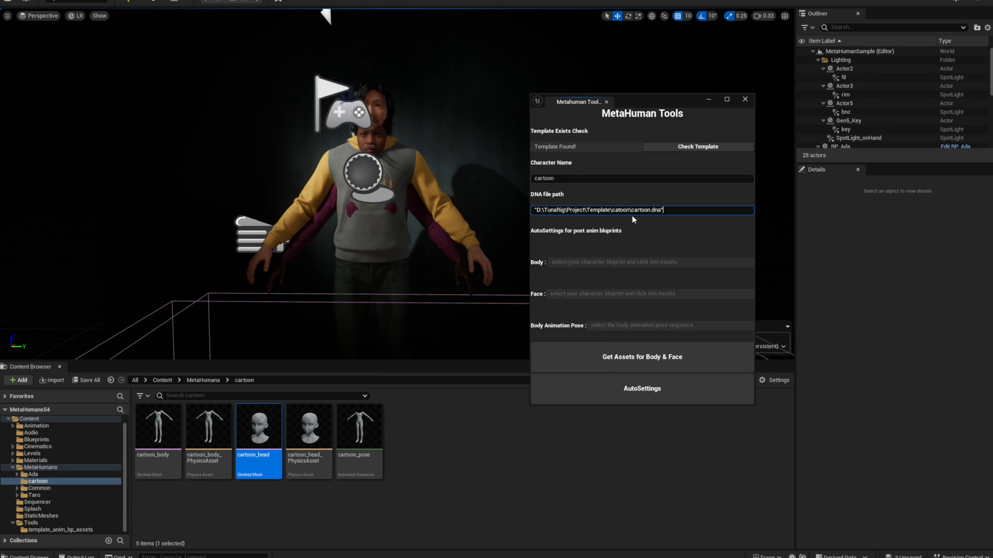
{"action": "mouse_move", "coordinate": [628, 216]}
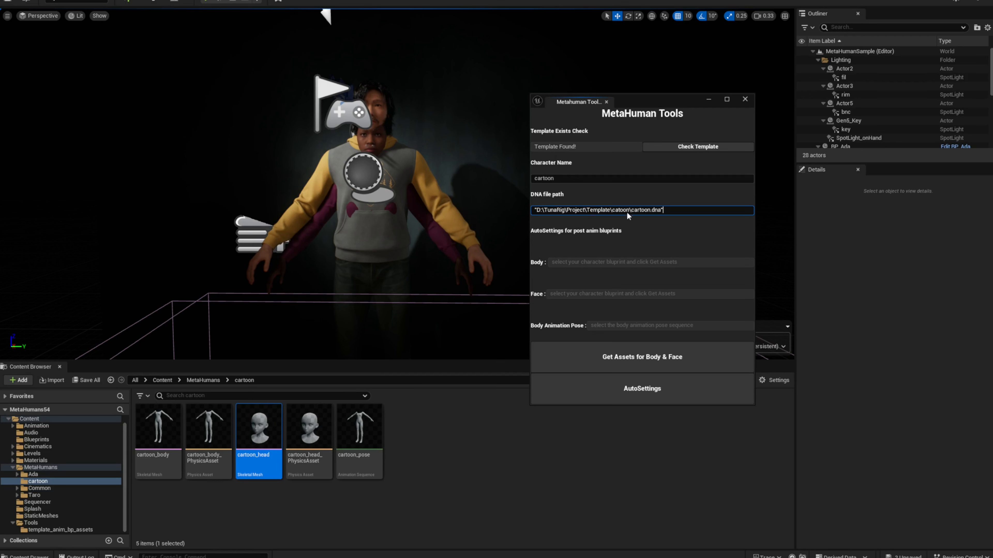
{"action": "mouse_move", "coordinate": [665, 222]}
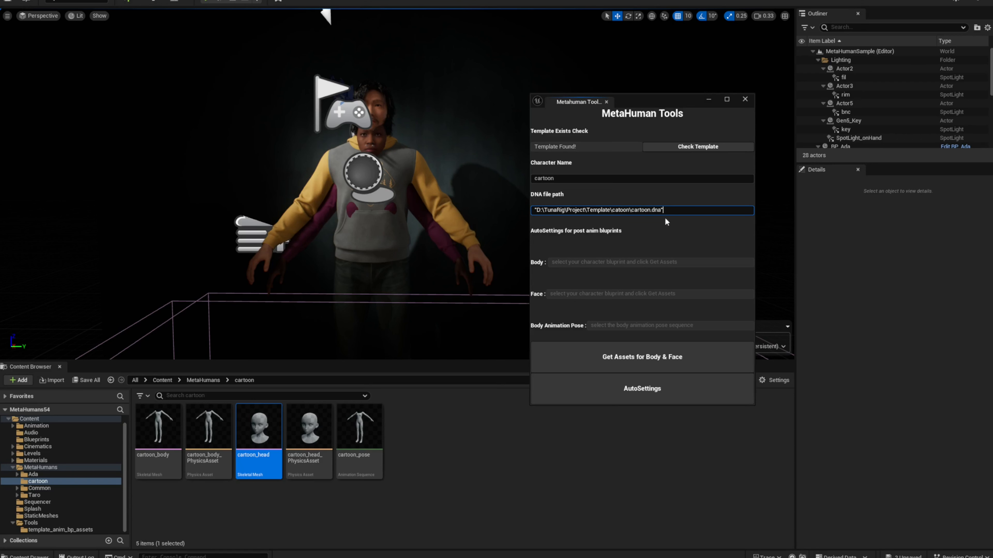
{"action": "mouse_move", "coordinate": [579, 227]}
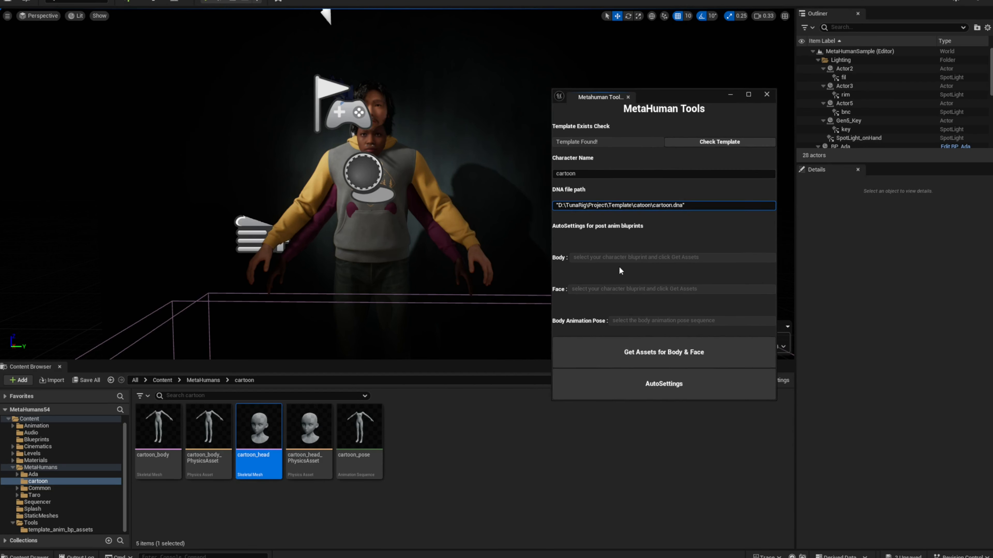
{"action": "mouse_move", "coordinate": [680, 266]}
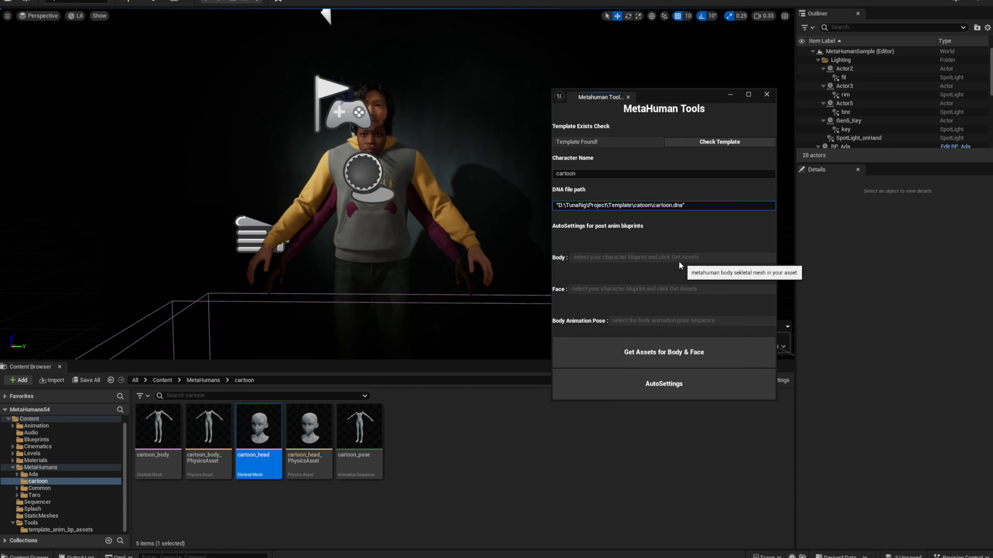
{"action": "mouse_move", "coordinate": [667, 95]}
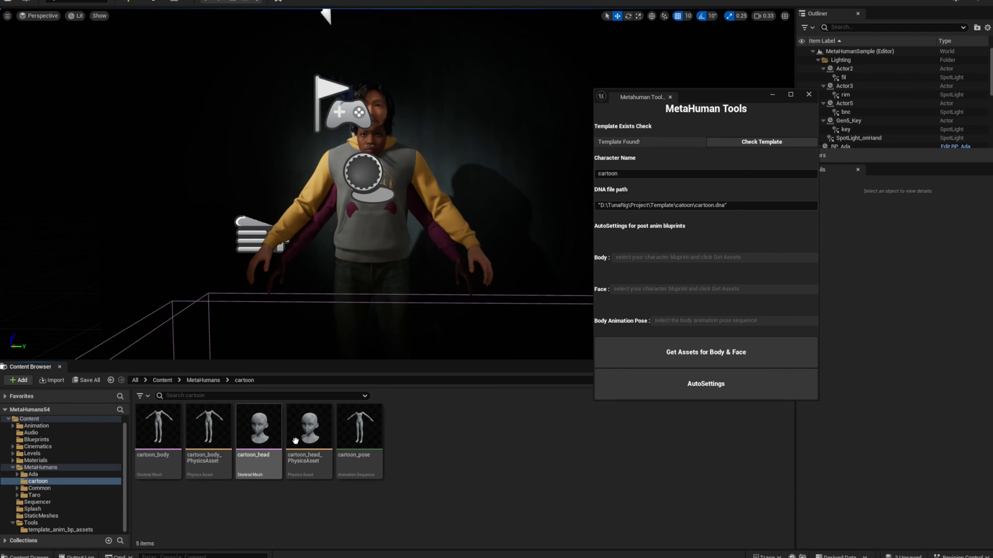
{"action": "left_click", "coordinate": [34, 495]}
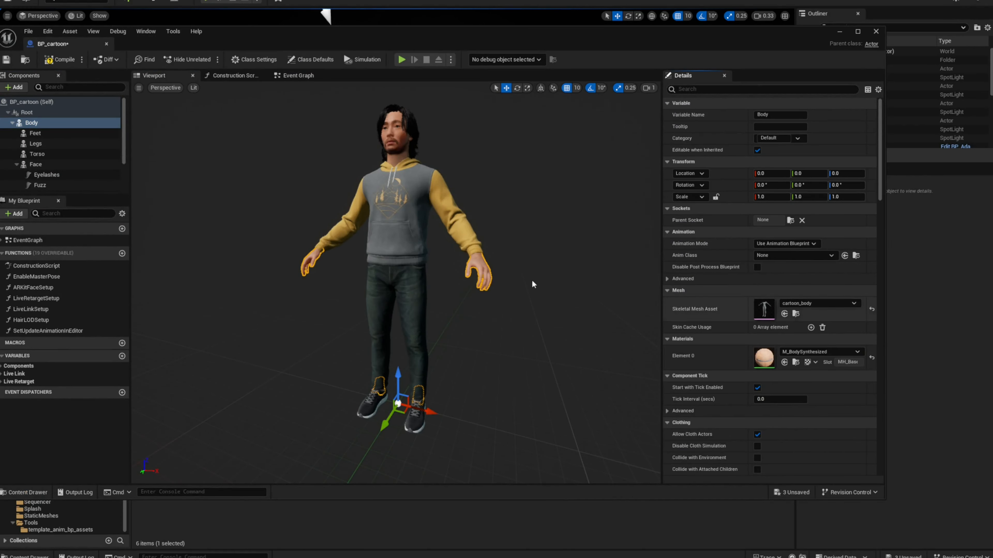
Review BP_cartoon's Face, Hair, Mustache, Eyelashes, Legs, Body components and Class Defaults, confirming cartoon_head and cartoon_body meshes.
{"action": "left_click", "coordinate": [36, 164]}
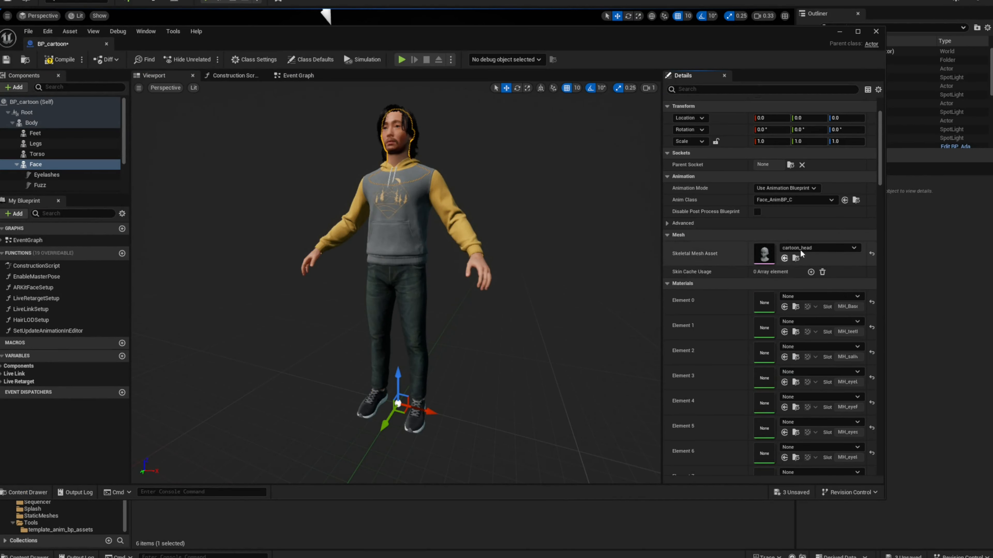
{"action": "left_click", "coordinate": [39, 164]}
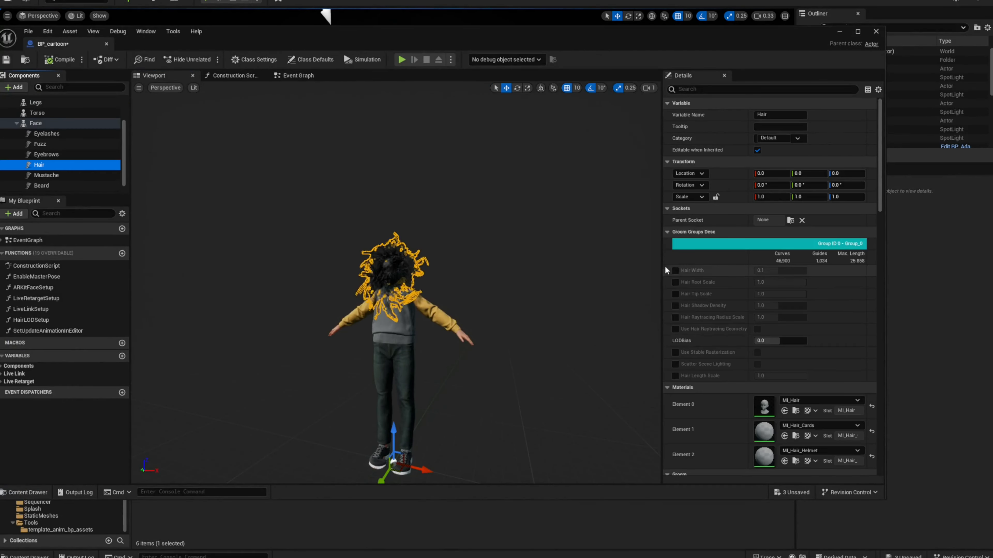
{"action": "left_click", "coordinate": [46, 176]}
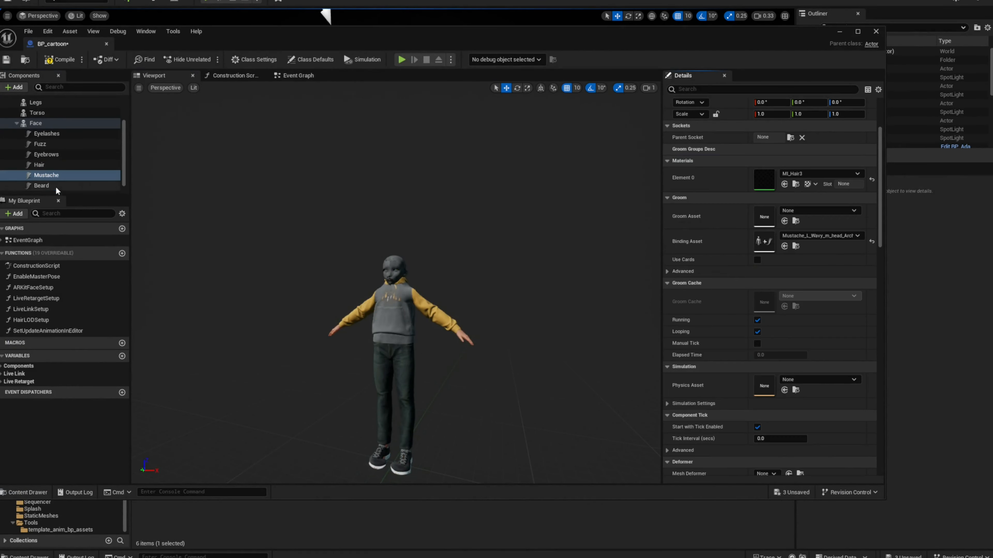
{"action": "left_click", "coordinate": [46, 134]}
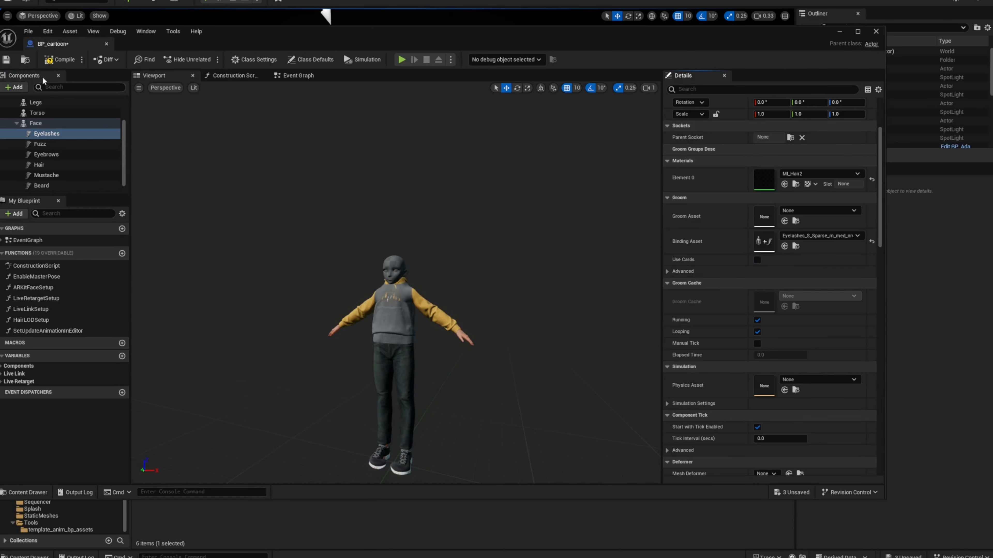
{"action": "left_click", "coordinate": [36, 143]}
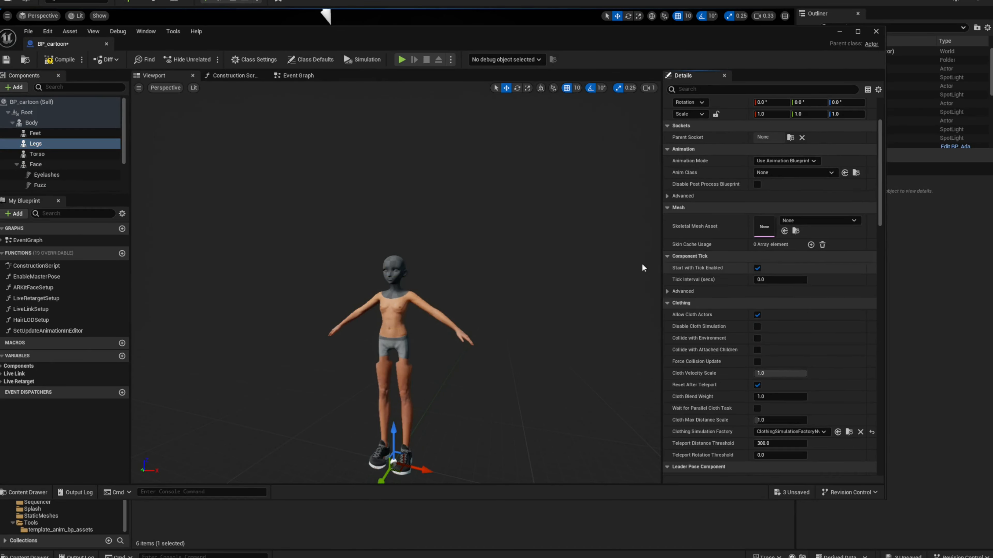
{"action": "left_click", "coordinate": [36, 164]}
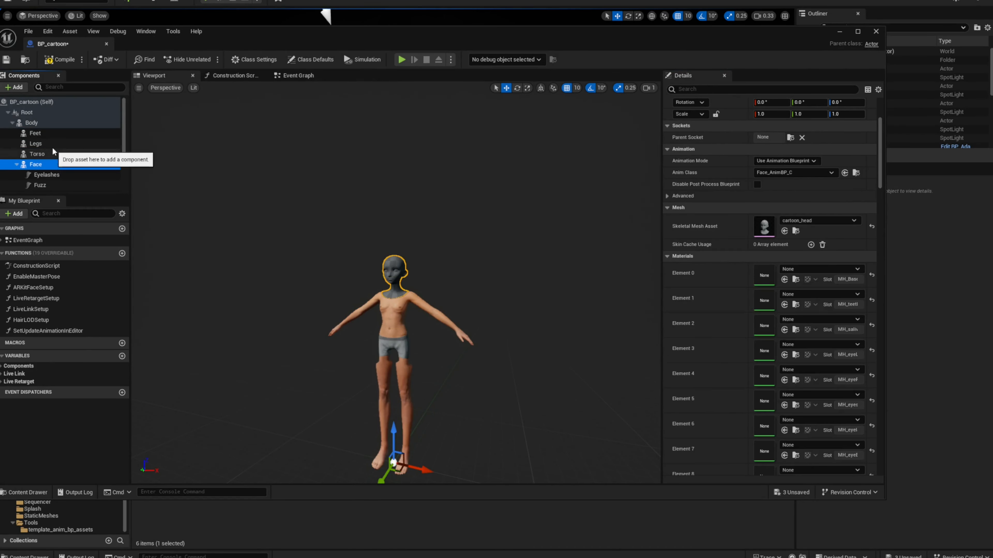
{"action": "left_click", "coordinate": [313, 59]}
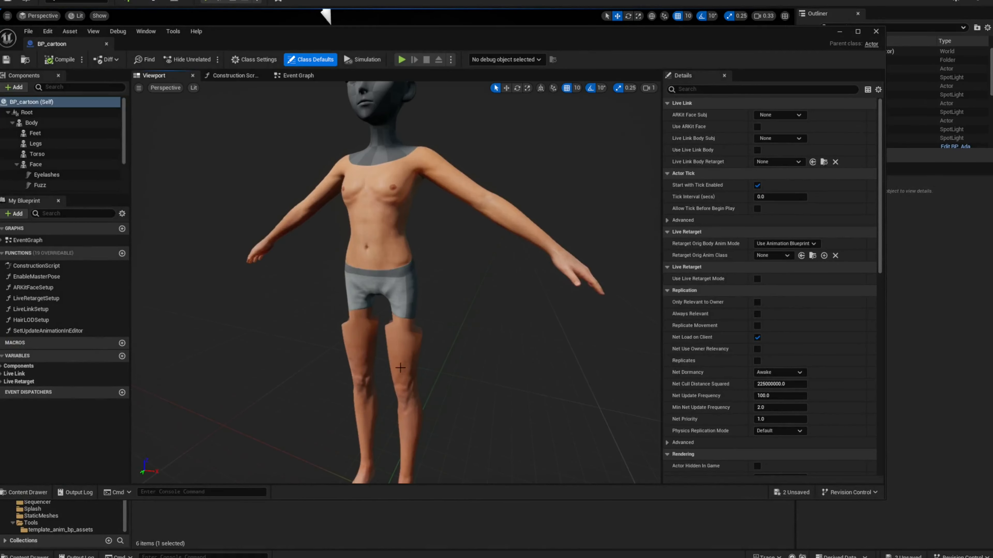
{"action": "left_click", "coordinate": [32, 122]}
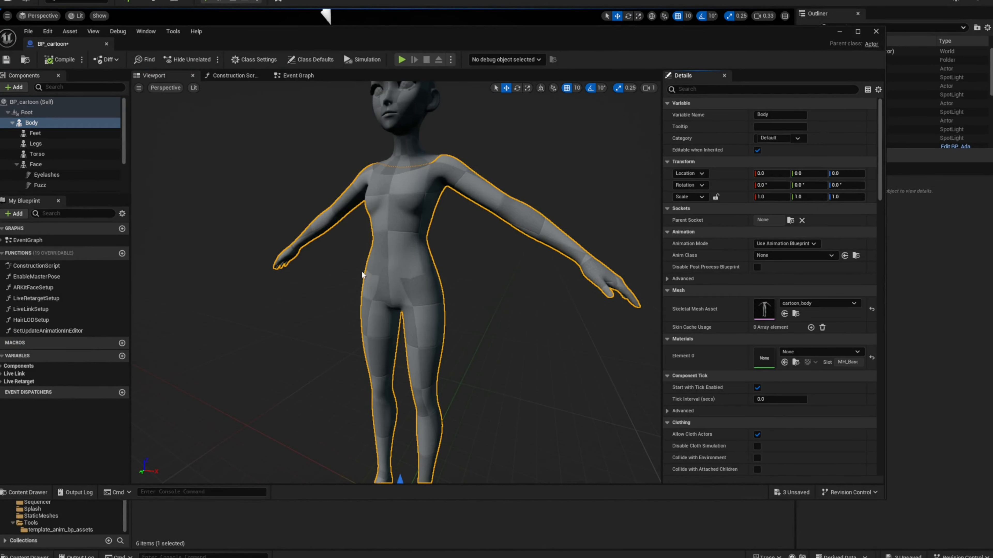
{"action": "left_click", "coordinate": [36, 164]}
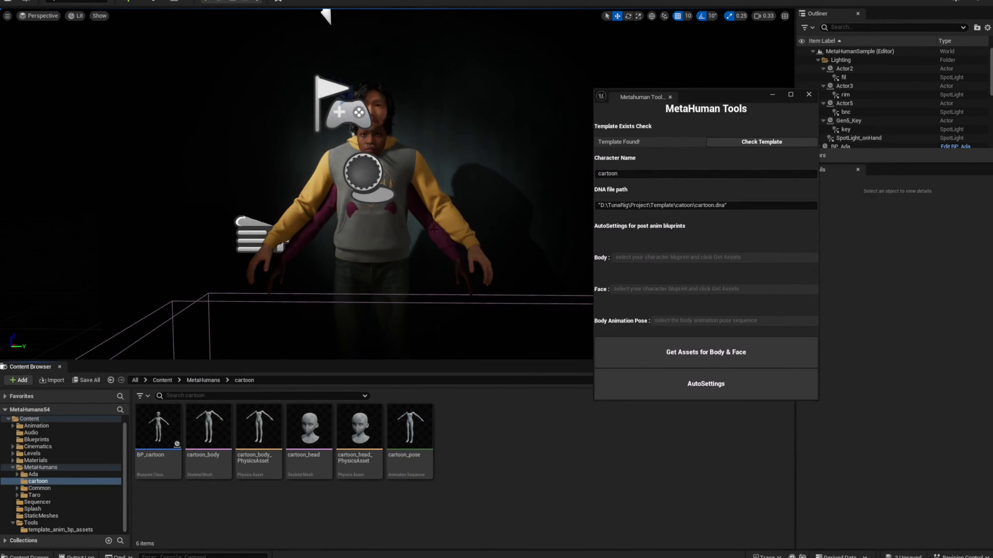
With BP_cartoon selected, fetch cartoon_body and cartoon_head via Get Assets for Body & Face.
{"action": "left_click", "coordinate": [157, 425]}
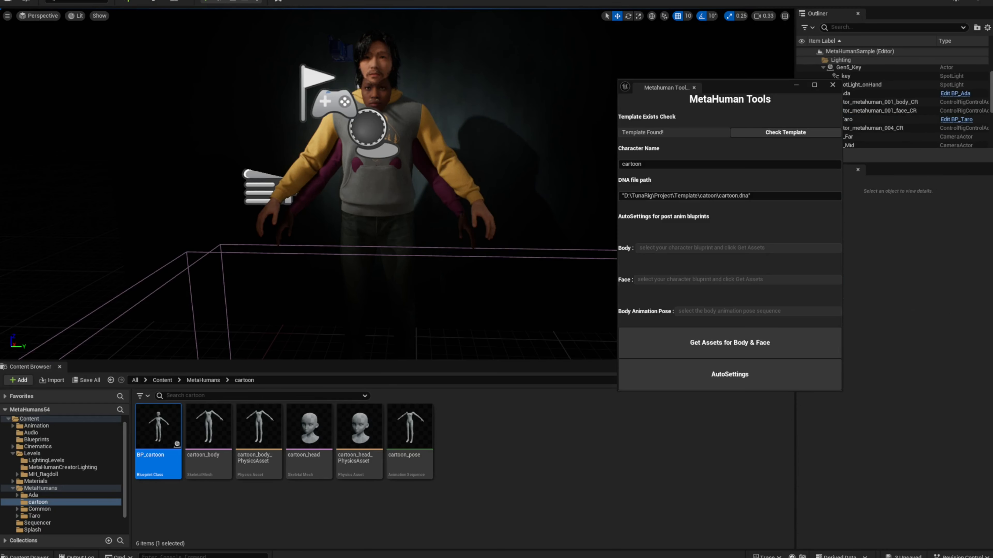
{"action": "mouse_move", "coordinate": [160, 437]}
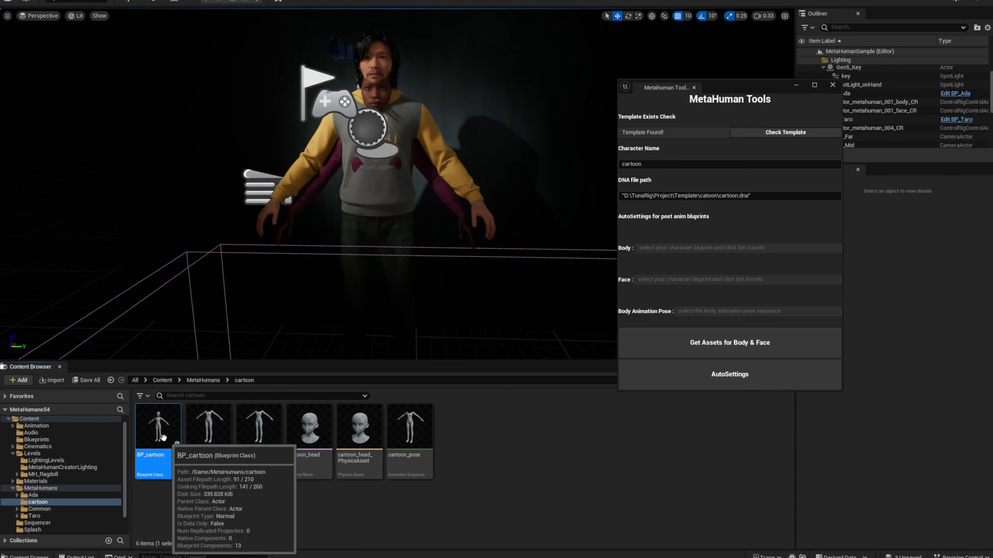
{"action": "left_click", "coordinate": [729, 342]}
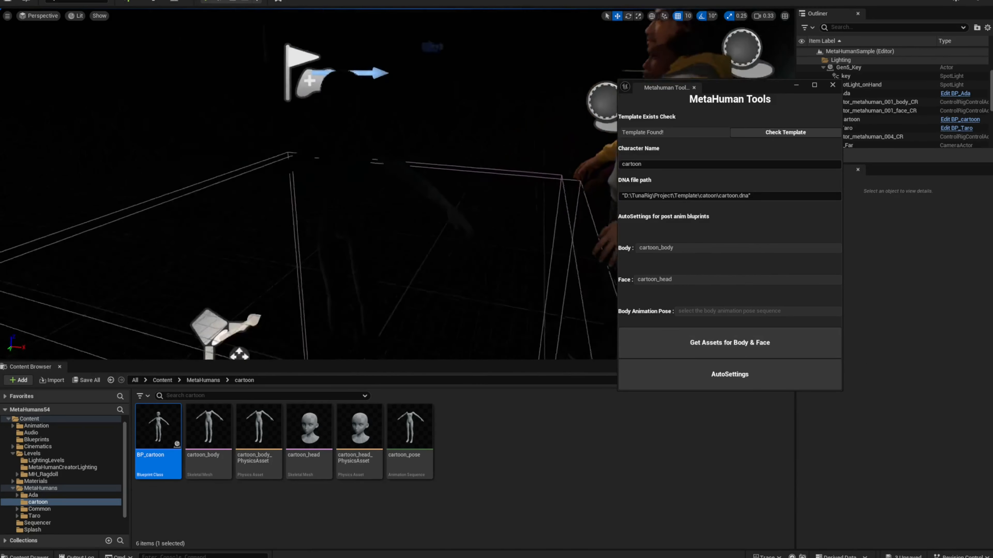
{"action": "left_click", "coordinate": [852, 119]}
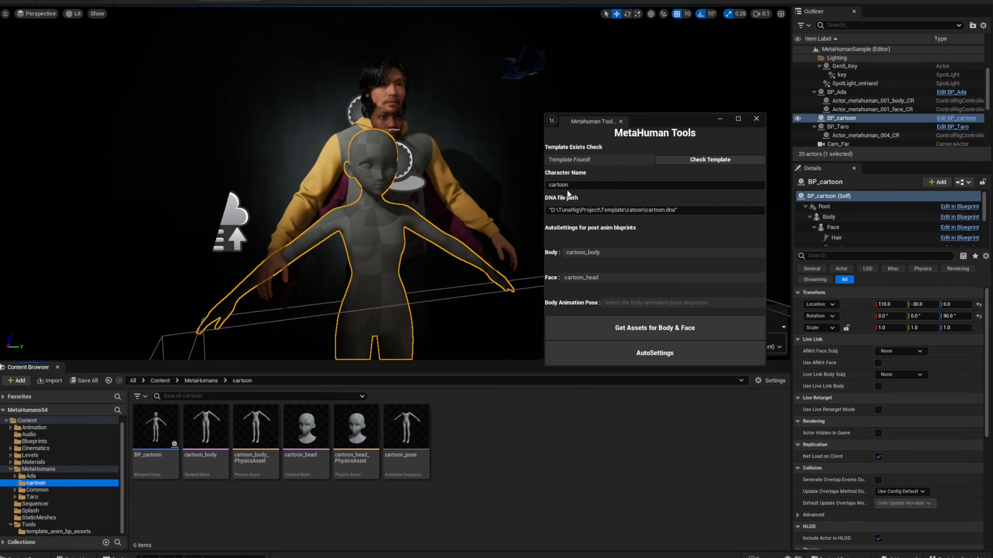
{"action": "mouse_move", "coordinate": [255, 426]}
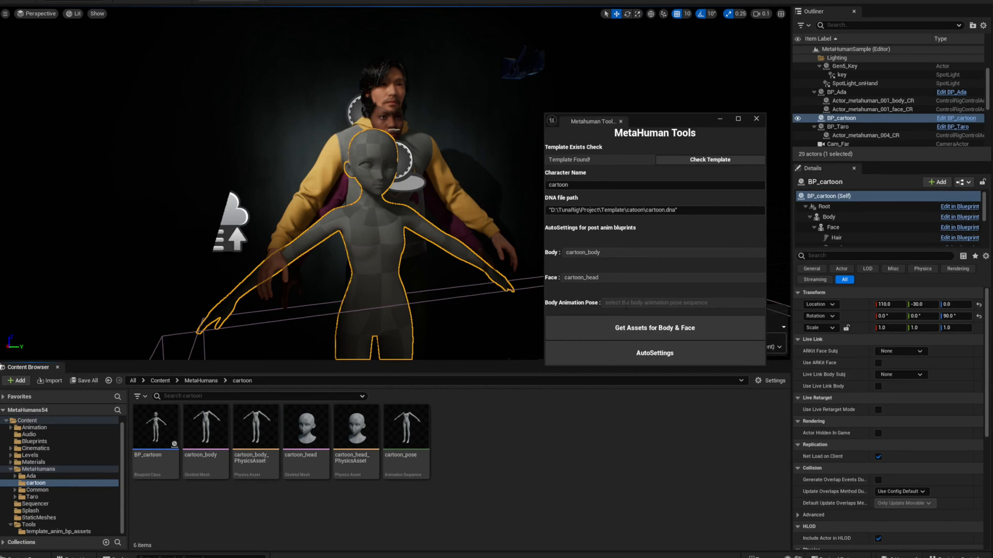
Assign the cartoon_pose sequence as Body Animation Pose, then bring up Edit > Plugins.
{"action": "left_click", "coordinate": [406, 427]}
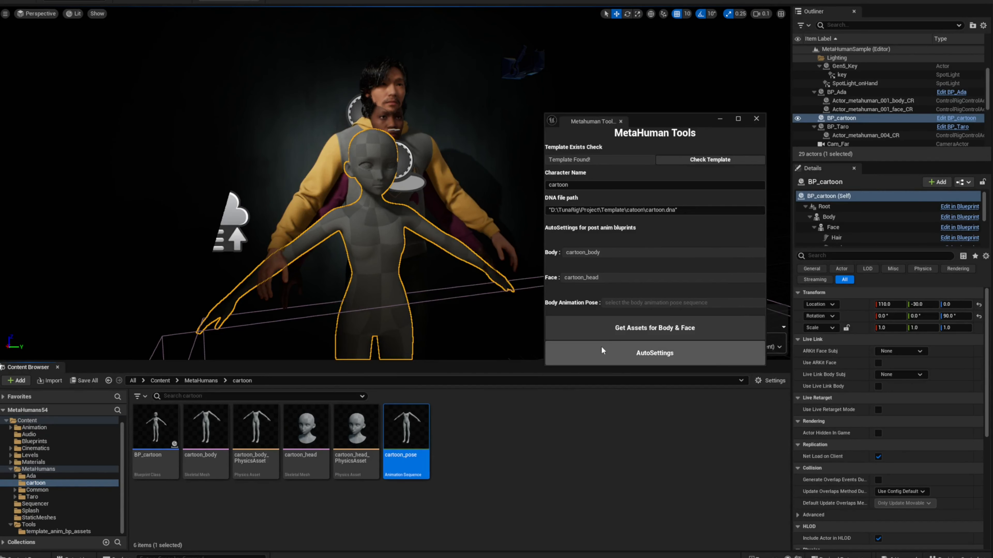
{"action": "left_click", "coordinate": [654, 302]}
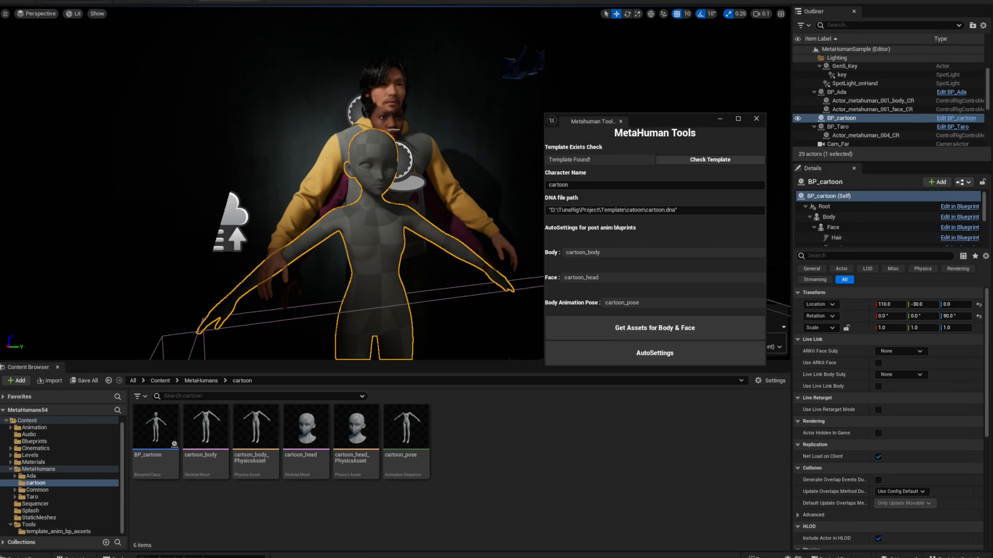
{"action": "mouse_move", "coordinate": [81, 102]}
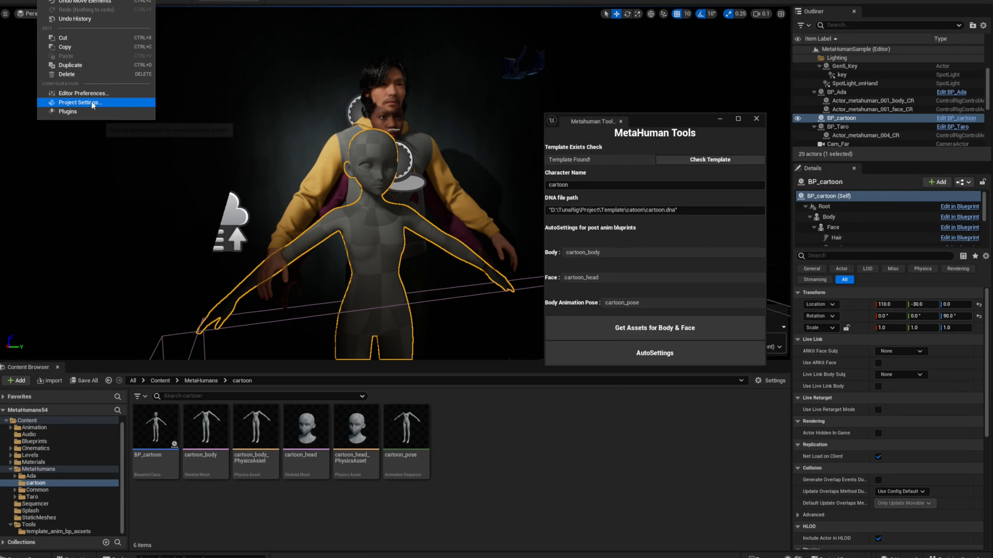
{"action": "left_click", "coordinate": [67, 111]}
{"action": "type", "text": "python"}
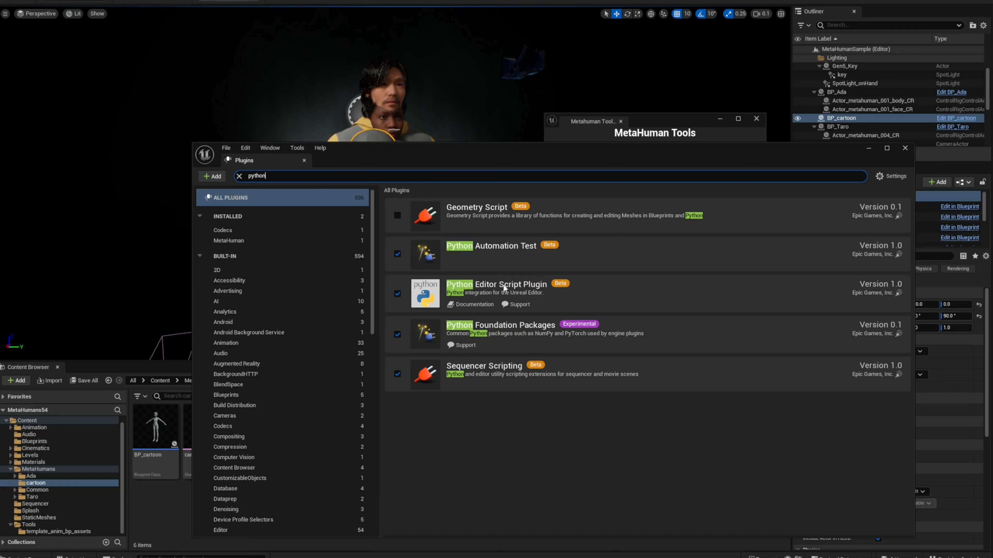
{"action": "mouse_move", "coordinate": [486, 346]}
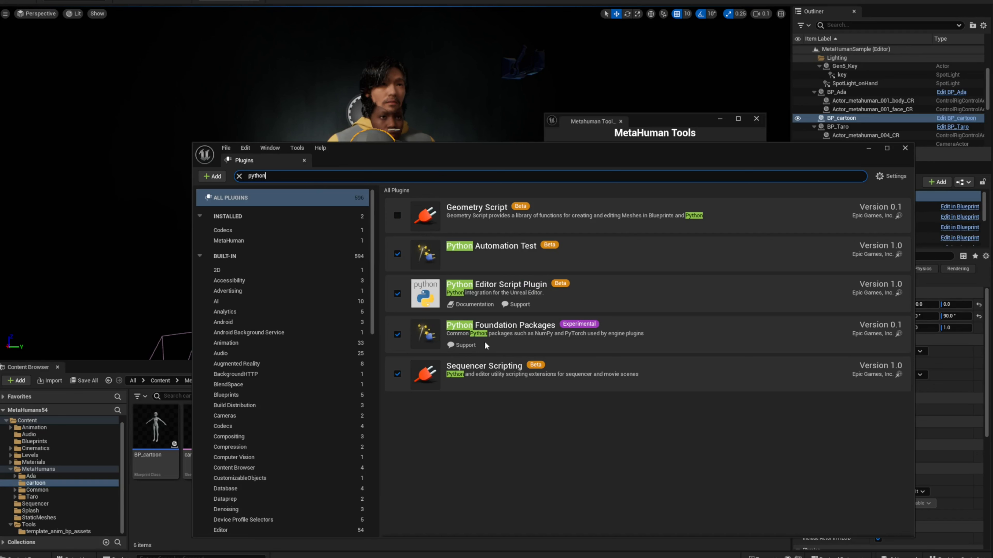
{"action": "mouse_move", "coordinate": [539, 344]}
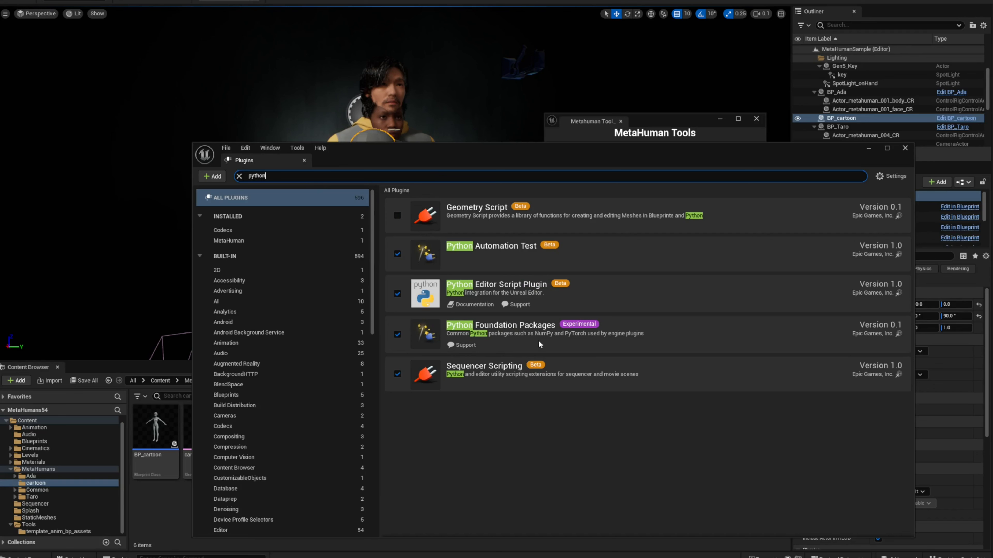
{"action": "mouse_move", "coordinate": [397, 253]}
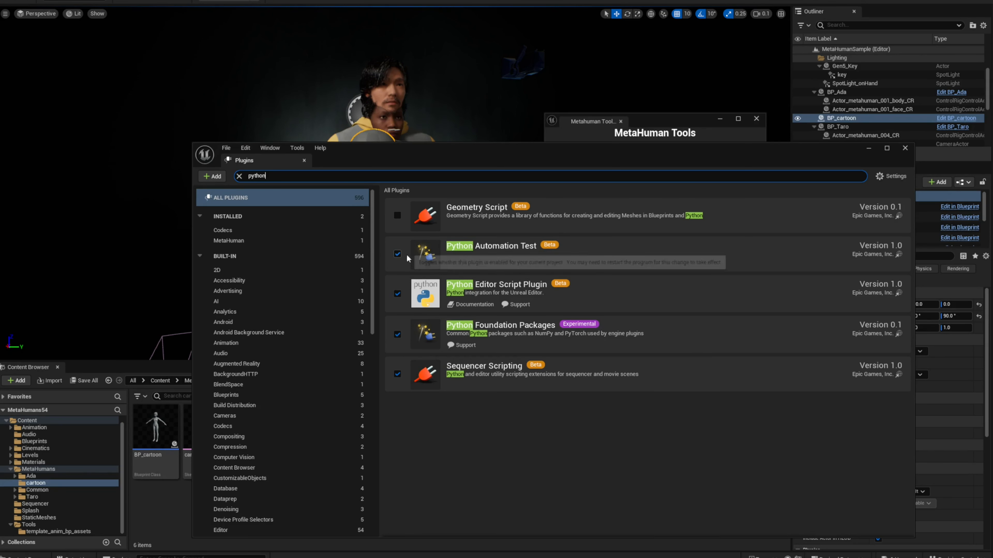
{"action": "mouse_move", "coordinate": [420, 286]}
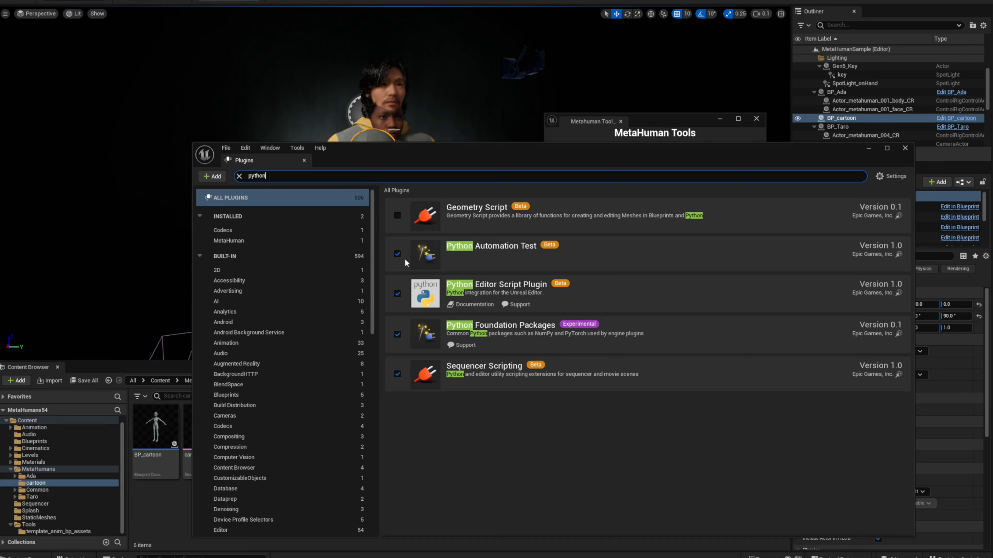
{"action": "mouse_move", "coordinate": [386, 261]}
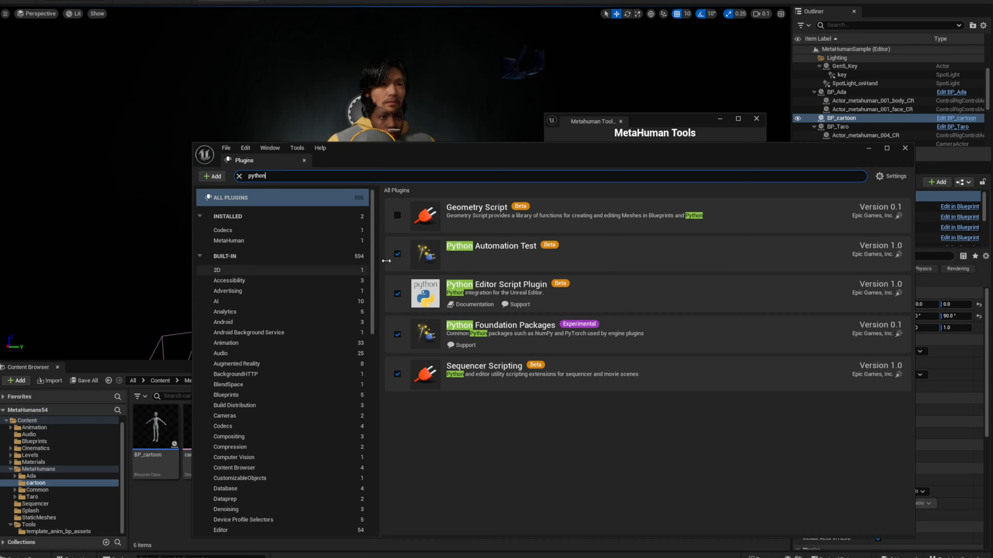
{"action": "mouse_move", "coordinate": [389, 306]}
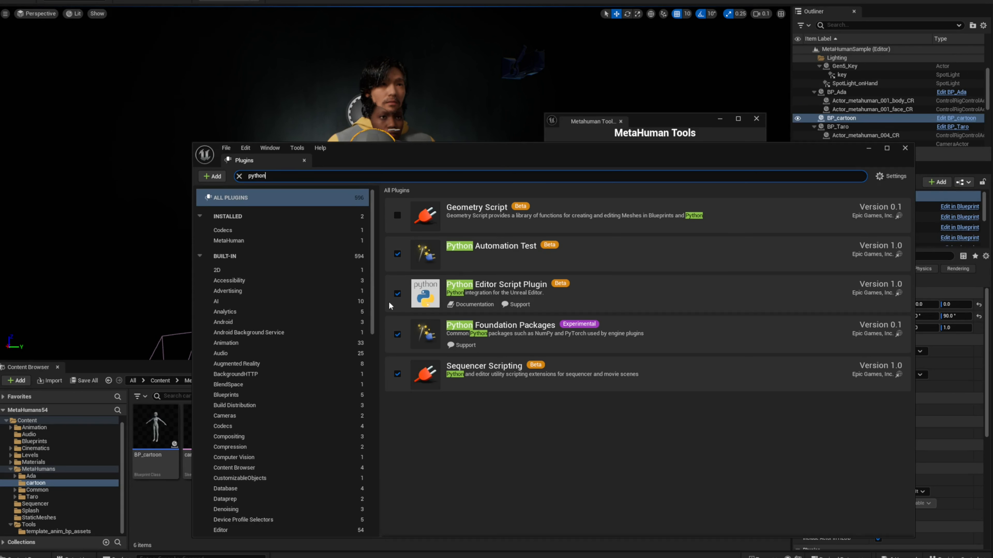
{"action": "mouse_move", "coordinate": [406, 248]}
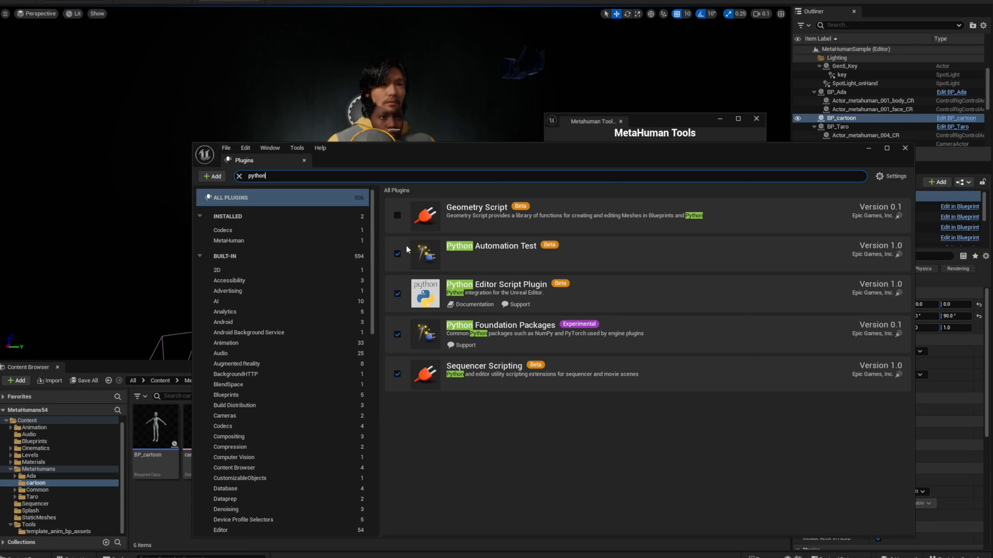
{"action": "mouse_move", "coordinate": [415, 310]}
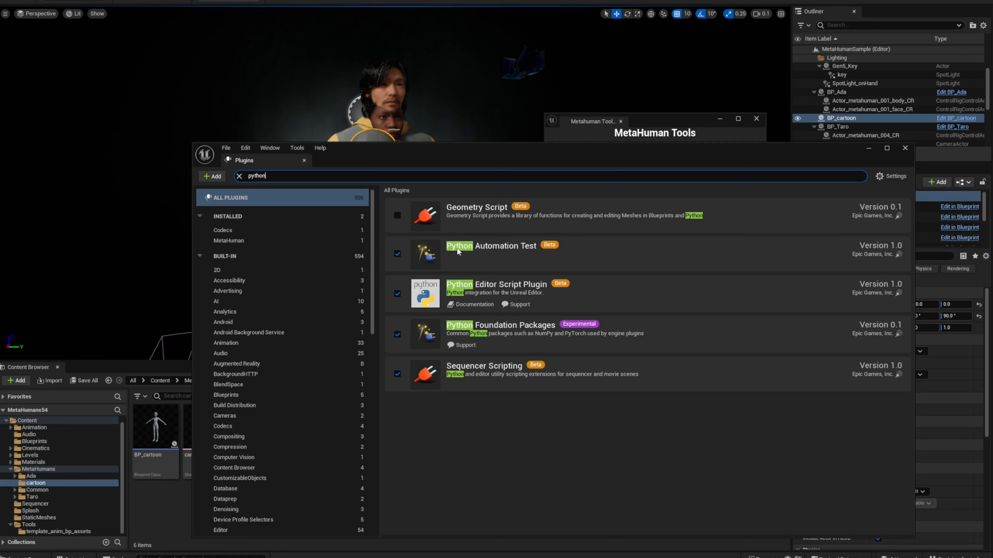
{"action": "mouse_move", "coordinate": [611, 152]}
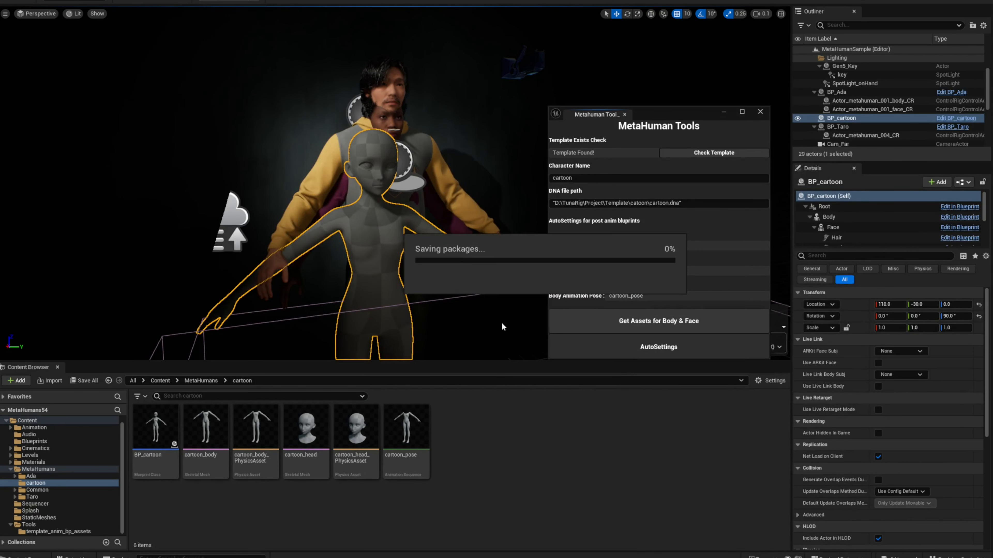
{"action": "mouse_move", "coordinate": [533, 333]}
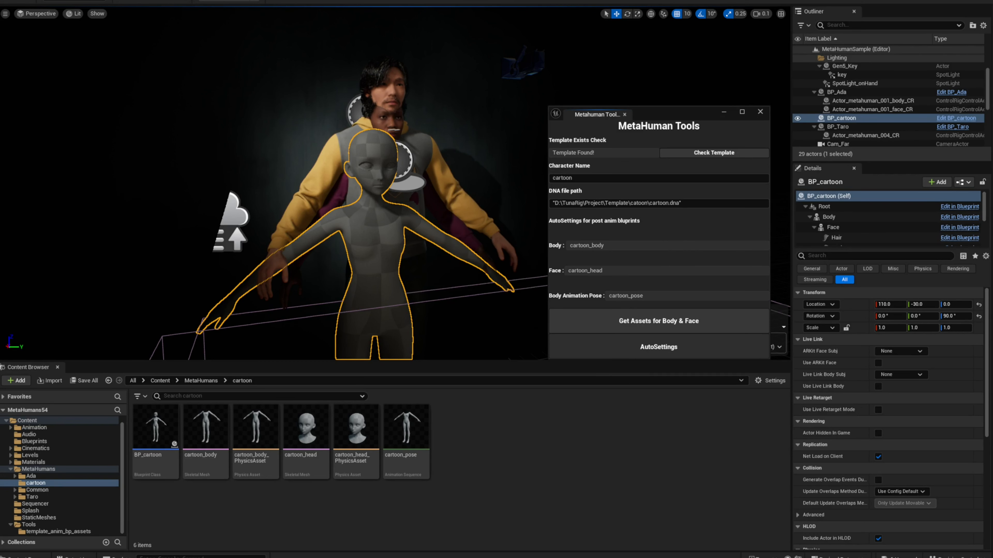
Run AutoSettings so the anim blueprints get initial values, then acknowledge the finished notice.
{"action": "left_click", "coordinate": [658, 321]}
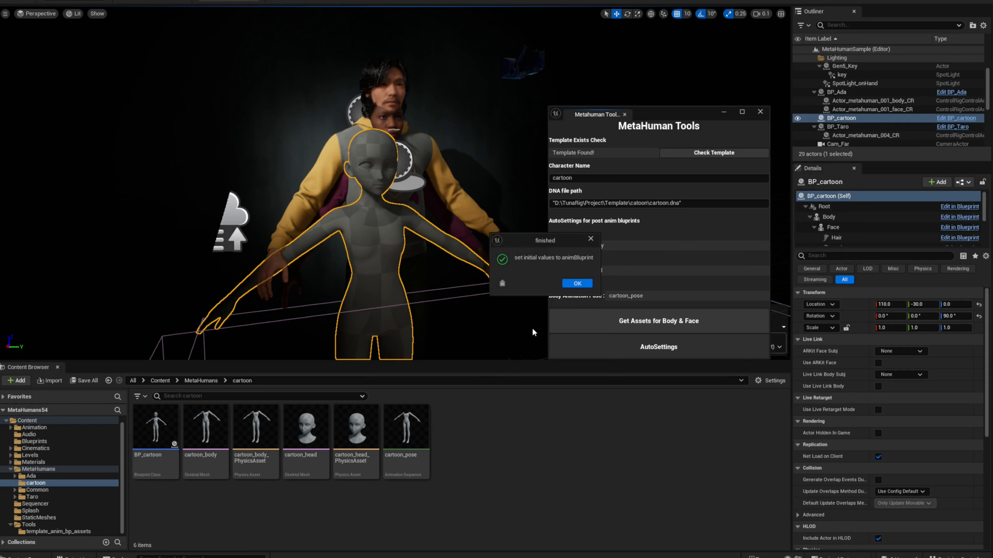
{"action": "mouse_move", "coordinate": [375, 197]}
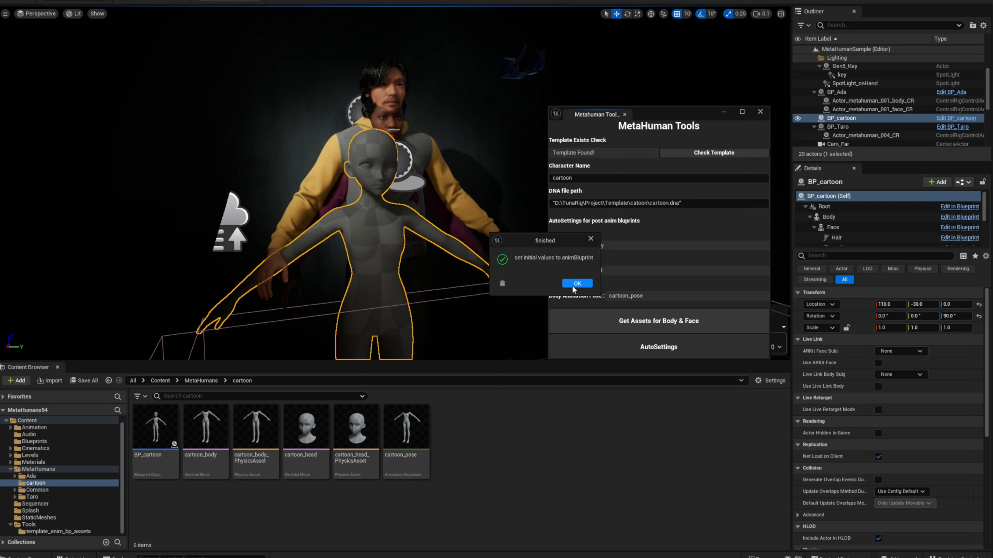
{"action": "left_click", "coordinate": [575, 283]}
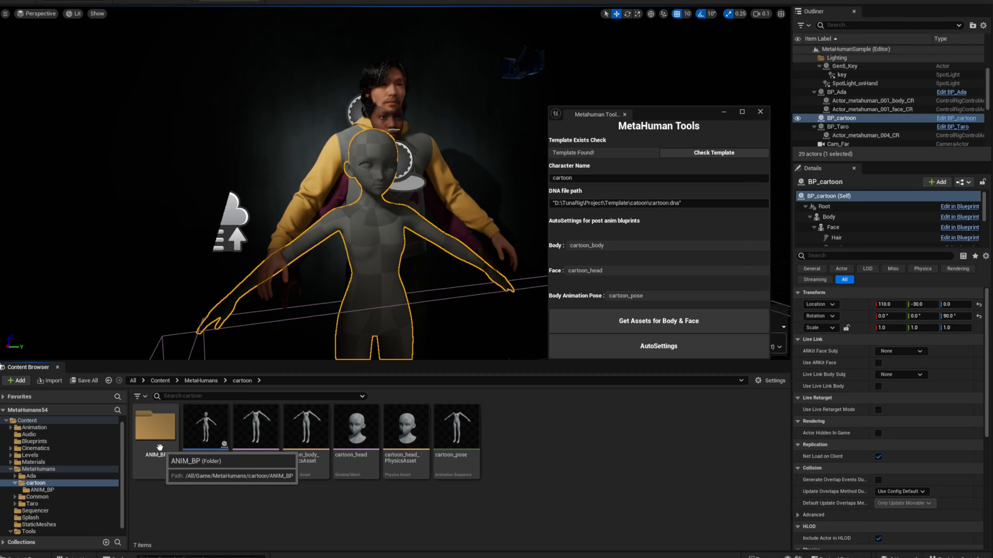
Inspect cartoon_body_post_animBP's AnimGraph pose driver nodes and their cartoon_body_poseAsset.
{"action": "double_click", "coordinate": [155, 424]}
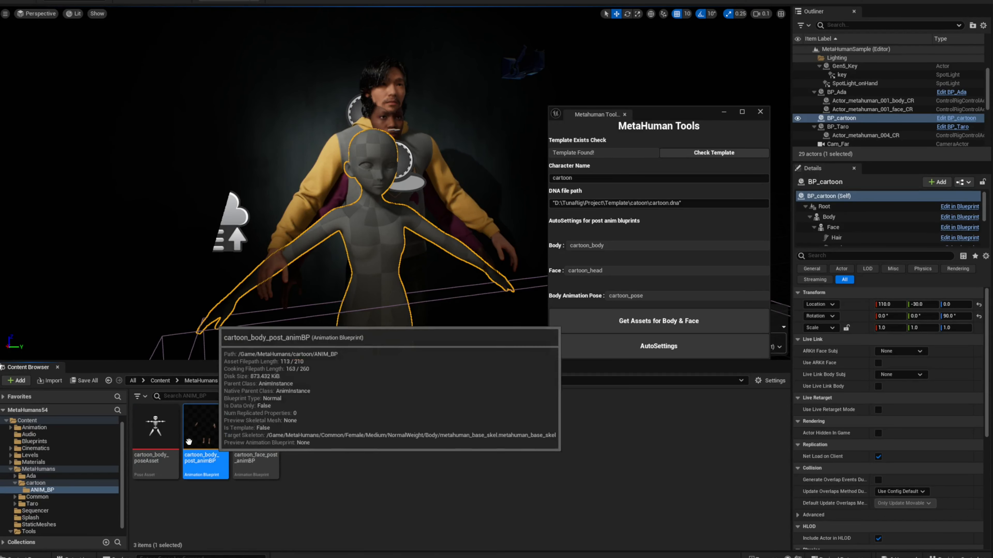
{"action": "double_click", "coordinate": [204, 424]}
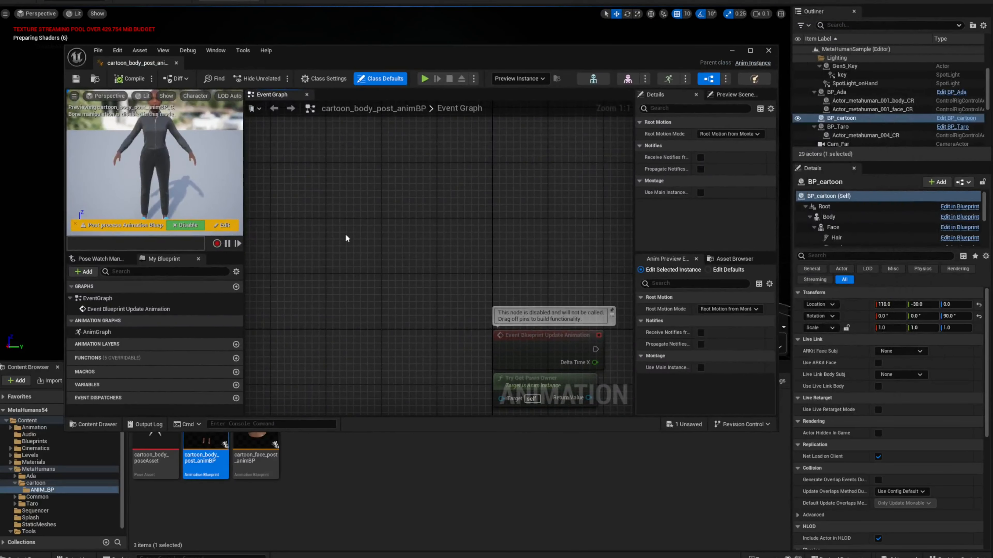
{"action": "left_click", "coordinate": [734, 94]}
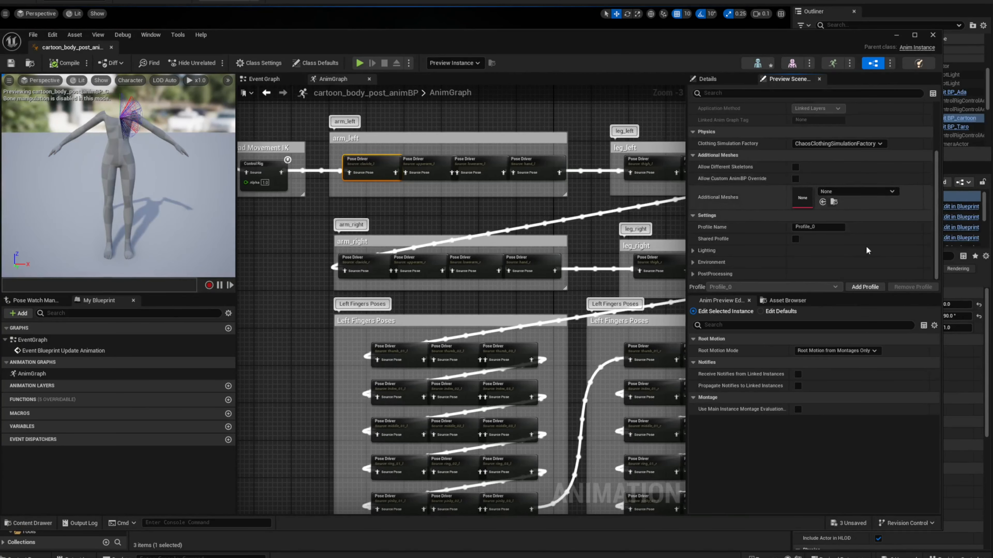
{"action": "left_click", "coordinate": [373, 161]}
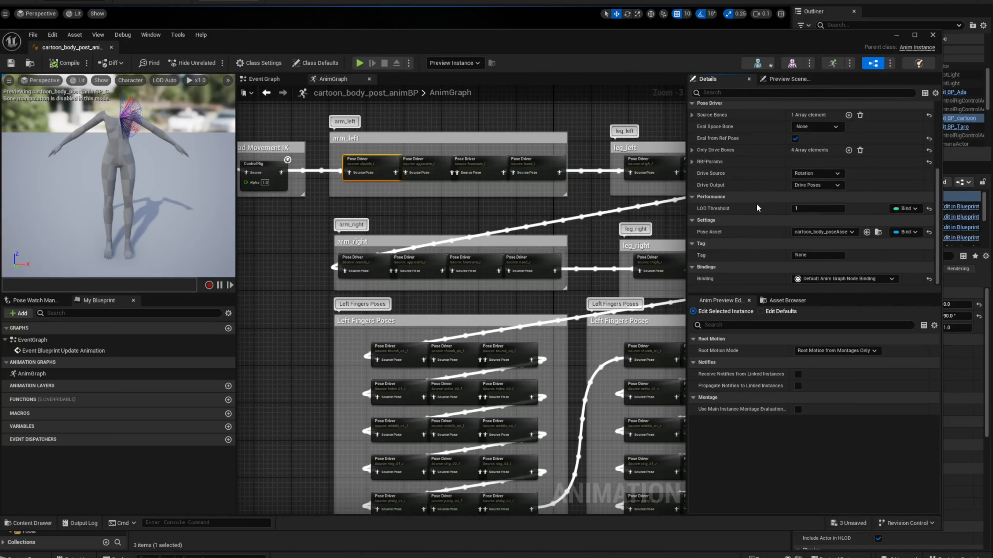
{"action": "mouse_move", "coordinate": [821, 252]}
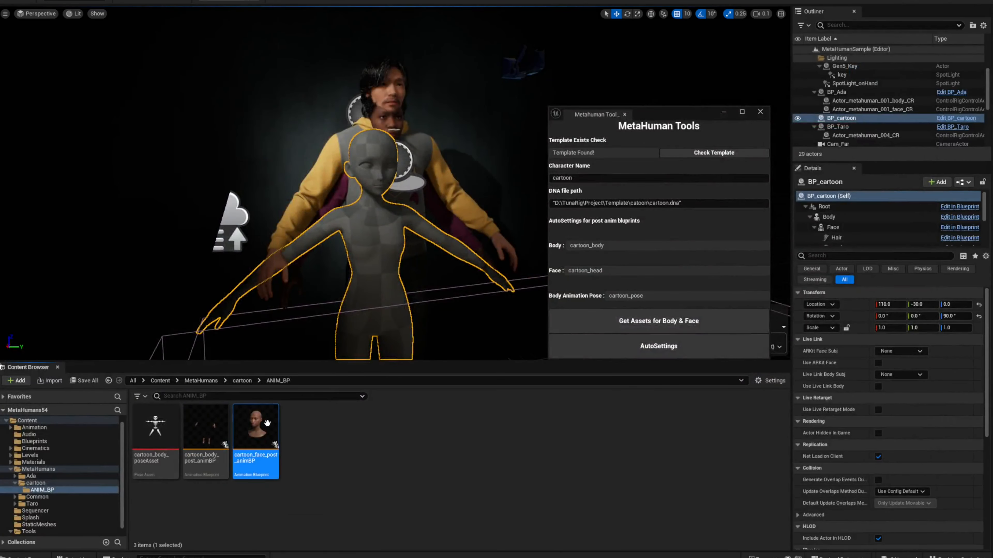
Inspect the neck pose driver's Pose Targets list in cartoon_face_post_animBP.
{"action": "double_click", "coordinate": [255, 427]}
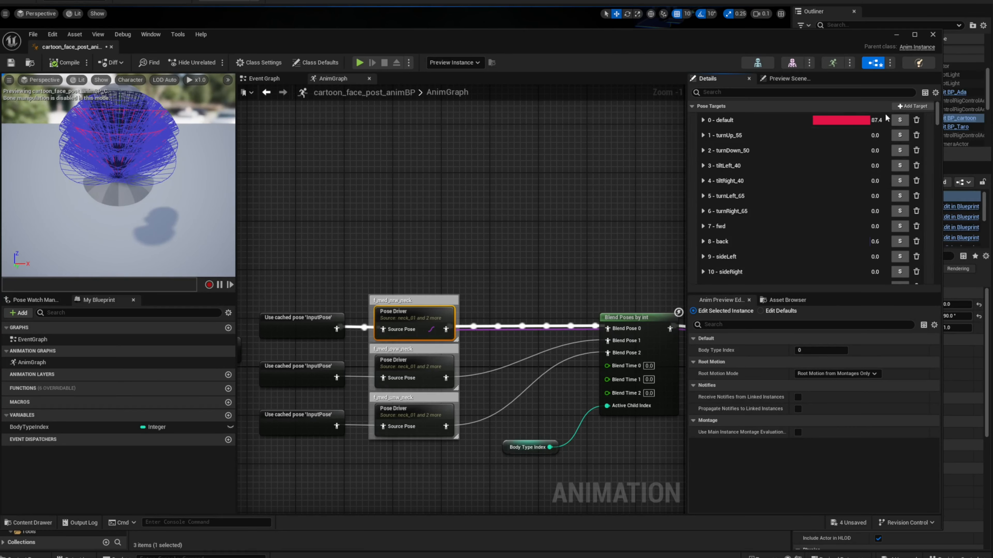
{"action": "scroll", "scroll_direction": "down", "scroll_amount": 3}
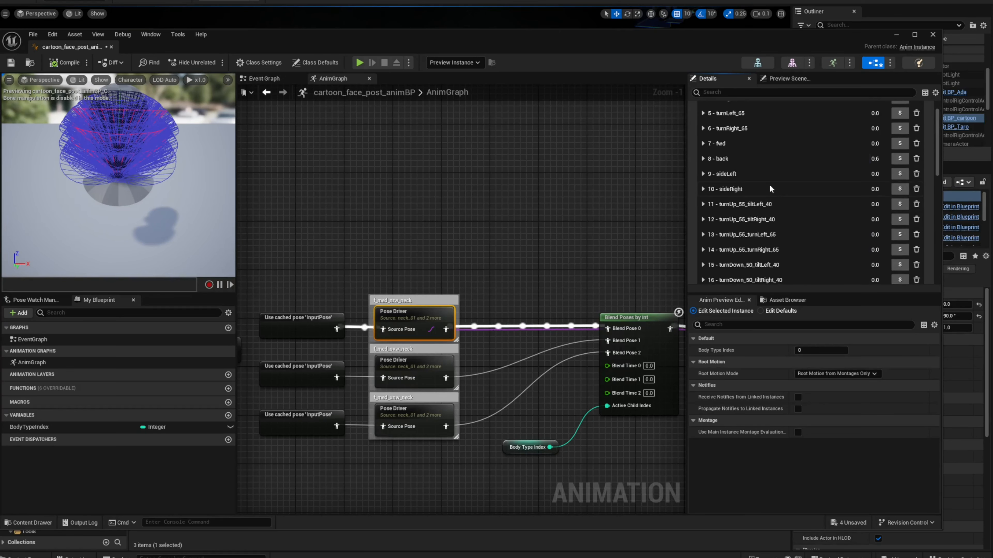
{"action": "scroll", "scroll_direction": "down", "scroll_amount": 3}
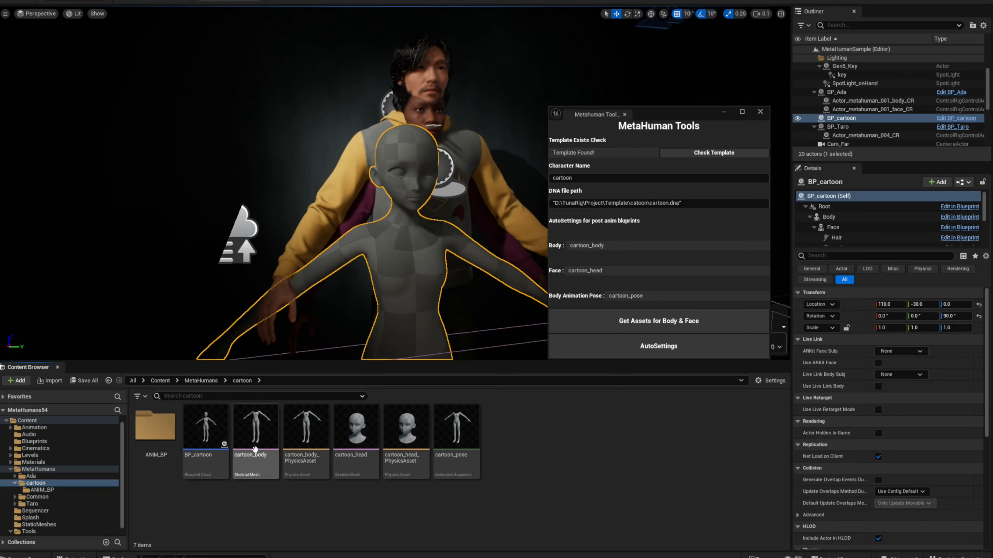
Review cartoon_body's Asset Details, expanding the LOD 2 build settings.
{"action": "double_click", "coordinate": [255, 425]}
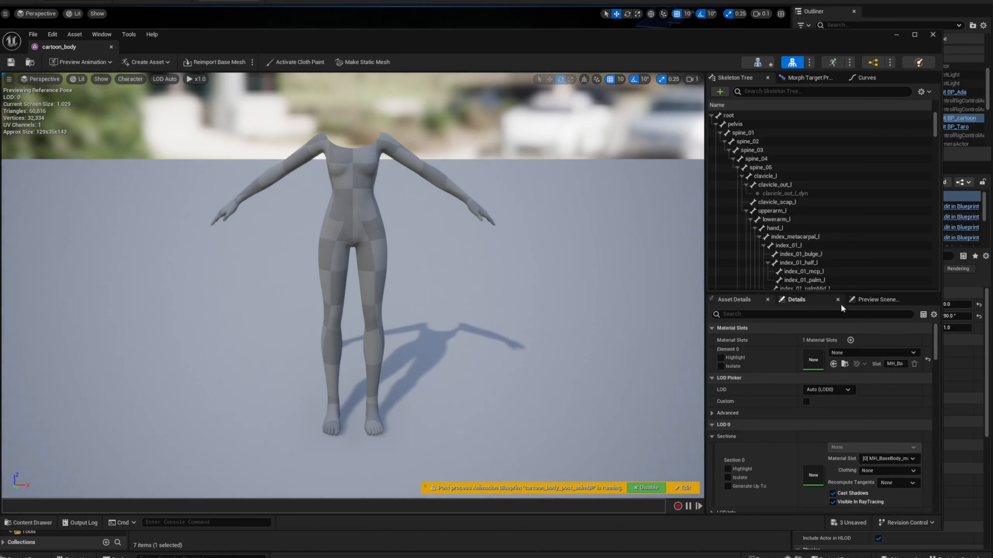
{"action": "left_click", "coordinate": [736, 299]}
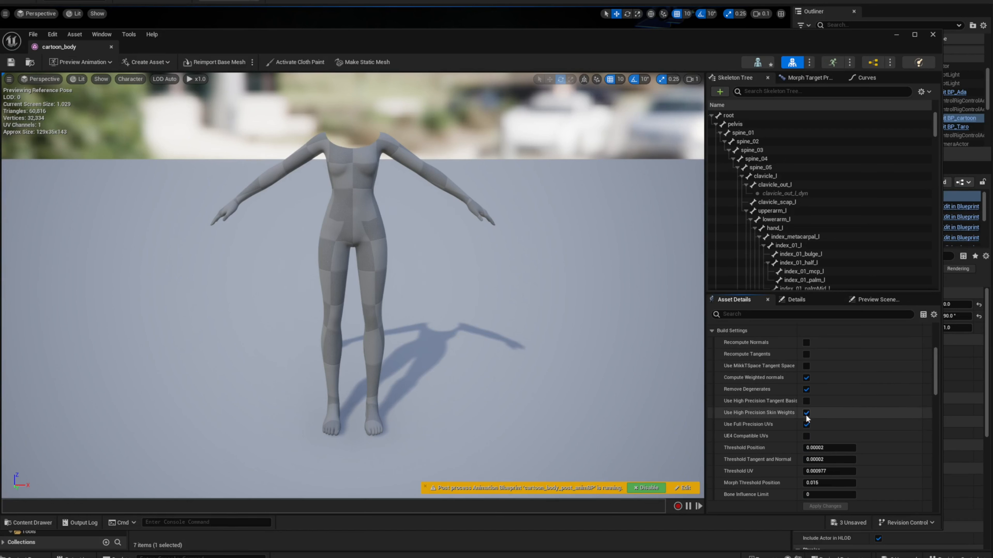
{"action": "mouse_move", "coordinate": [806, 421]}
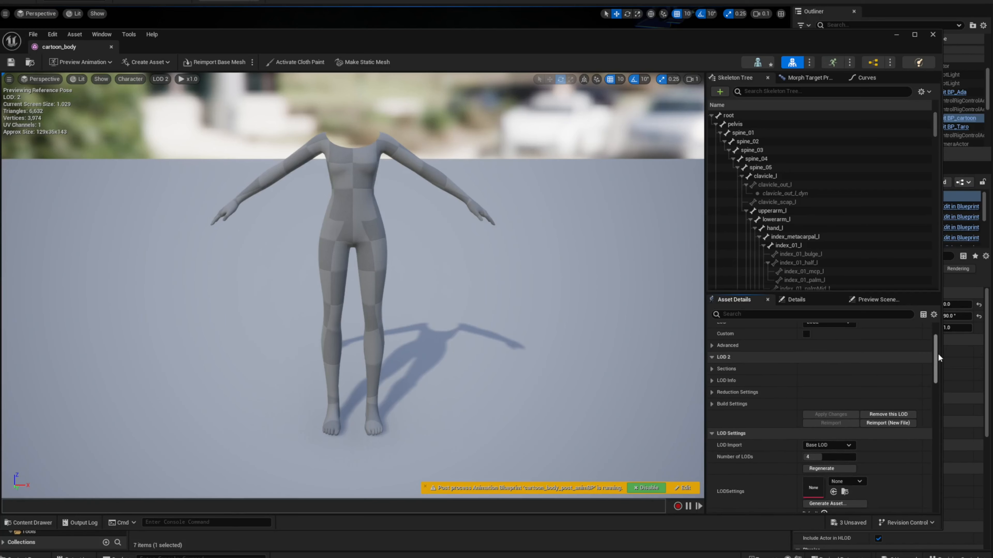
{"action": "left_click", "coordinate": [733, 361]}
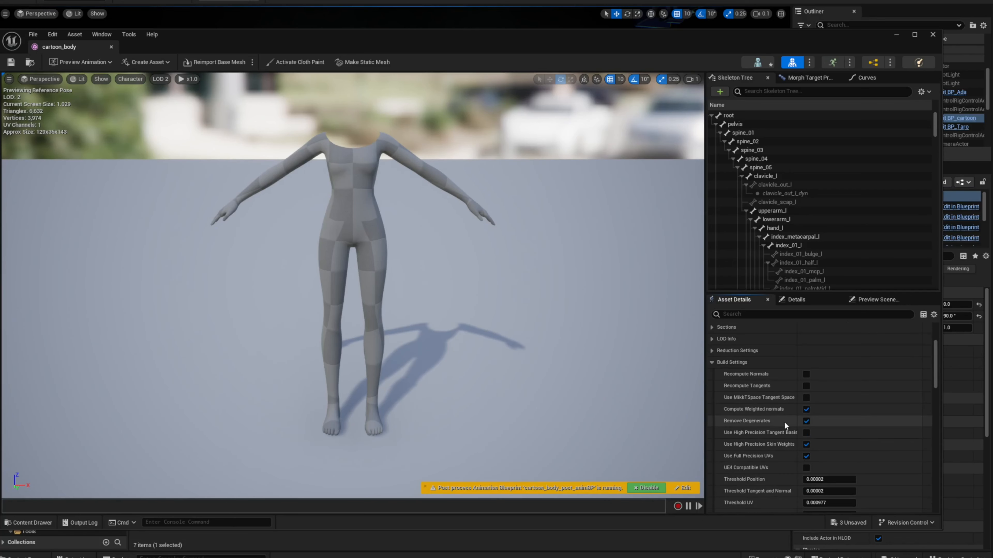
{"action": "scroll", "scroll_direction": "down", "scroll_amount": 3}
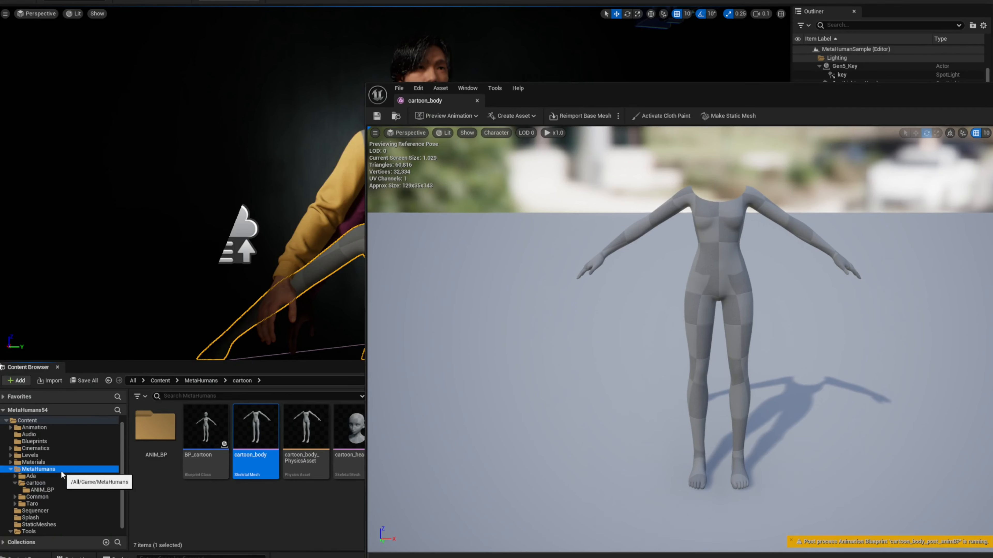
Check the body's Post Process Anim Blueprint is cartoon_body_post_animBP and return to the level editor.
{"action": "left_click", "coordinate": [36, 482]}
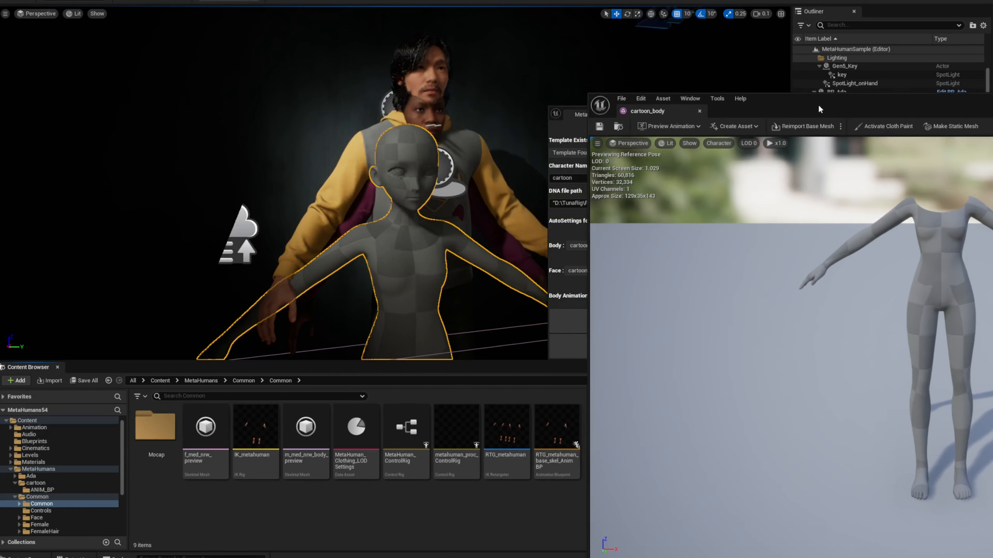
{"action": "left_click", "coordinate": [405, 427]}
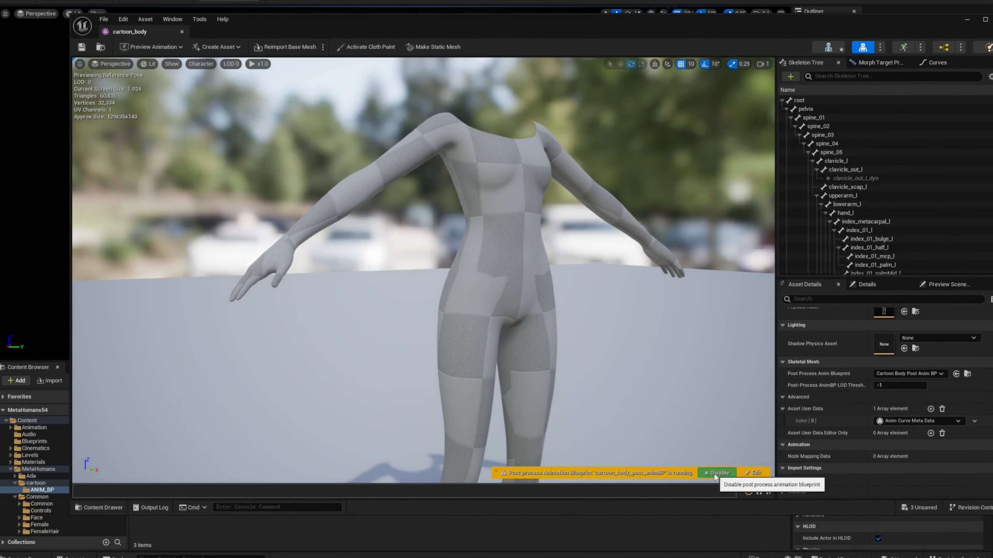
{"action": "left_click", "coordinate": [717, 474]}
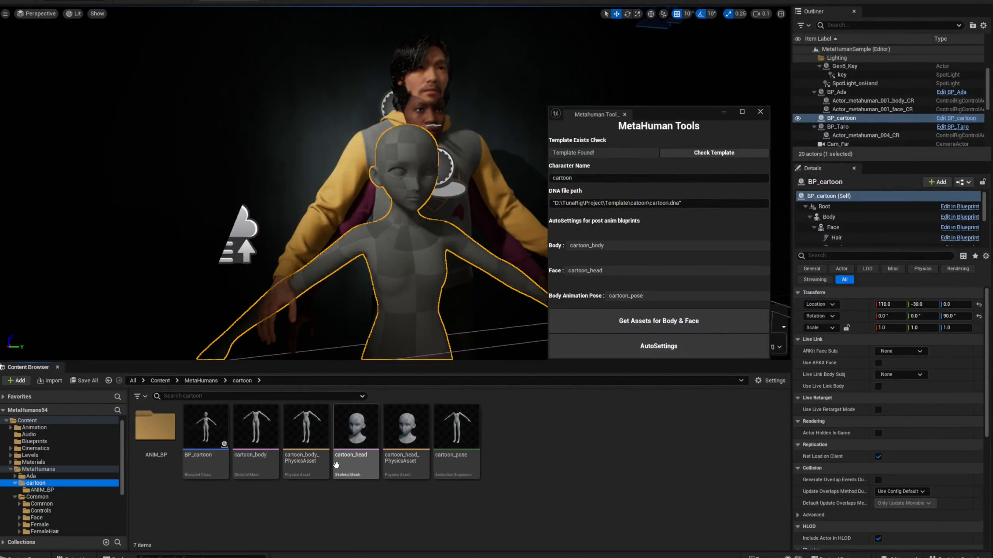
Review cartoon_head's mesh sections and preview it at a chosen LOD level.
{"action": "double_click", "coordinate": [355, 426]}
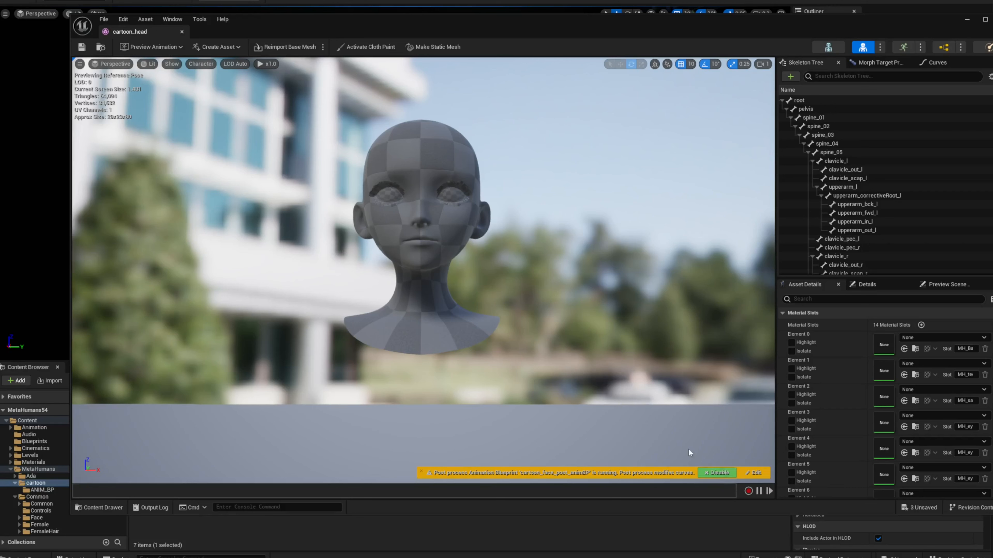
{"action": "scroll", "scroll_direction": "down", "scroll_amount": 3}
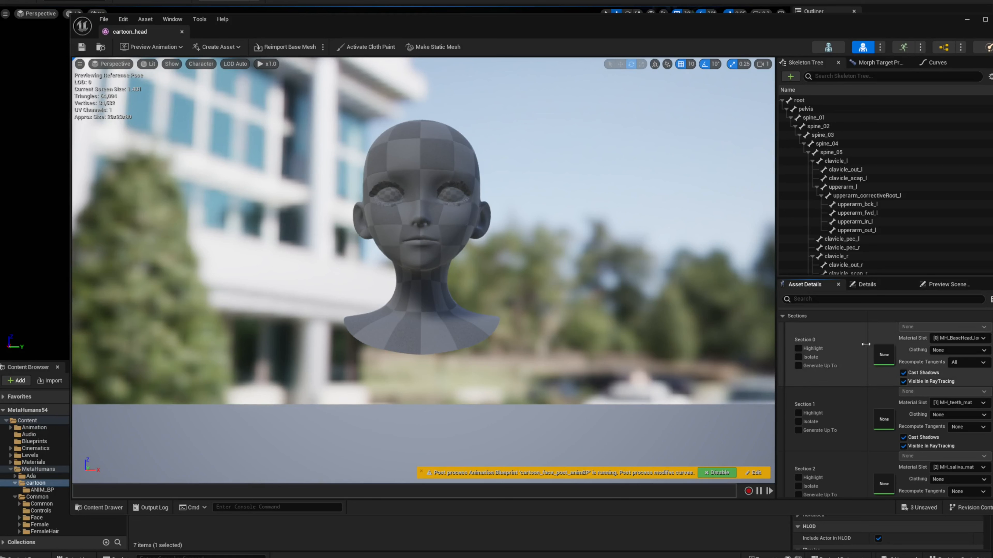
{"action": "left_click", "coordinate": [235, 63]}
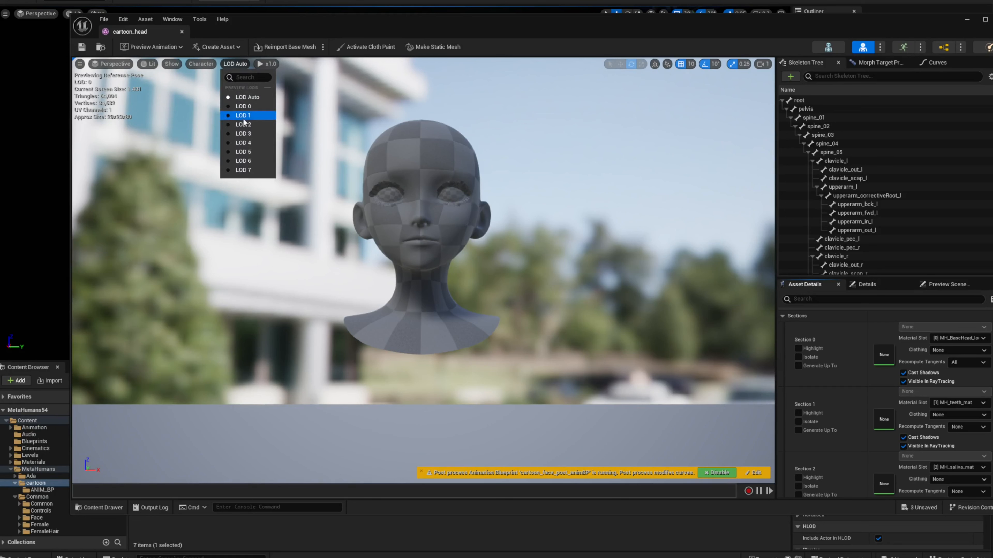
{"action": "left_click", "coordinate": [243, 125]}
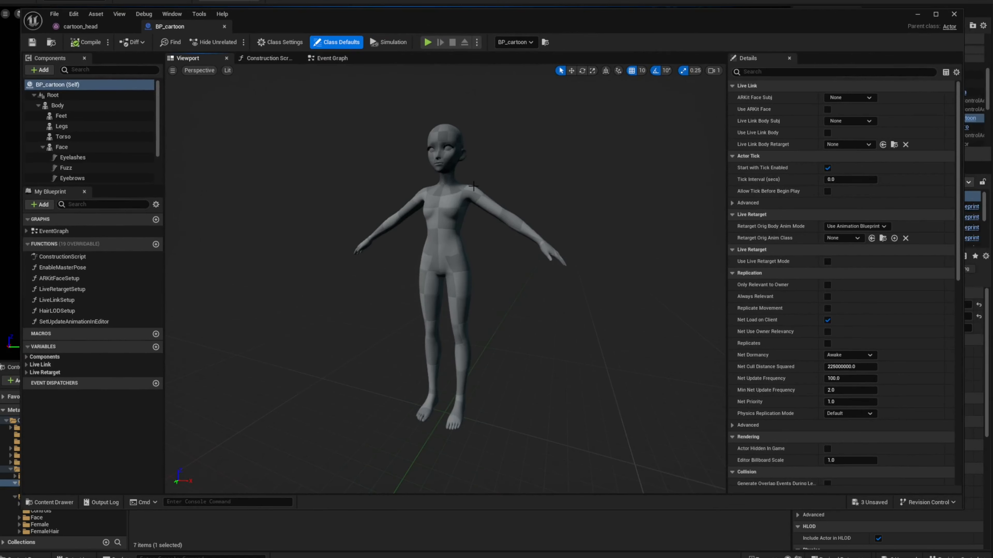
Confirm the Face component uses cartoon_head with the Face_AnimBP_C anim class.
{"action": "left_click", "coordinate": [62, 147]}
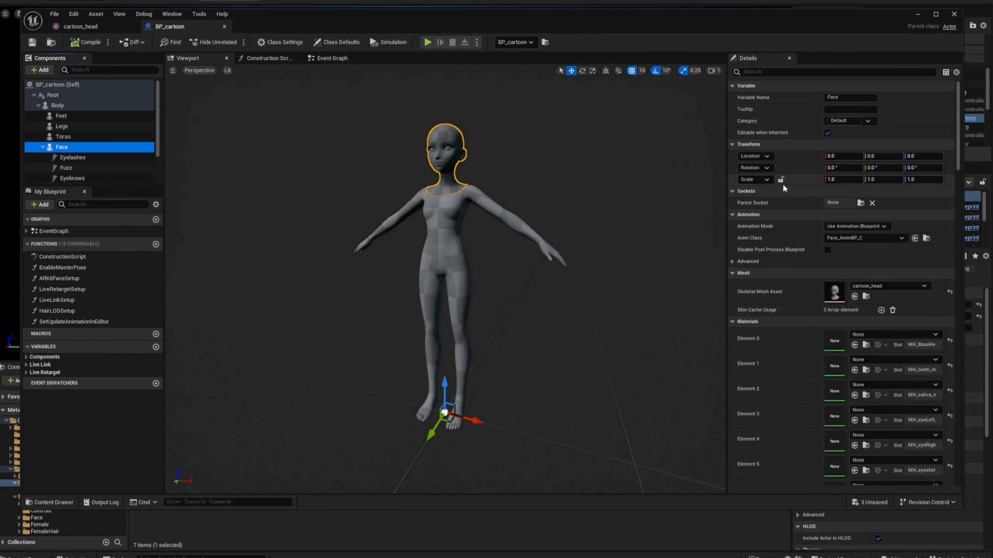
{"action": "scroll", "scroll_direction": "down", "scroll_amount": 3}
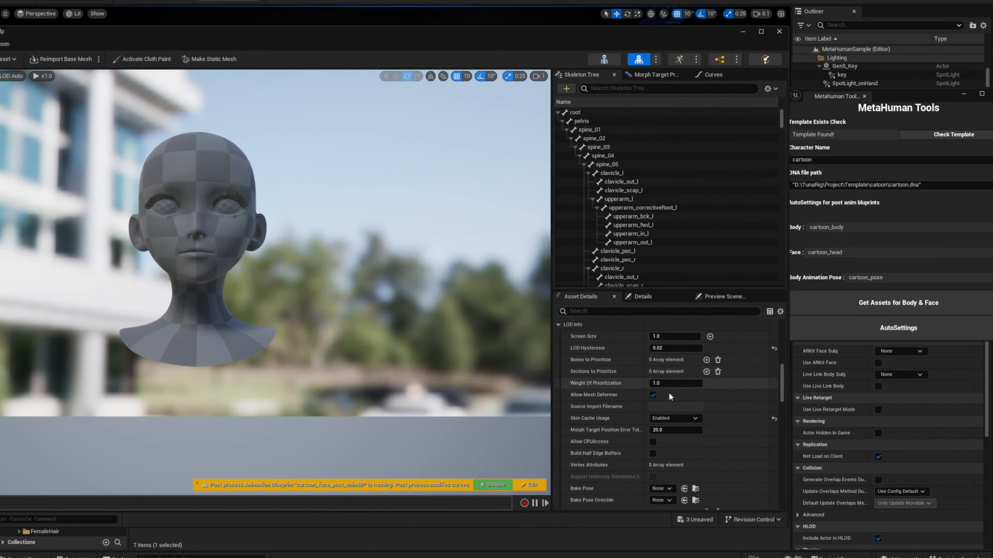
{"action": "mouse_move", "coordinate": [660, 418]}
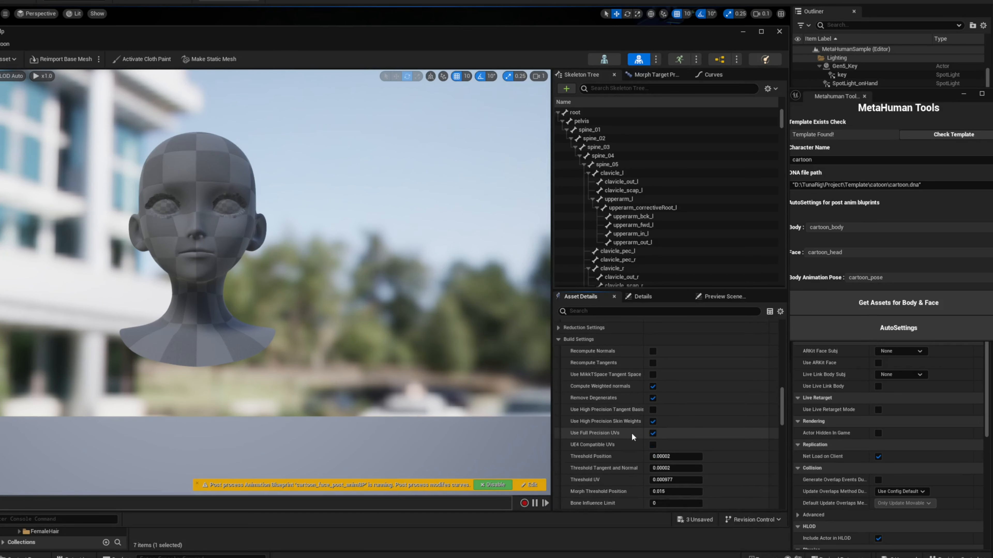
{"action": "mouse_move", "coordinate": [613, 431]}
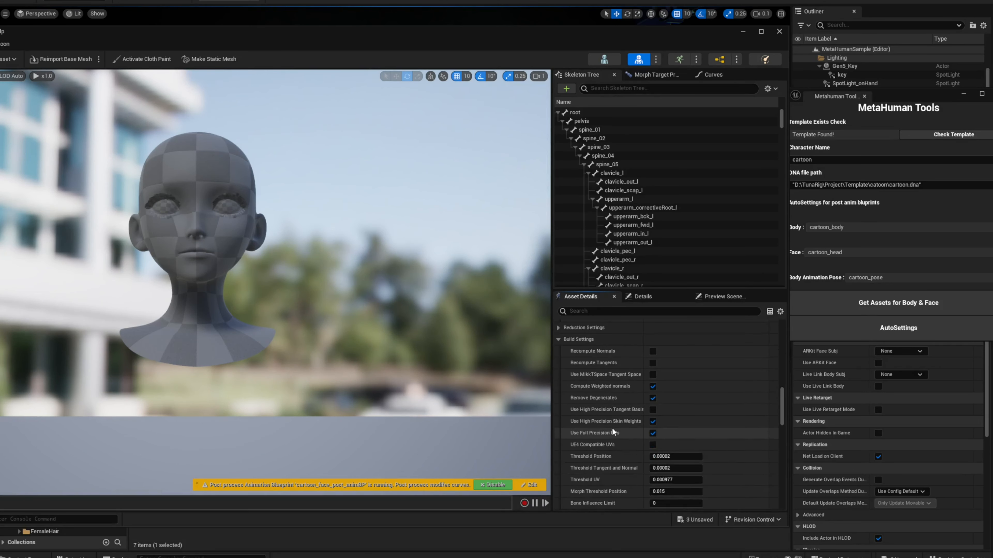
Review cartoon_head's LOD, build, animation rig and post-process anim BP settings.
{"action": "scroll", "scroll_direction": "down", "scroll_amount": 3}
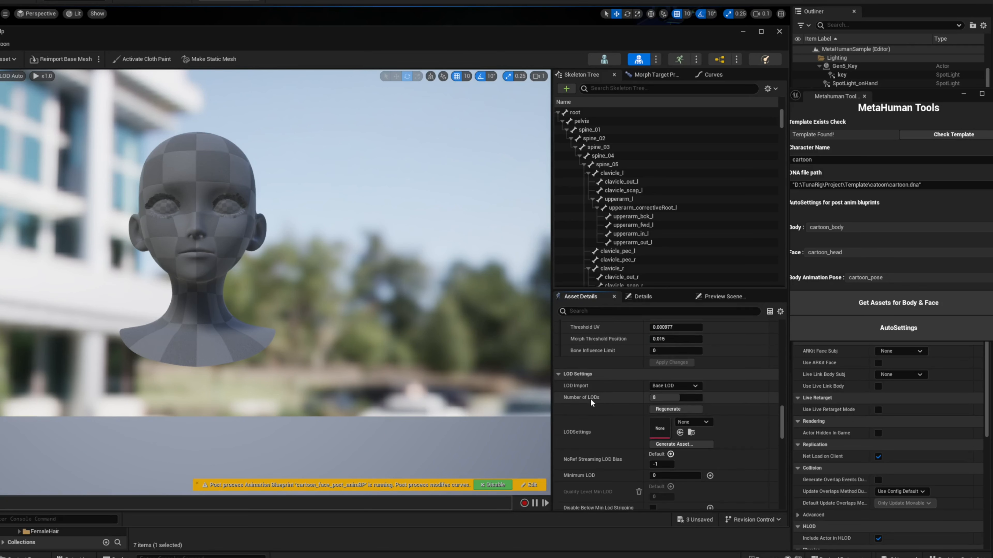
{"action": "scroll", "scroll_direction": "down", "scroll_amount": 3}
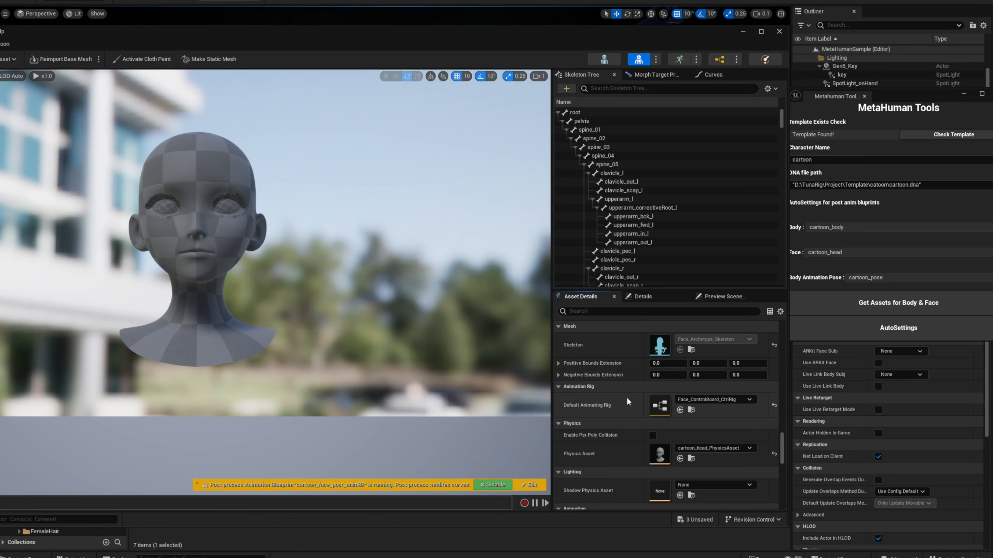
{"action": "mouse_move", "coordinate": [709, 409]}
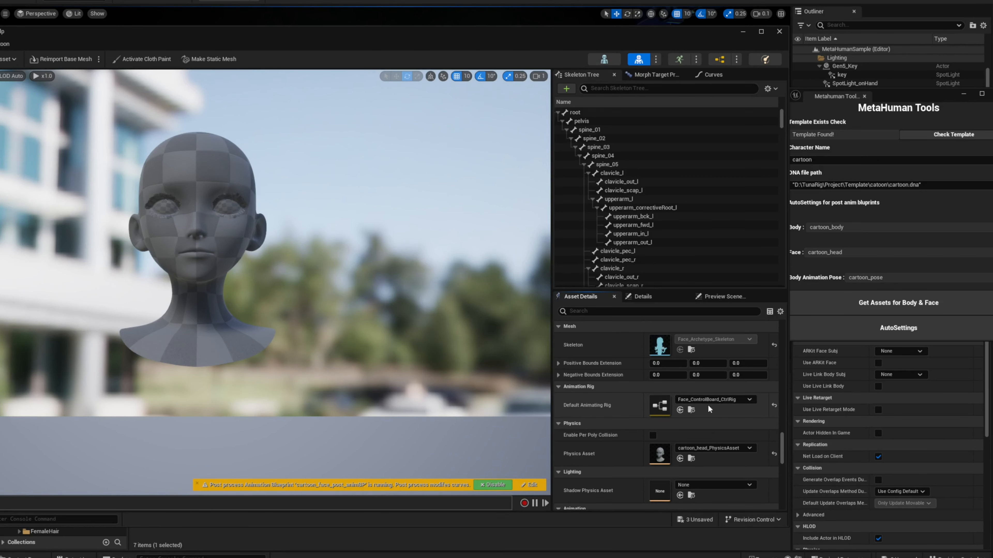
{"action": "scroll", "scroll_direction": "down", "scroll_amount": 3}
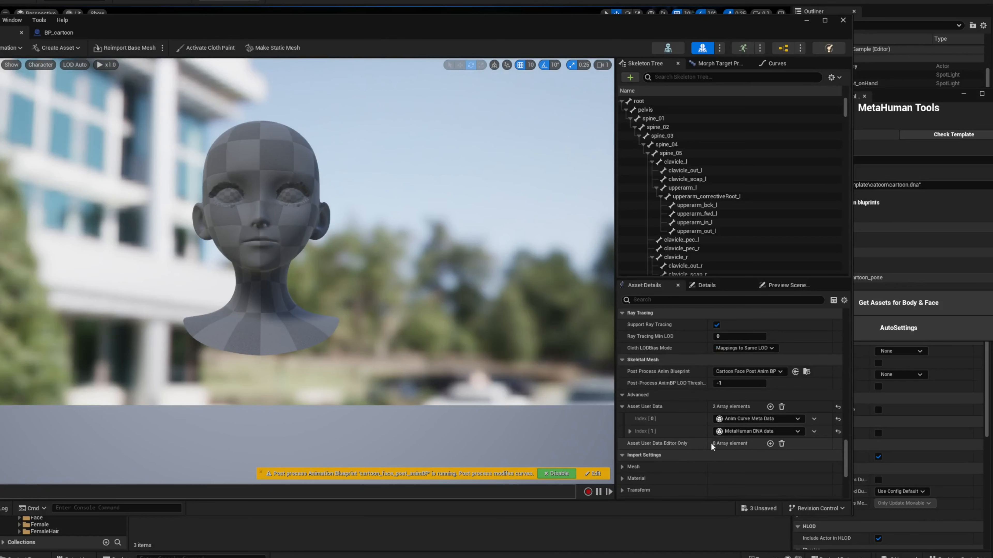
Preview mh_arkit_mapping_anim by scrubbing the facial mapping animation, then add a level sequence.
{"action": "left_click", "coordinate": [628, 431]}
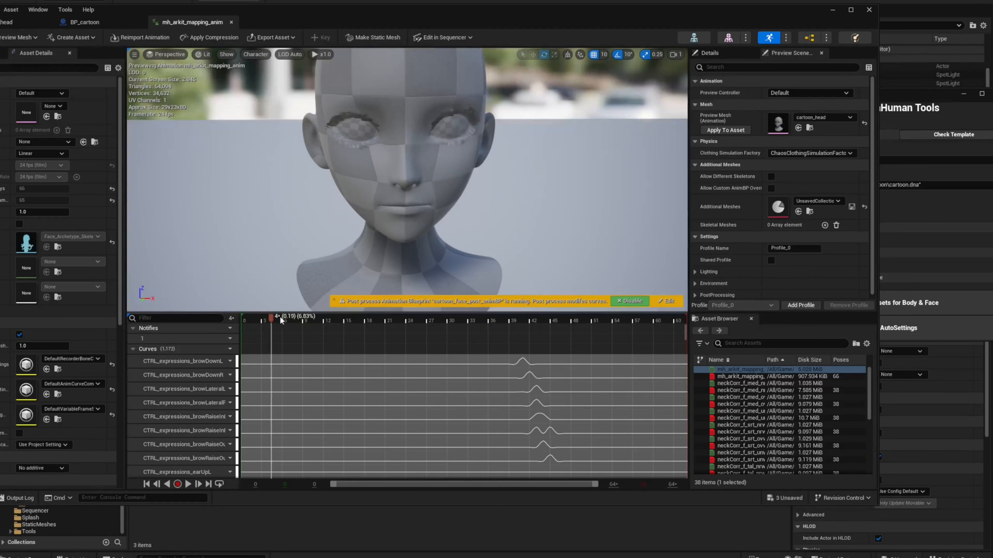
{"action": "left_click_drag", "start_coordinate": [270, 320], "coordinate": [350, 319]}
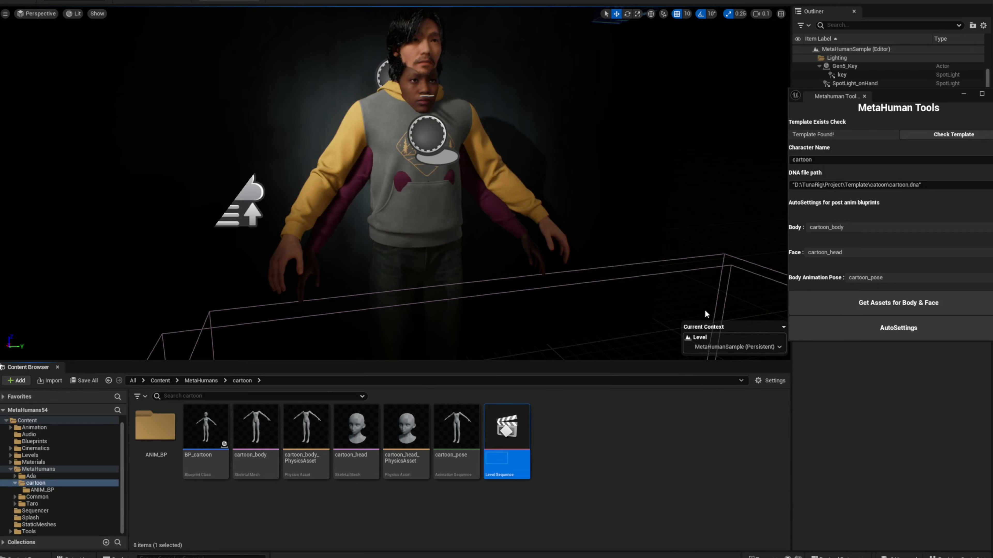
Keyframe BP_cartoon's control rig in the level sequence and filter Plugins to 'python'.
{"action": "double_click", "coordinate": [505, 428]}
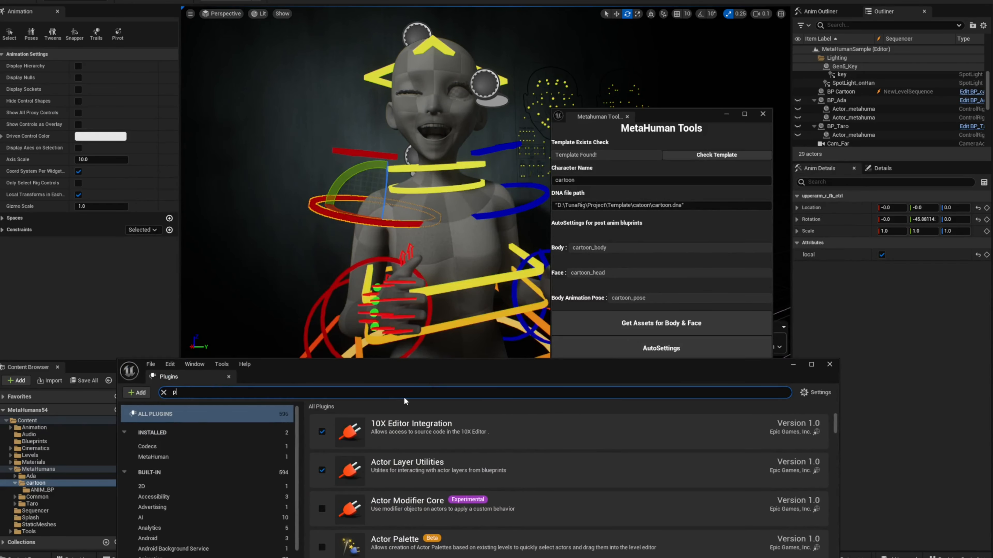
{"action": "type", "text": "python"}
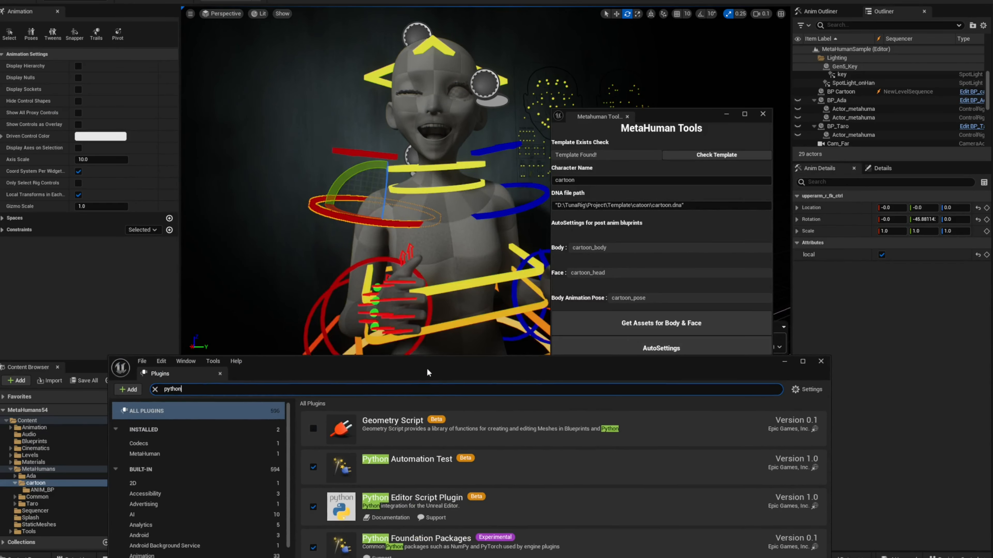